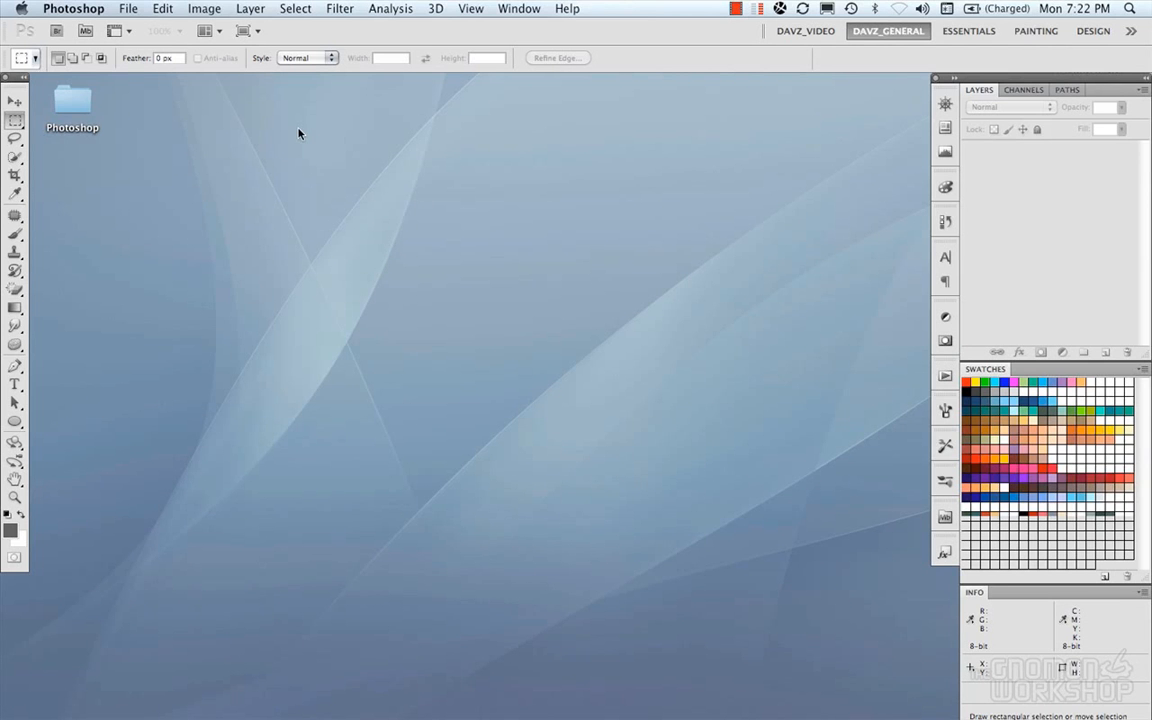
mouse_move(368, 72)
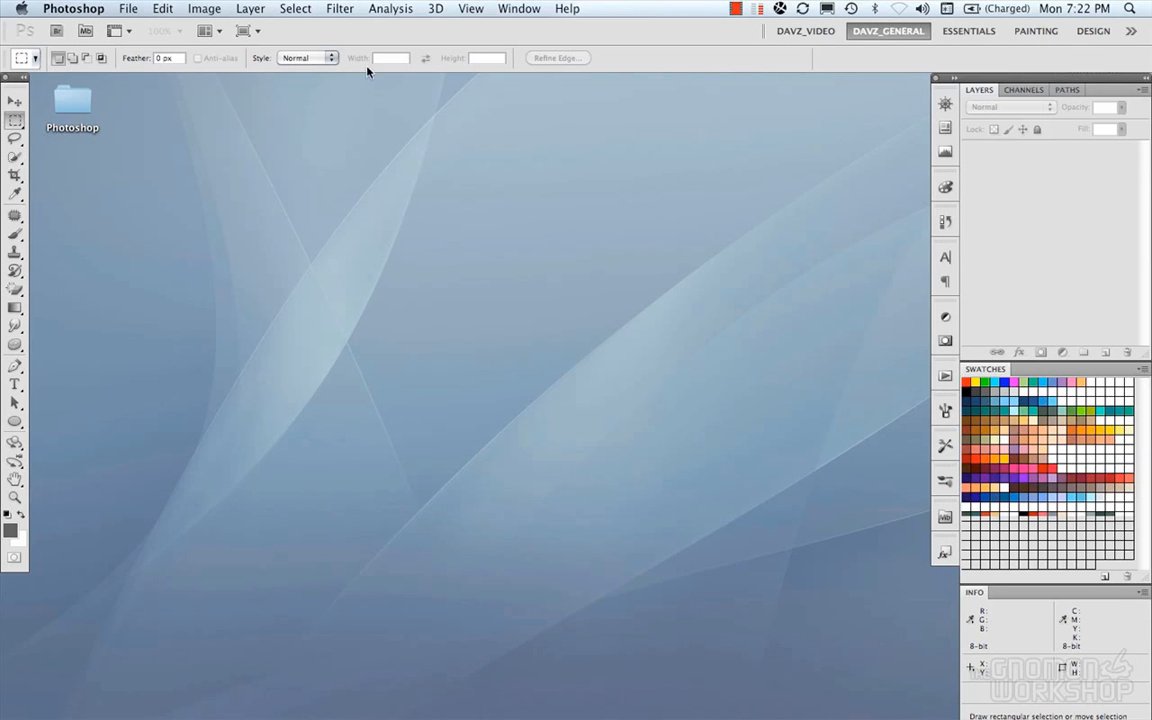
mouse_move(410, 36)
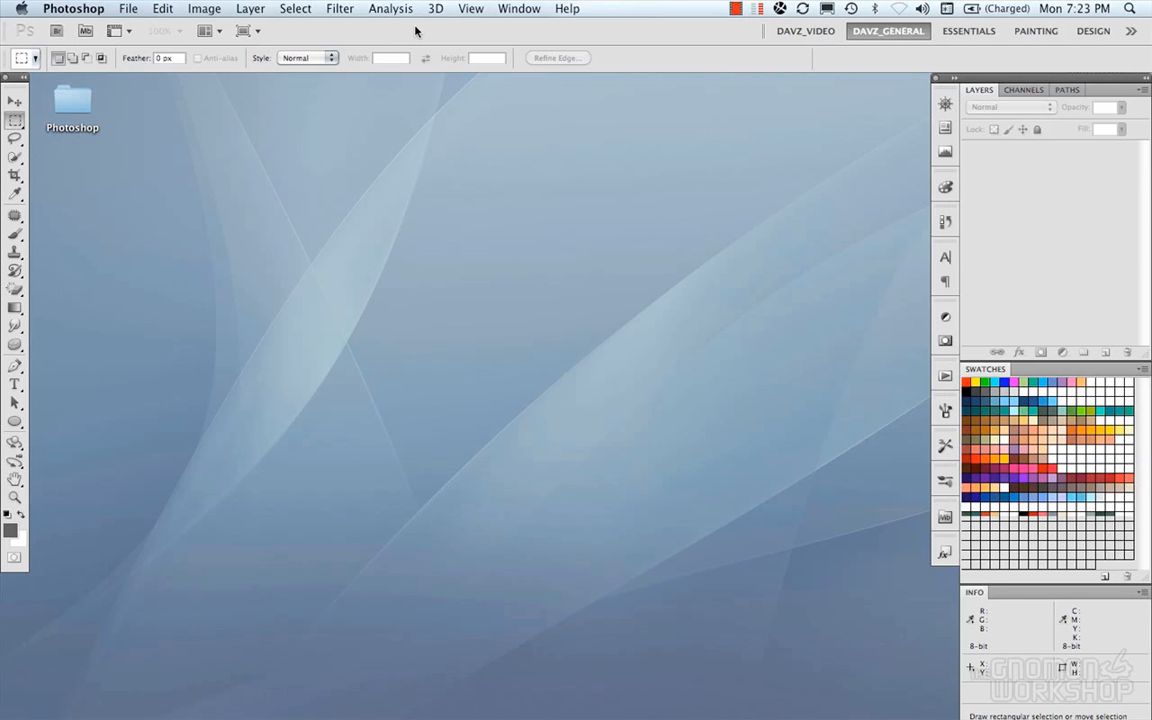
Open dp_astronaut.mov from the Video folder and enlarge its window to show the whole frame
left_click(128, 8)
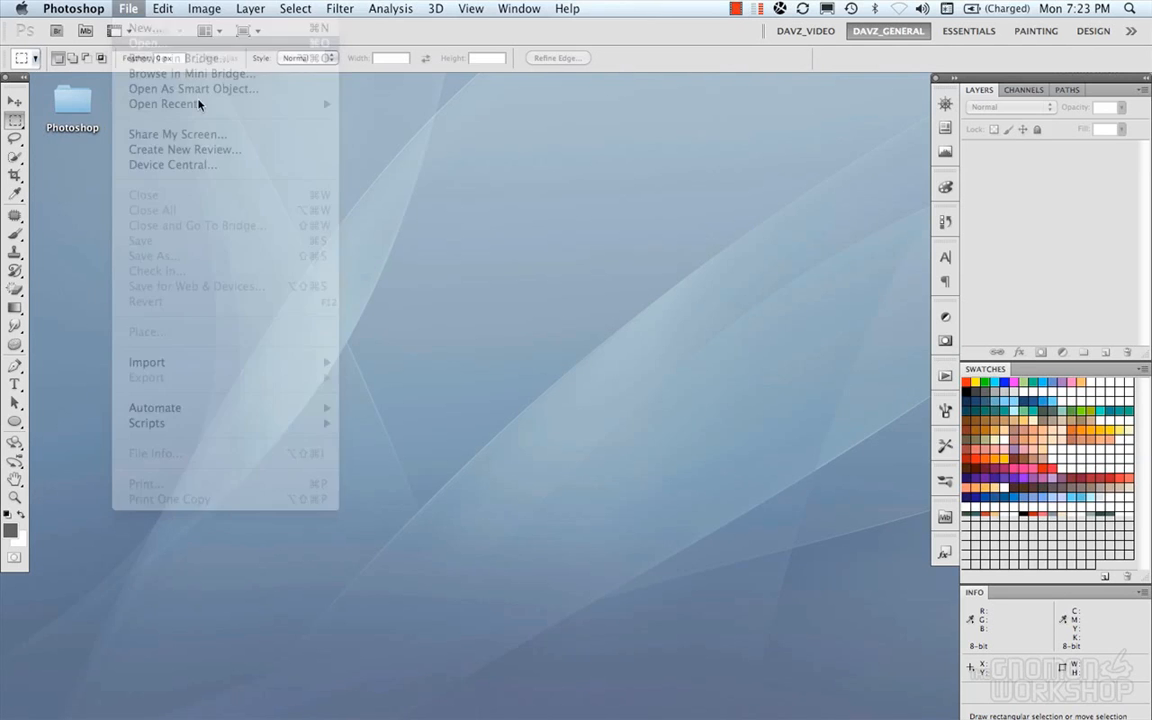
left_click(144, 42)
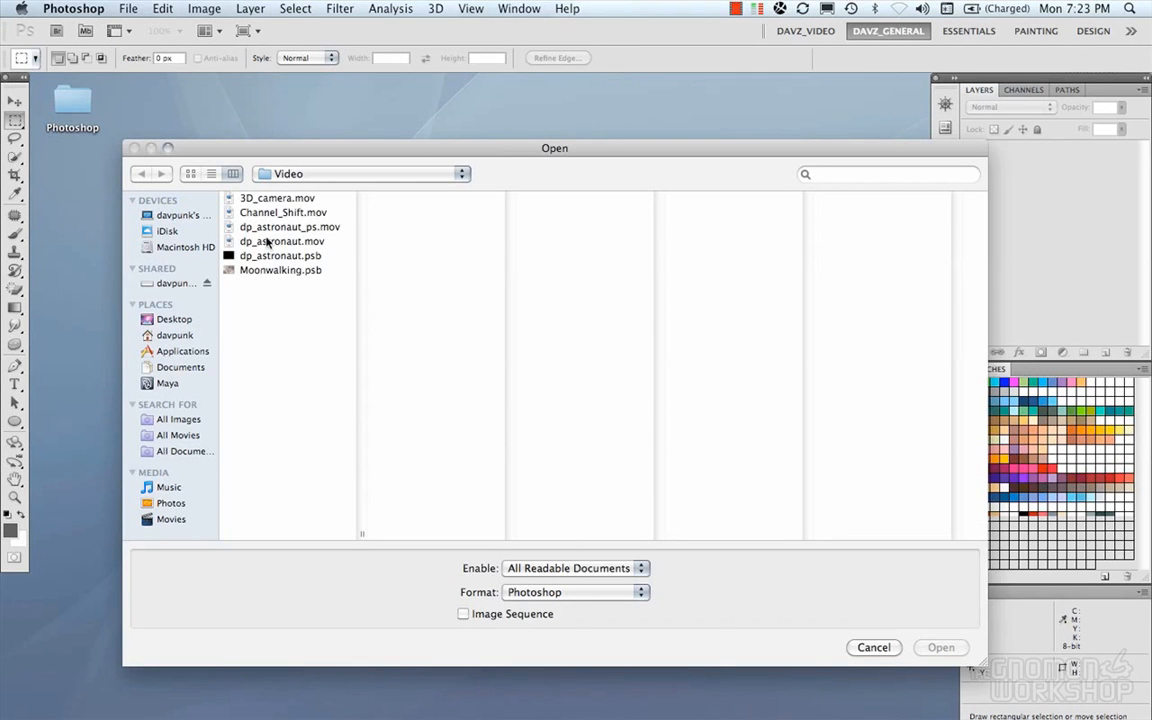
mouse_move(280, 236)
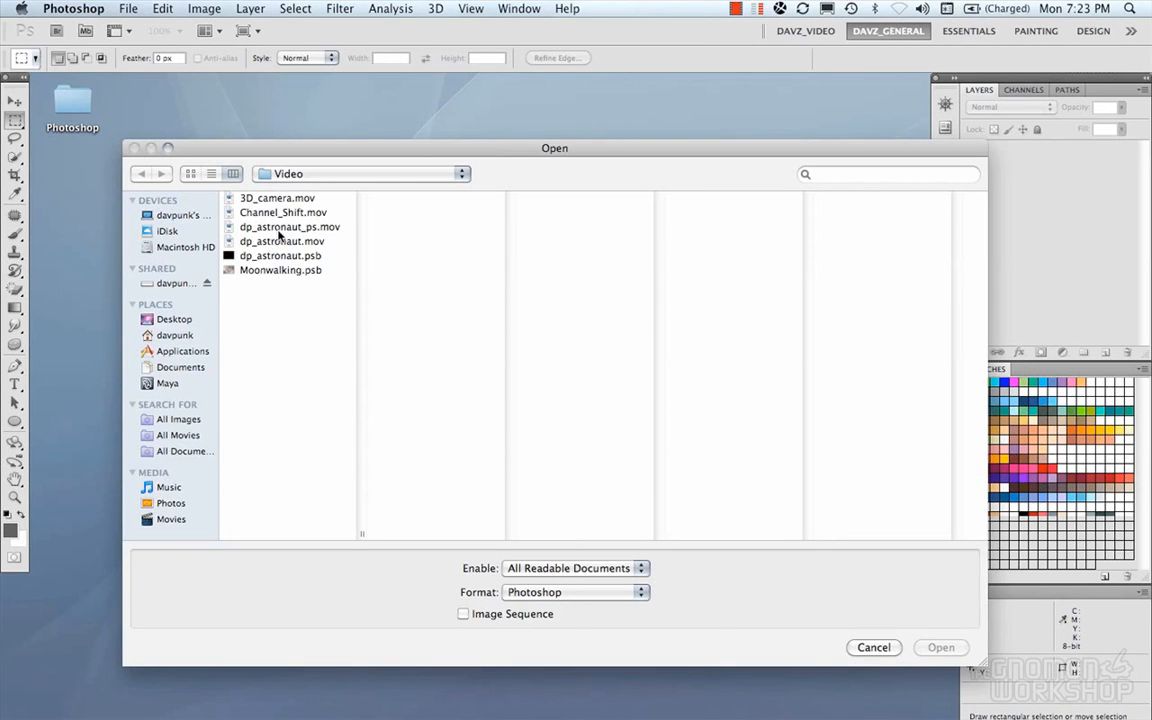
left_click(282, 240)
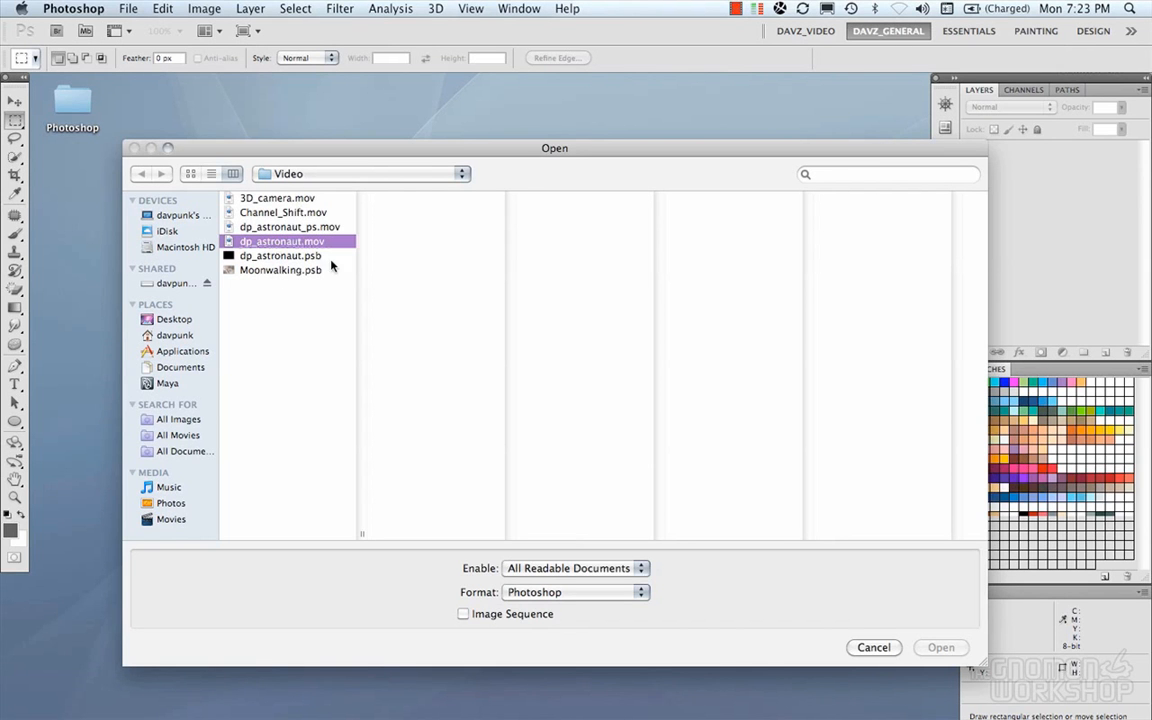
left_click(872, 648)
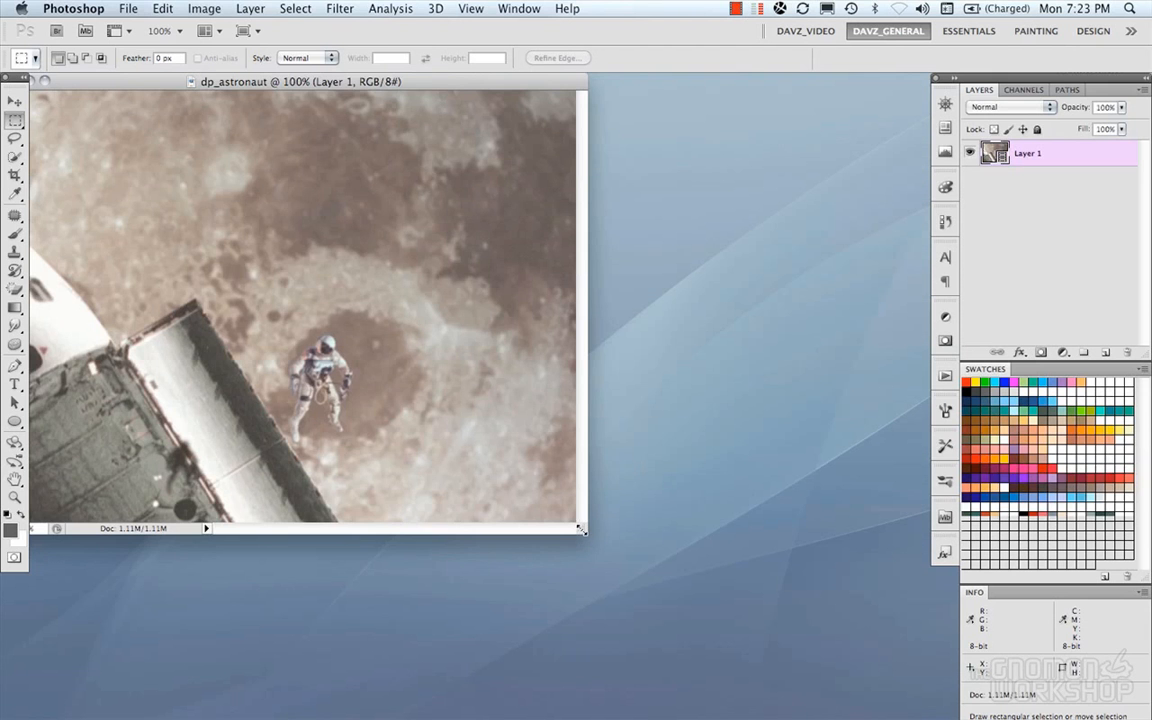
left_click_drag(584, 530, 916, 576)
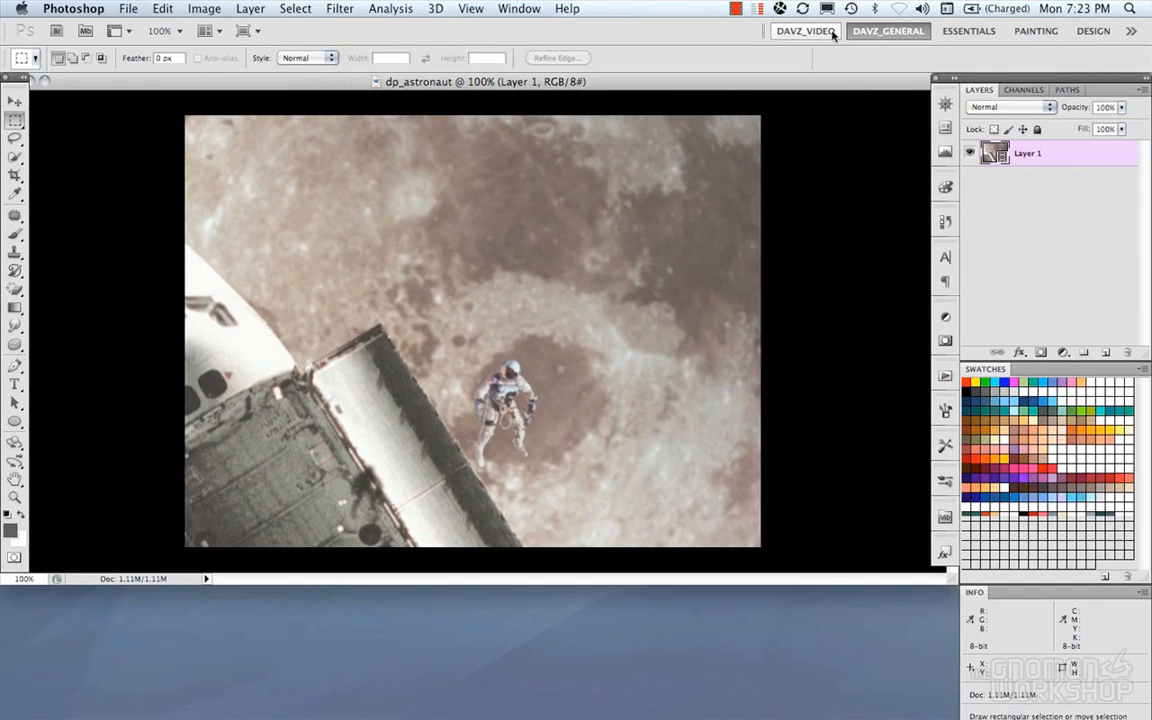
Switch to the DAVZ_VIDEO workspace, then browse the Window panel list without choosing anything
left_click(804, 30)
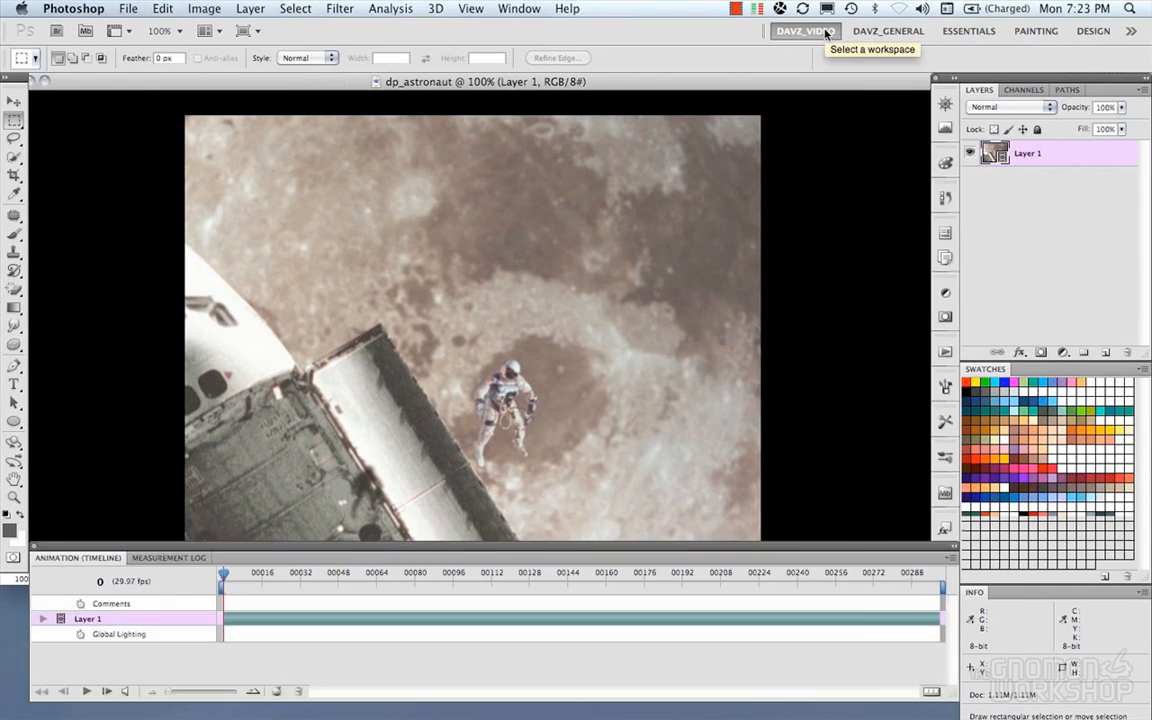
left_click(804, 30)
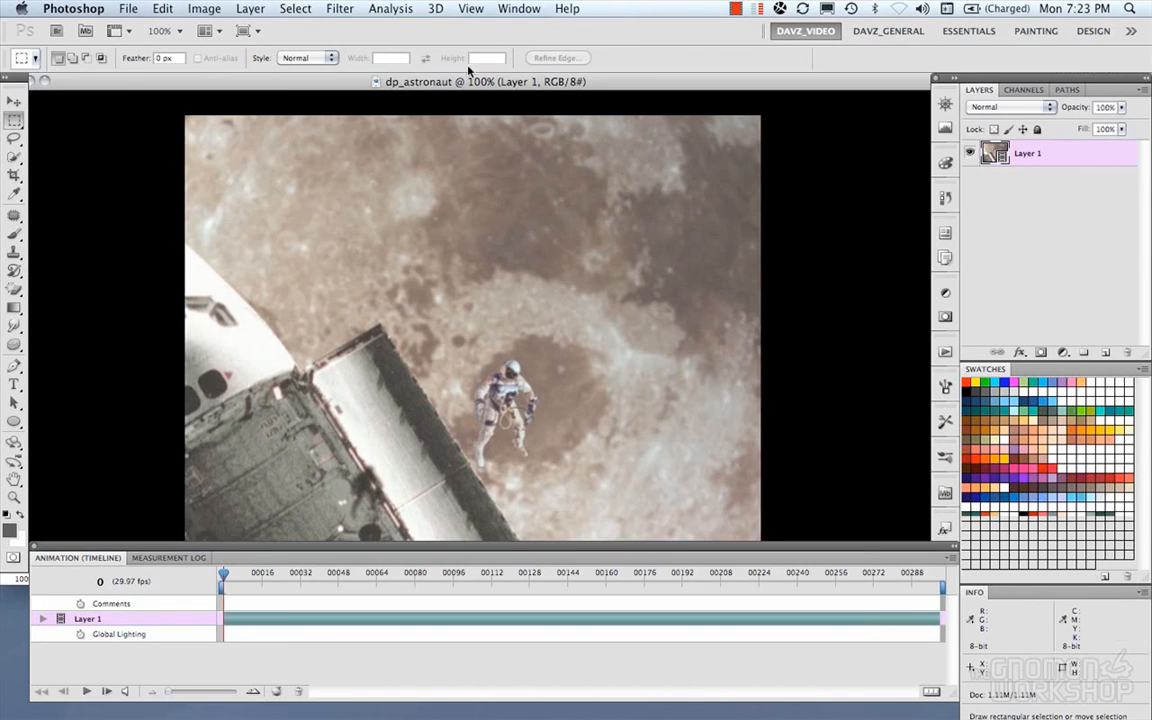
left_click(520, 8)
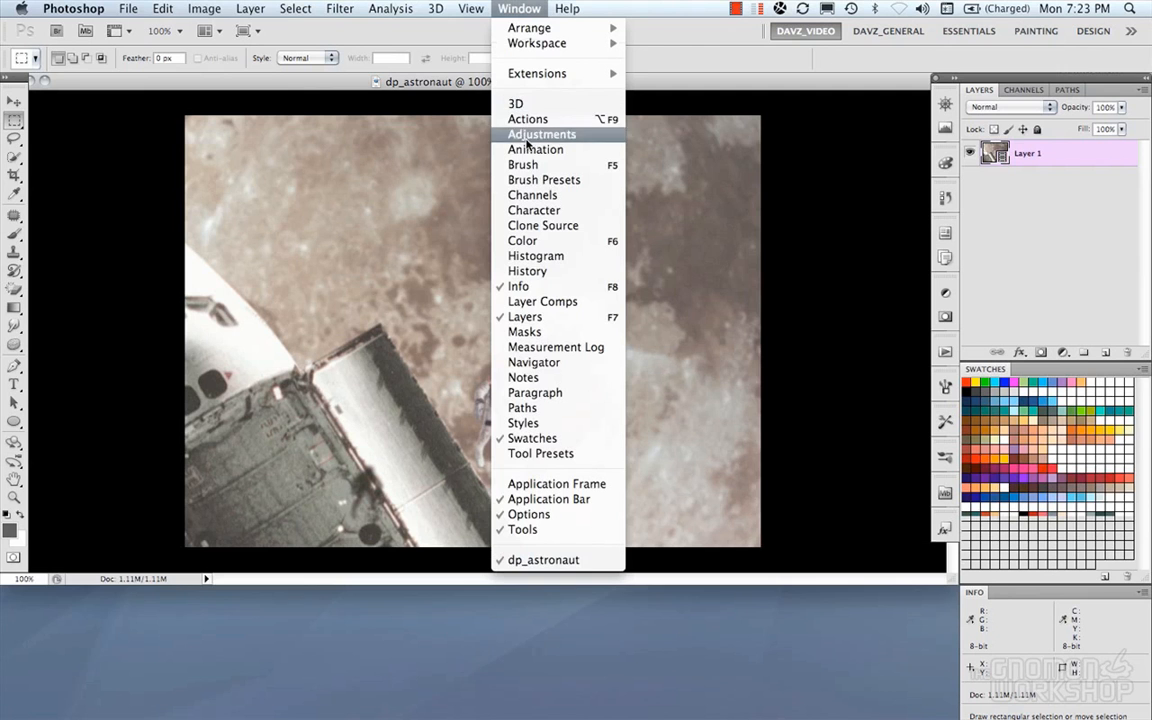
left_click(536, 148)
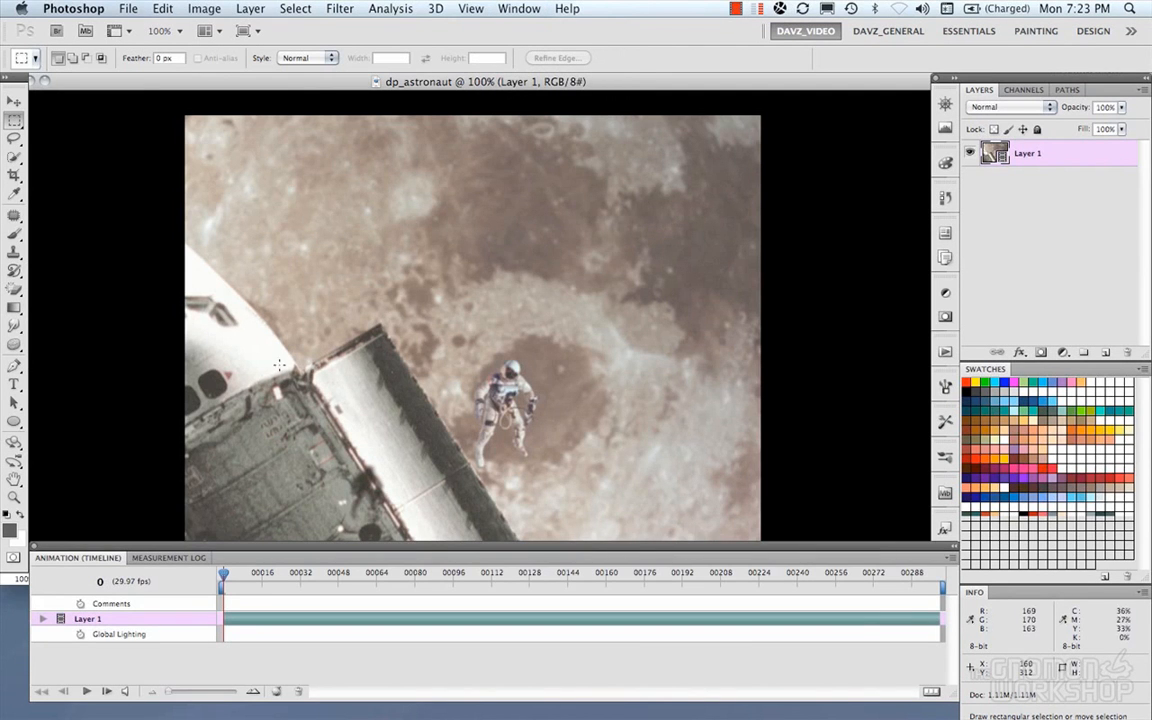
mouse_move(264, 18)
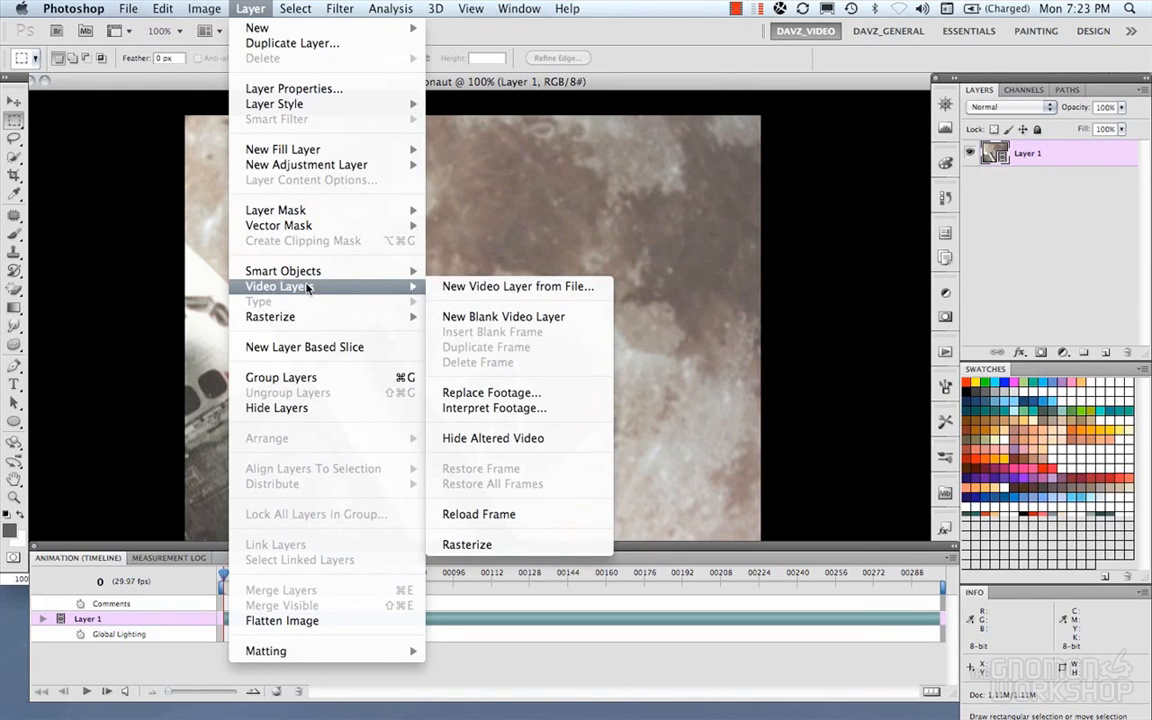
mouse_move(516, 286)
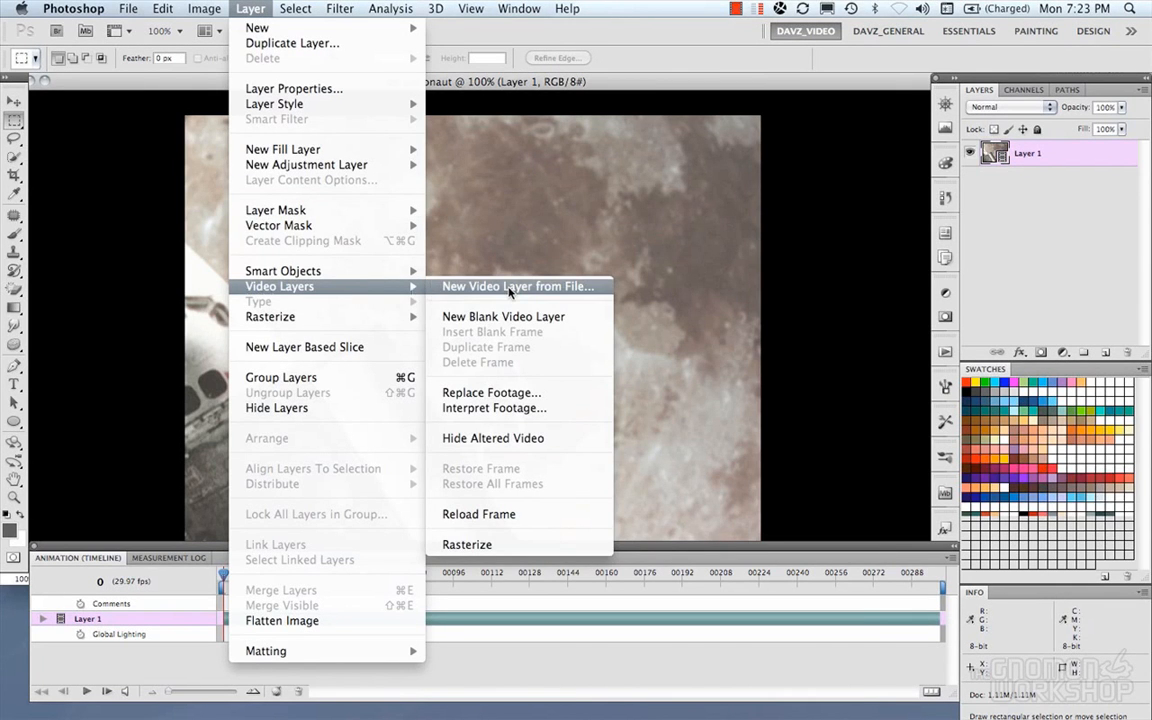
mouse_move(504, 316)
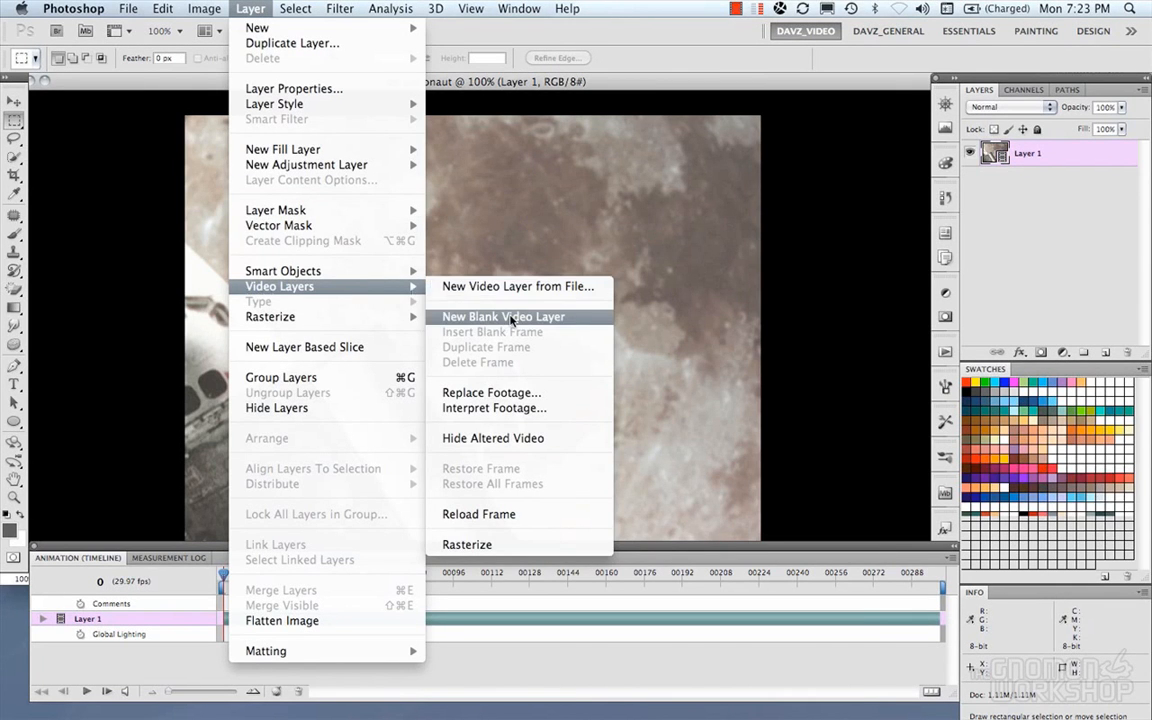
mouse_move(494, 408)
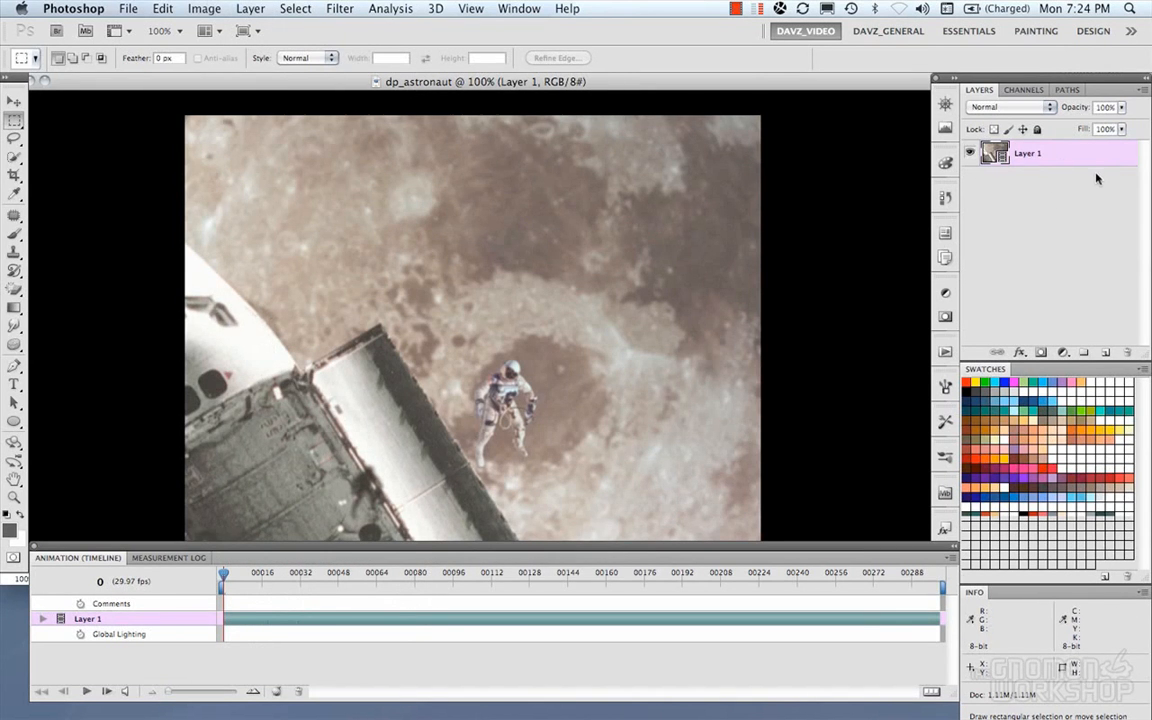
mouse_move(996, 152)
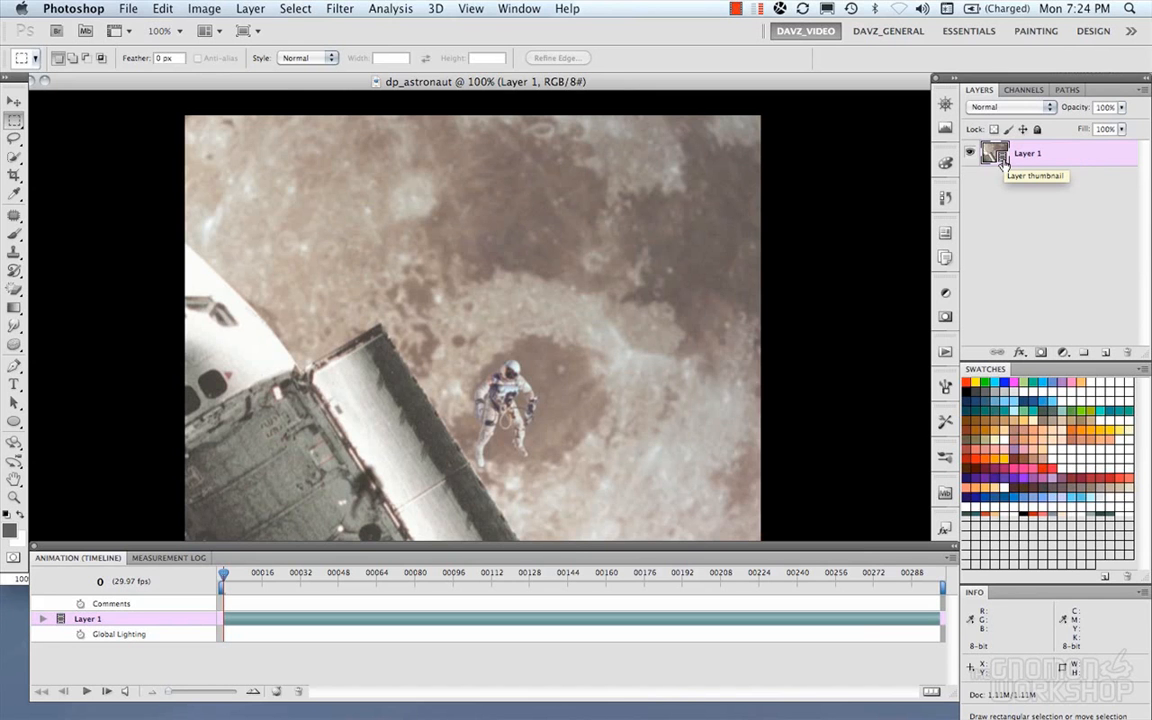
double_click(1028, 152)
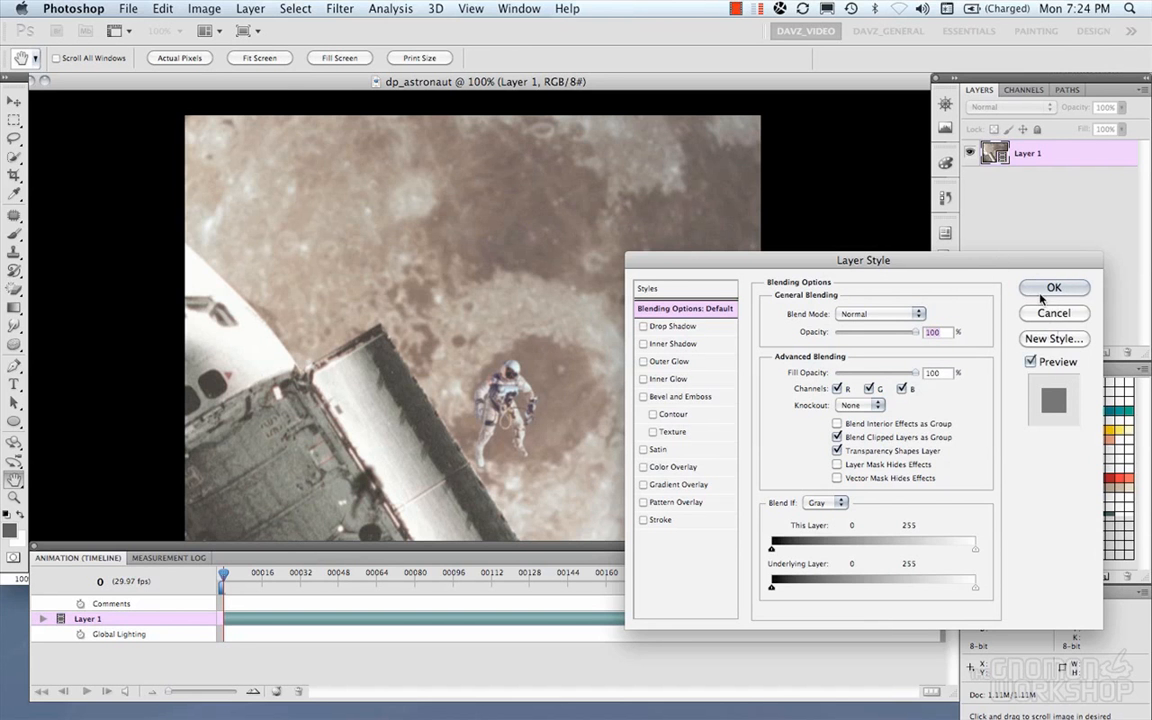
left_click(1052, 288)
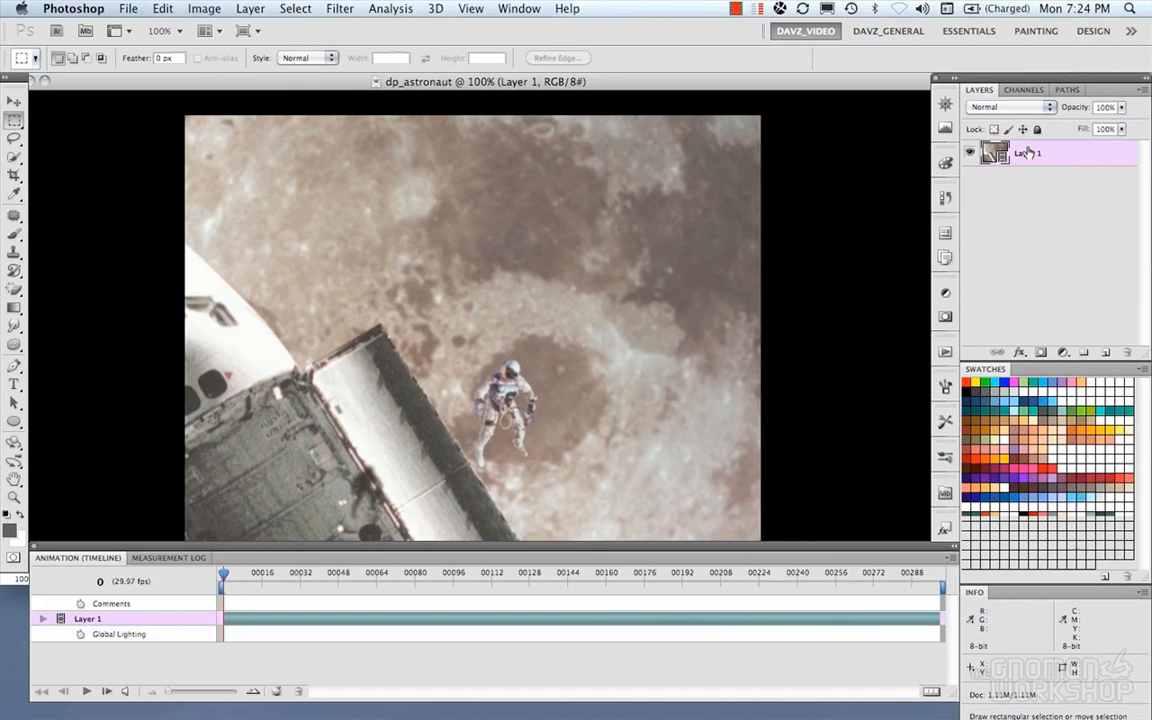
mouse_move(530, 264)
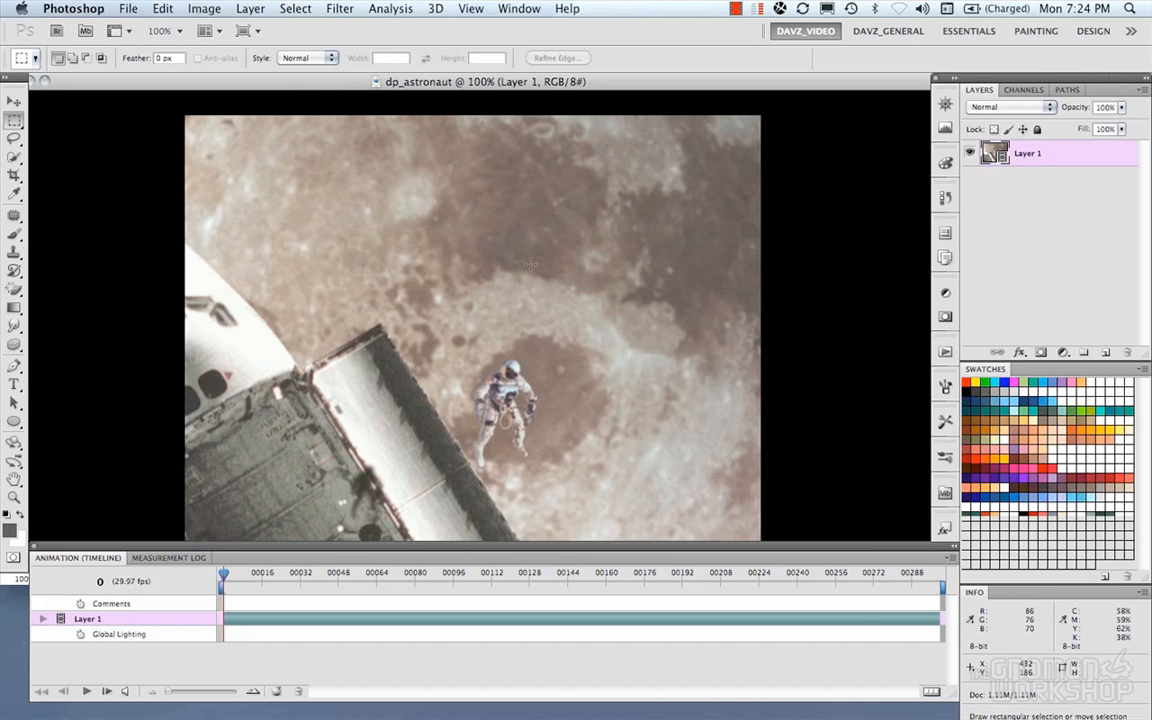
mouse_move(532, 254)
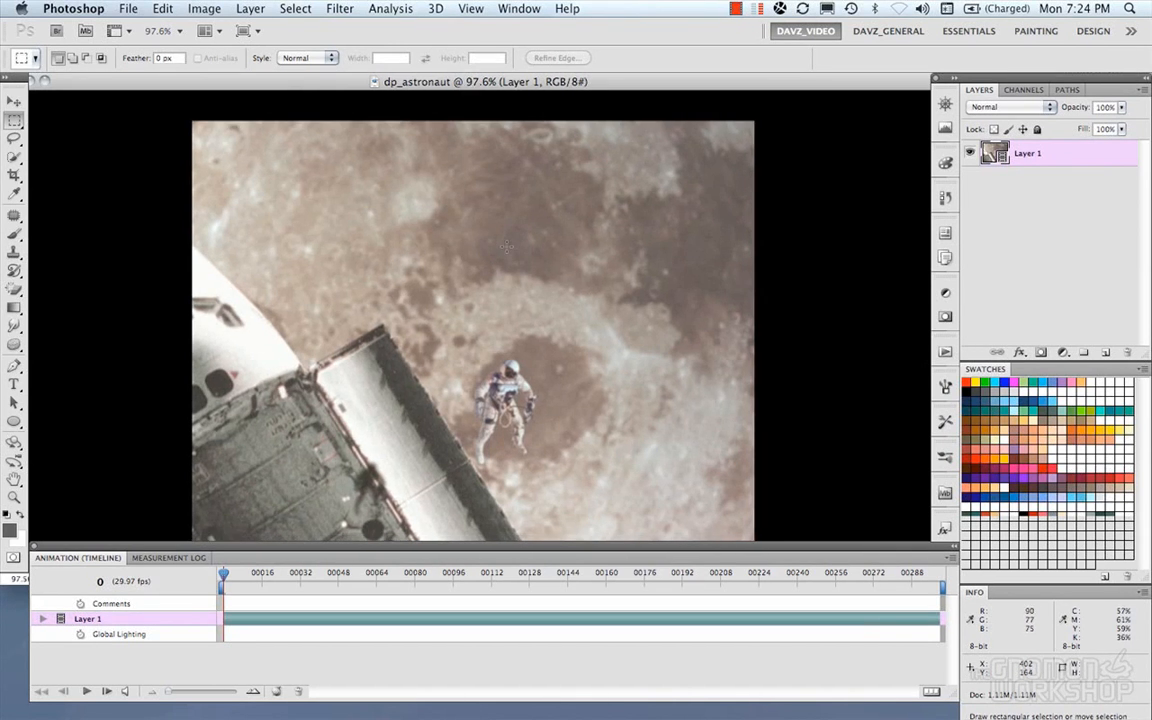
Convert Layer 1 for Smart Filters and acknowledge the notice about editing smart object contents
left_click(340, 8)
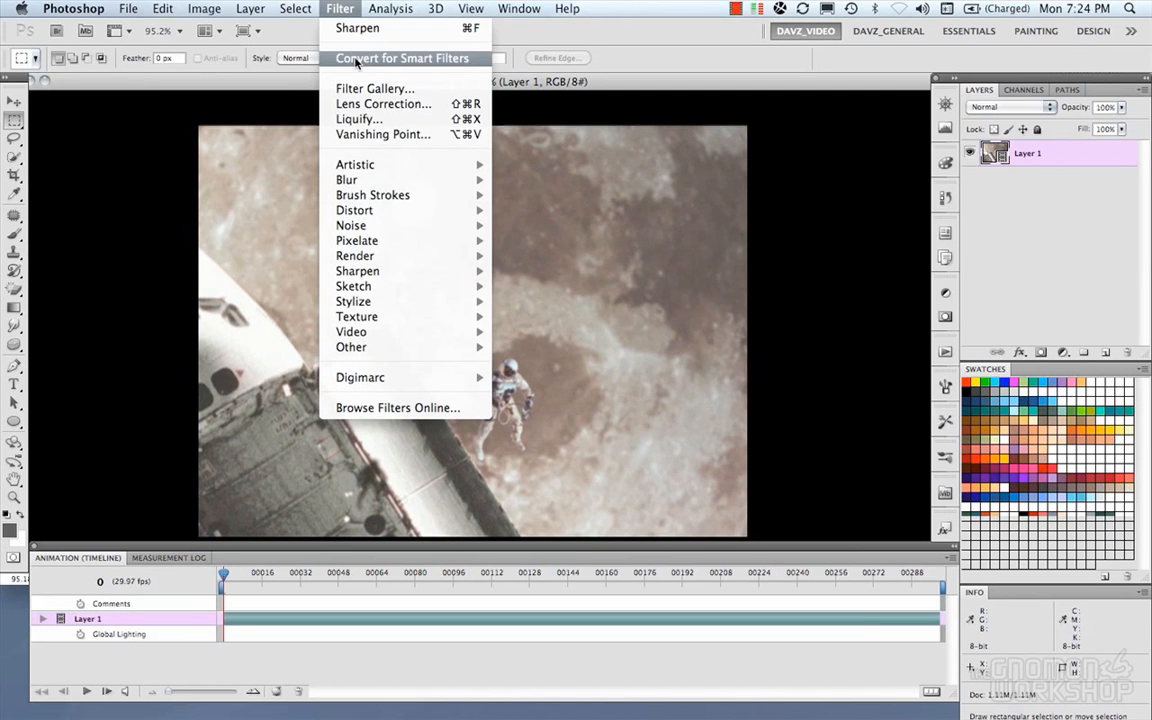
left_click(400, 58)
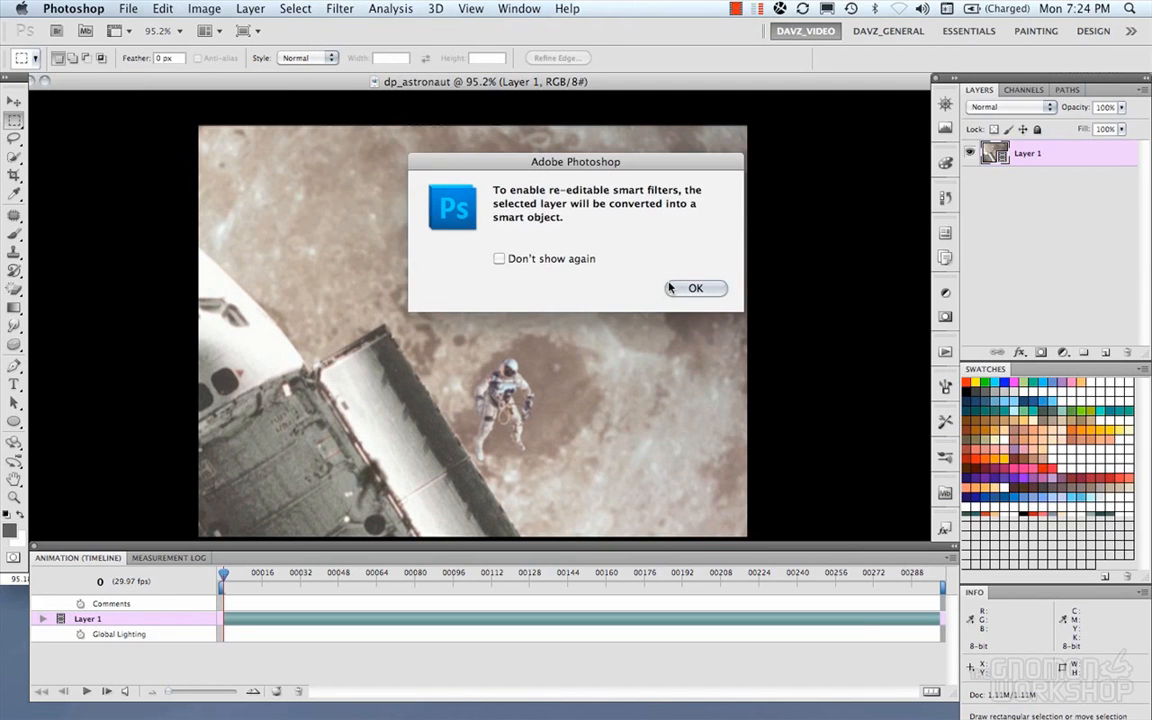
left_click(696, 288)
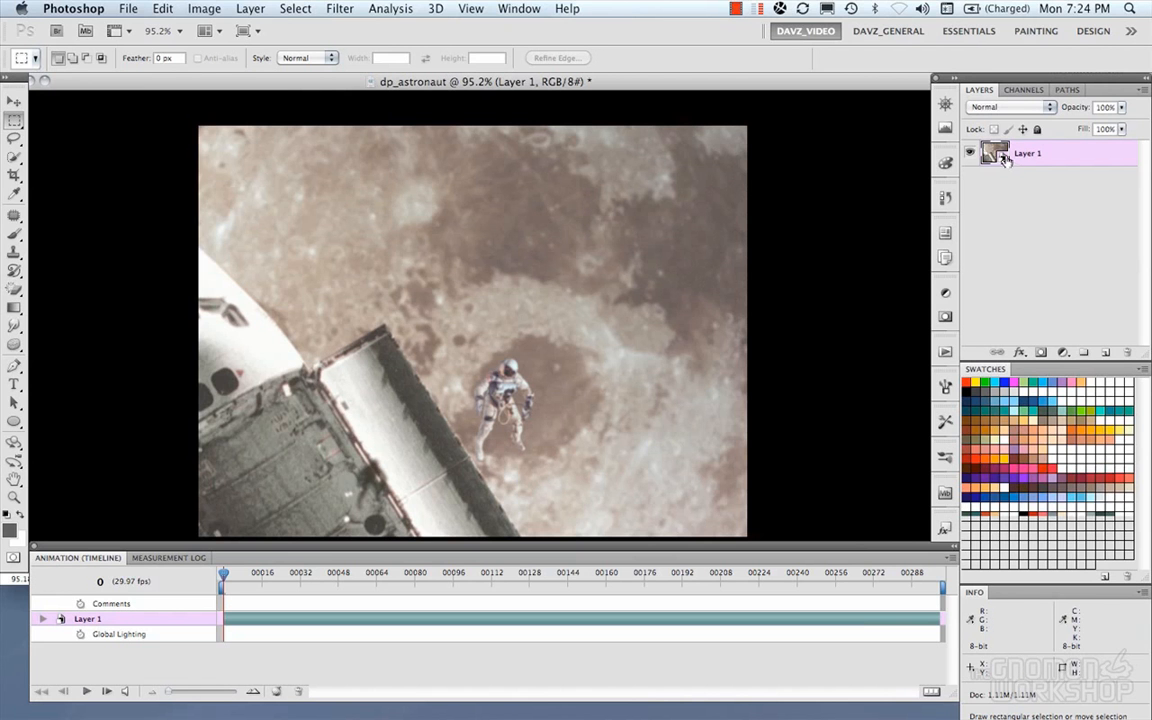
double_click(996, 152)
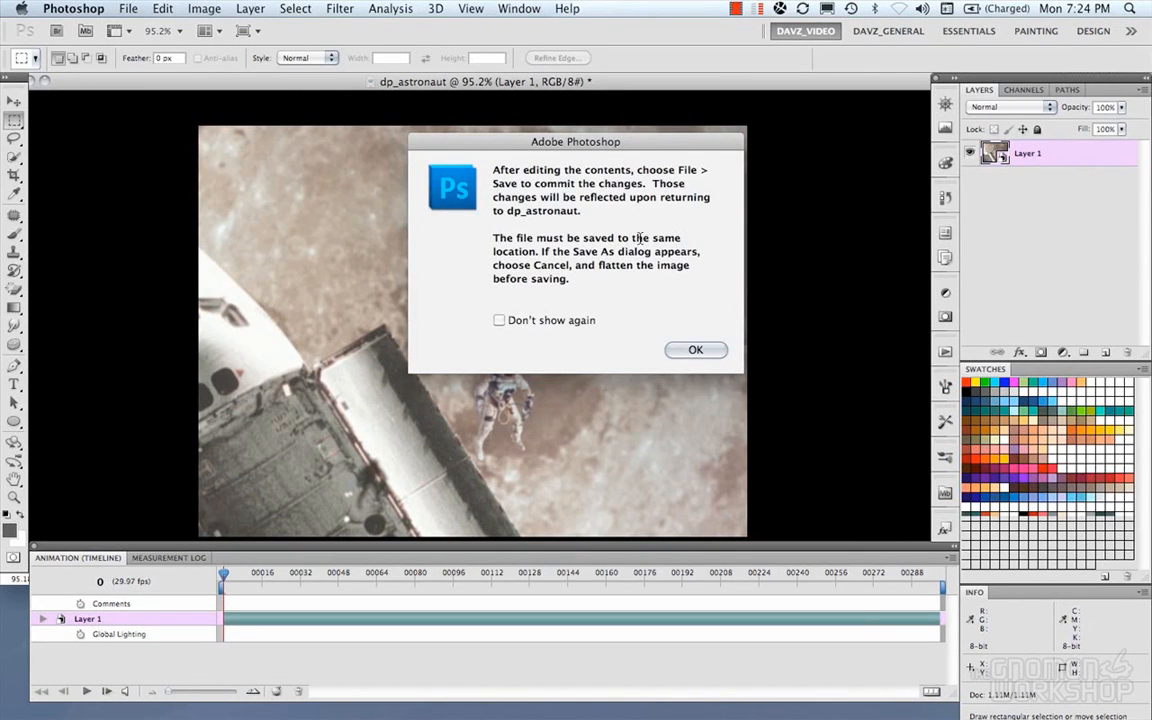
mouse_move(512, 212)
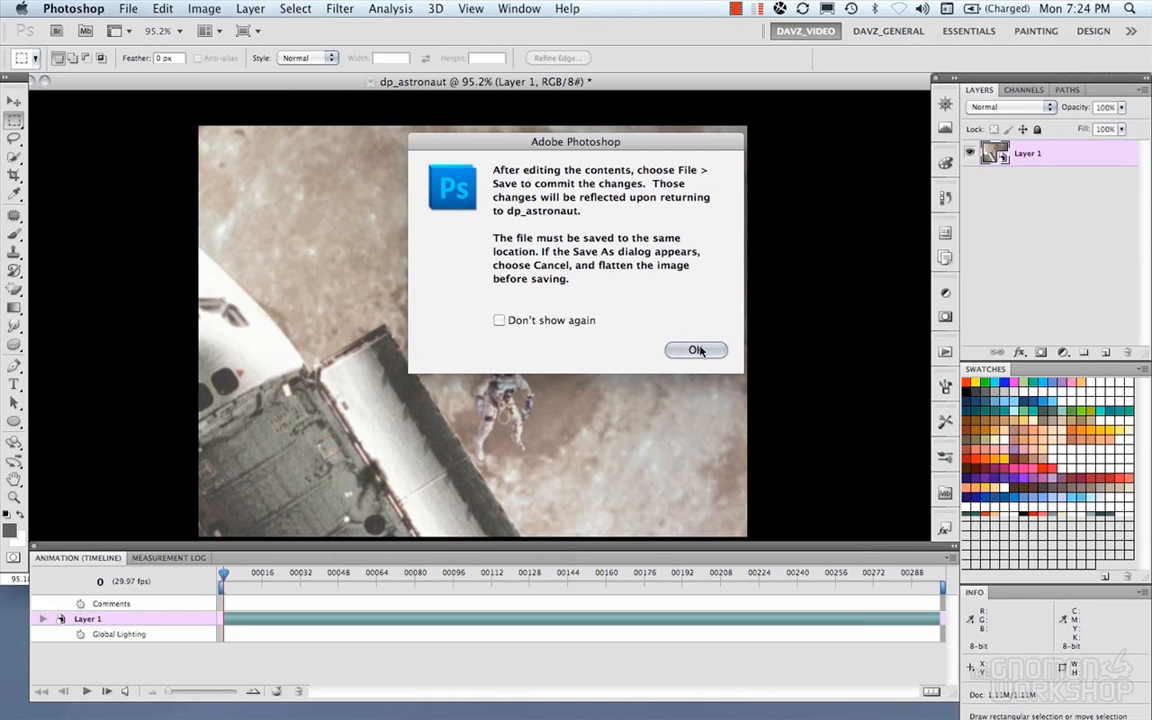
left_click(696, 350)
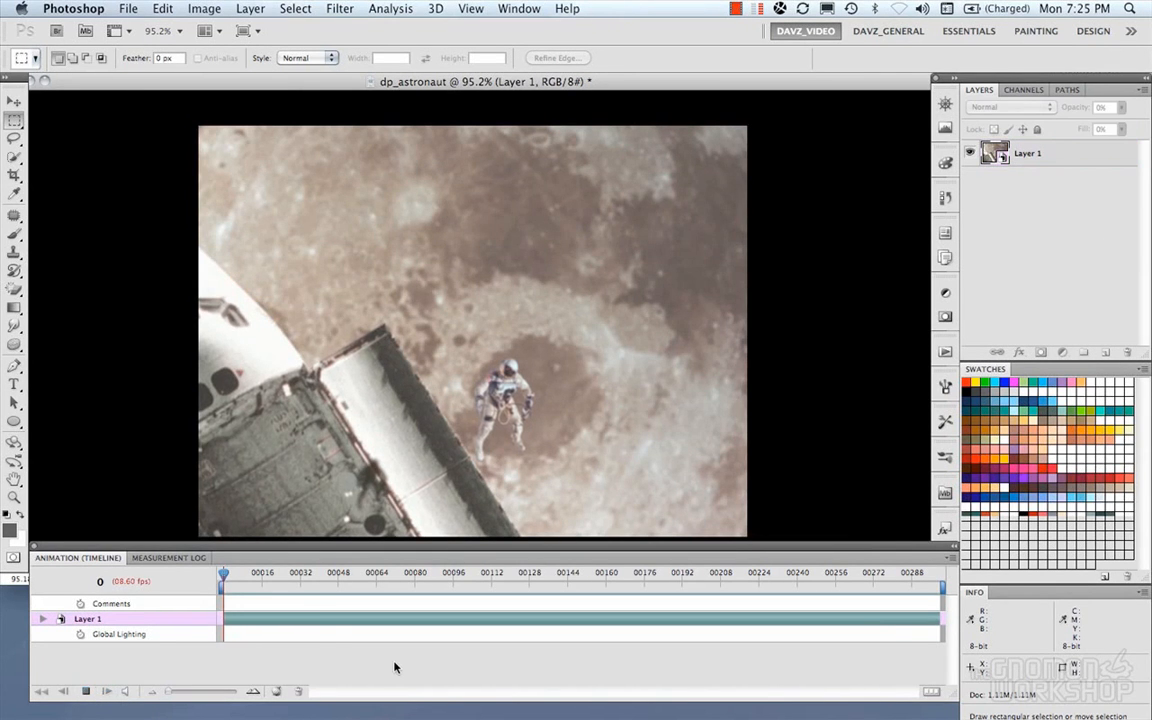
left_click_drag(222, 576, 360, 576)
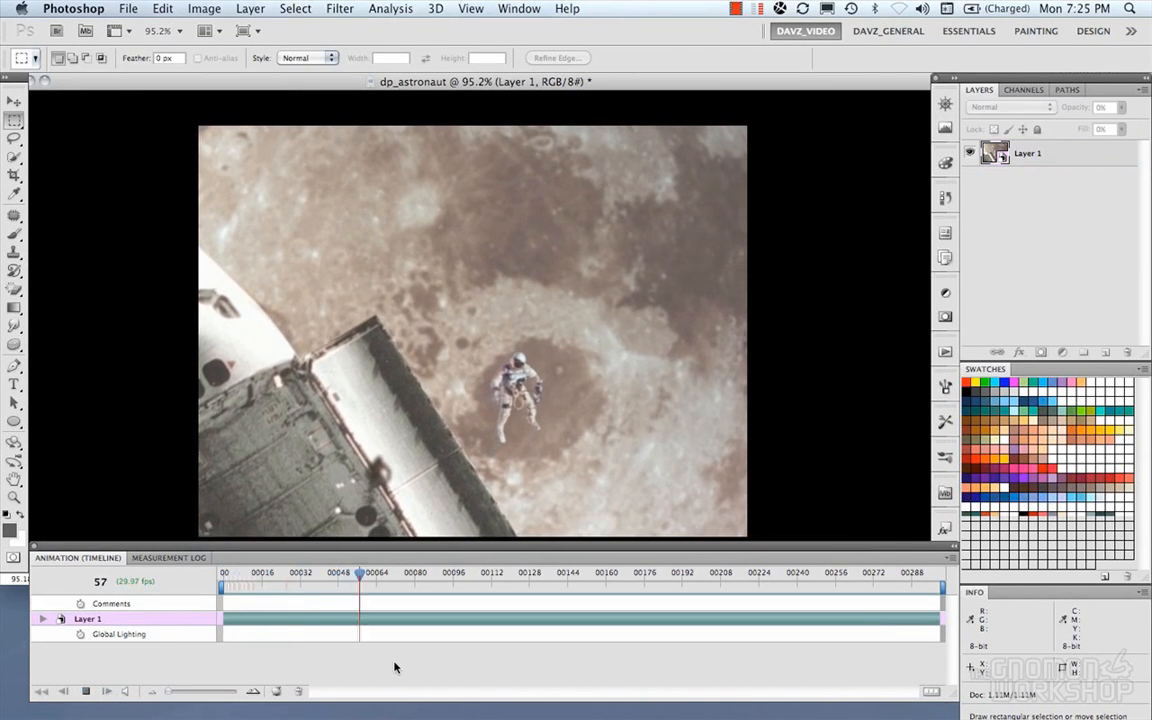
left_click_drag(360, 572, 500, 572)
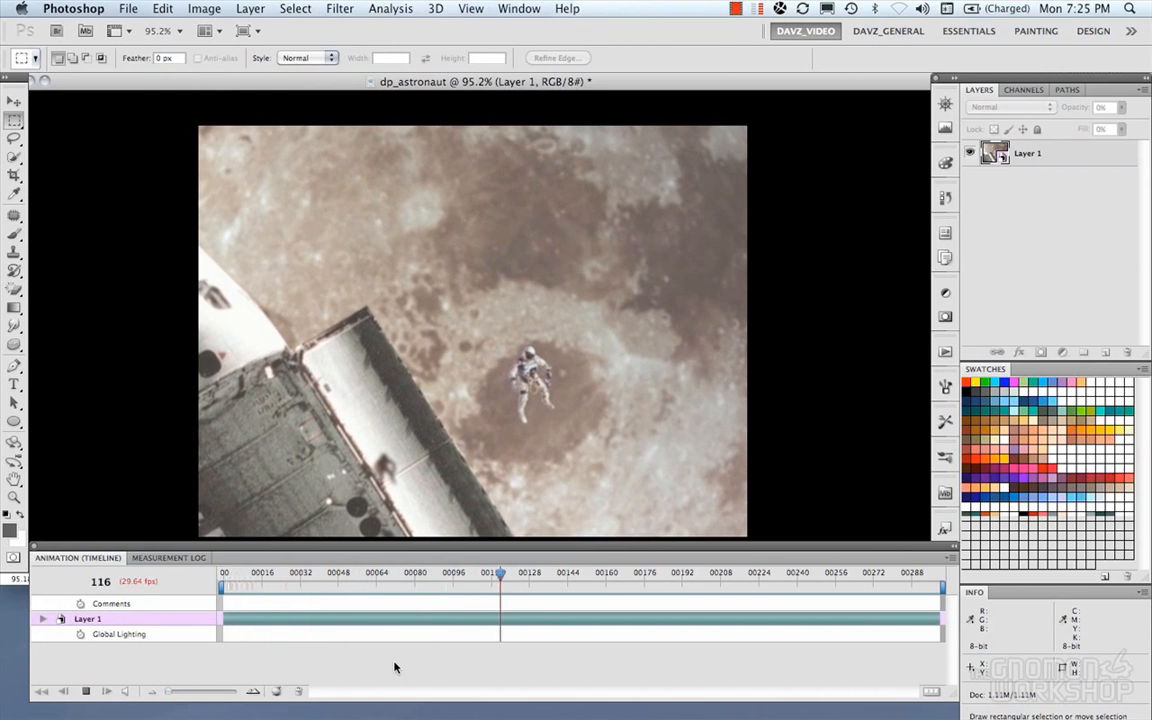
left_click_drag(500, 572, 598, 572)
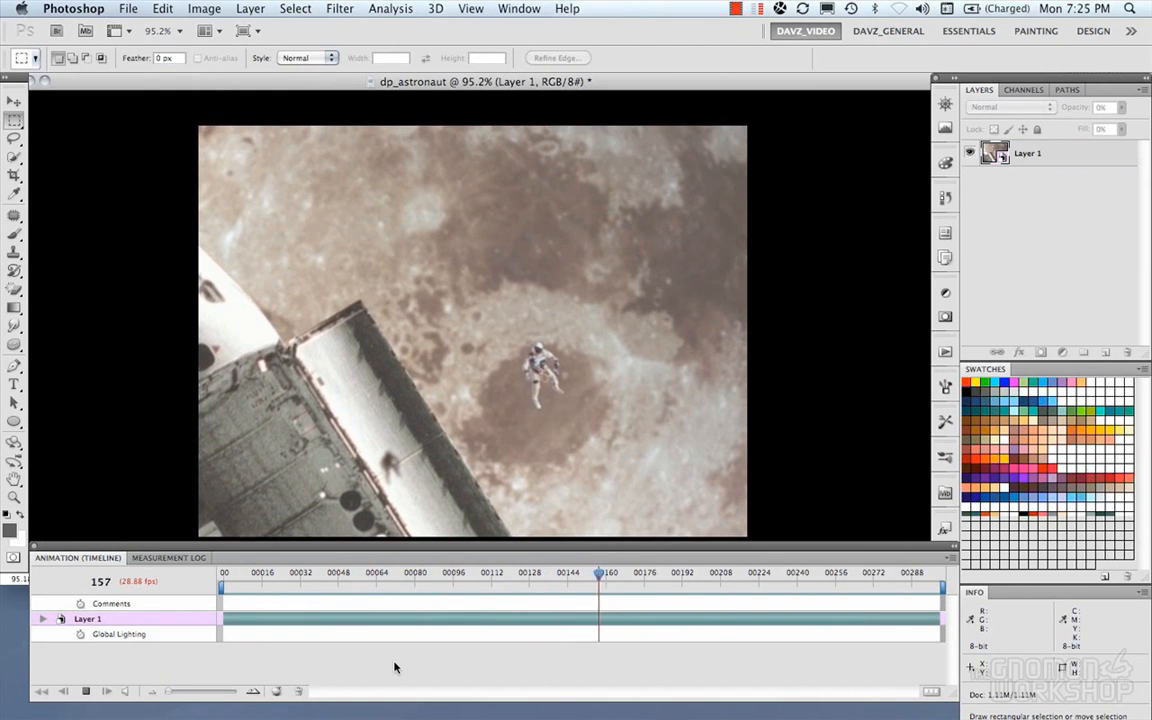
left_click_drag(600, 572, 670, 572)
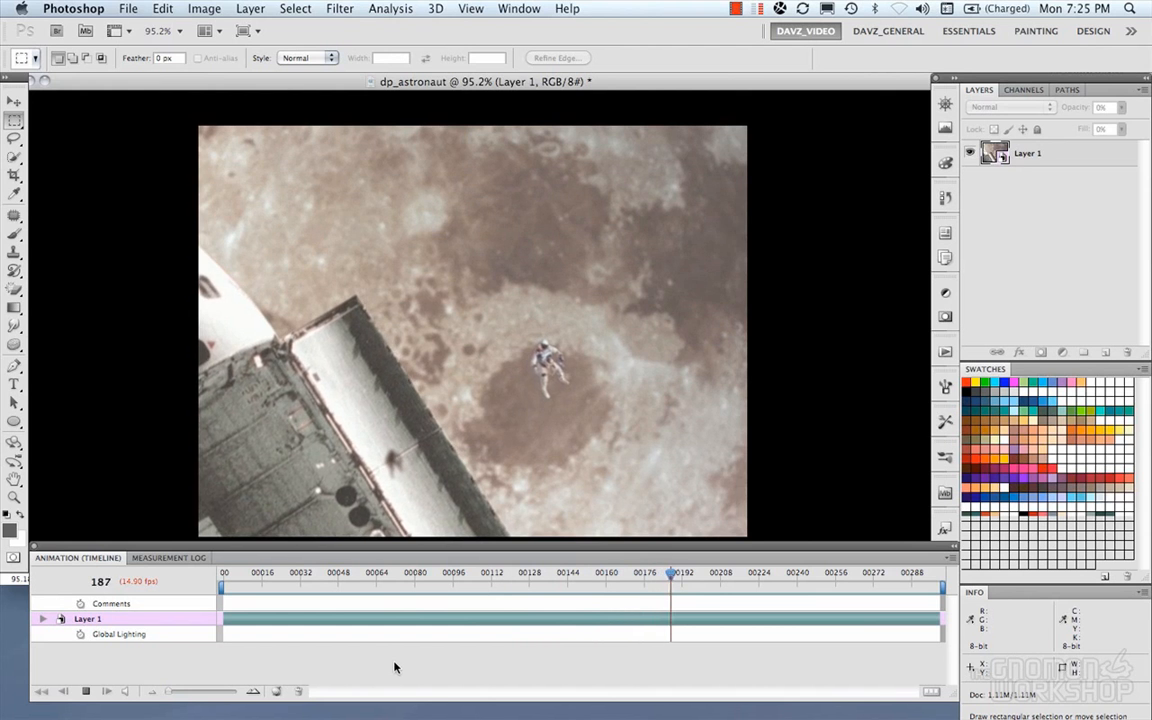
left_click_drag(672, 572, 796, 572)
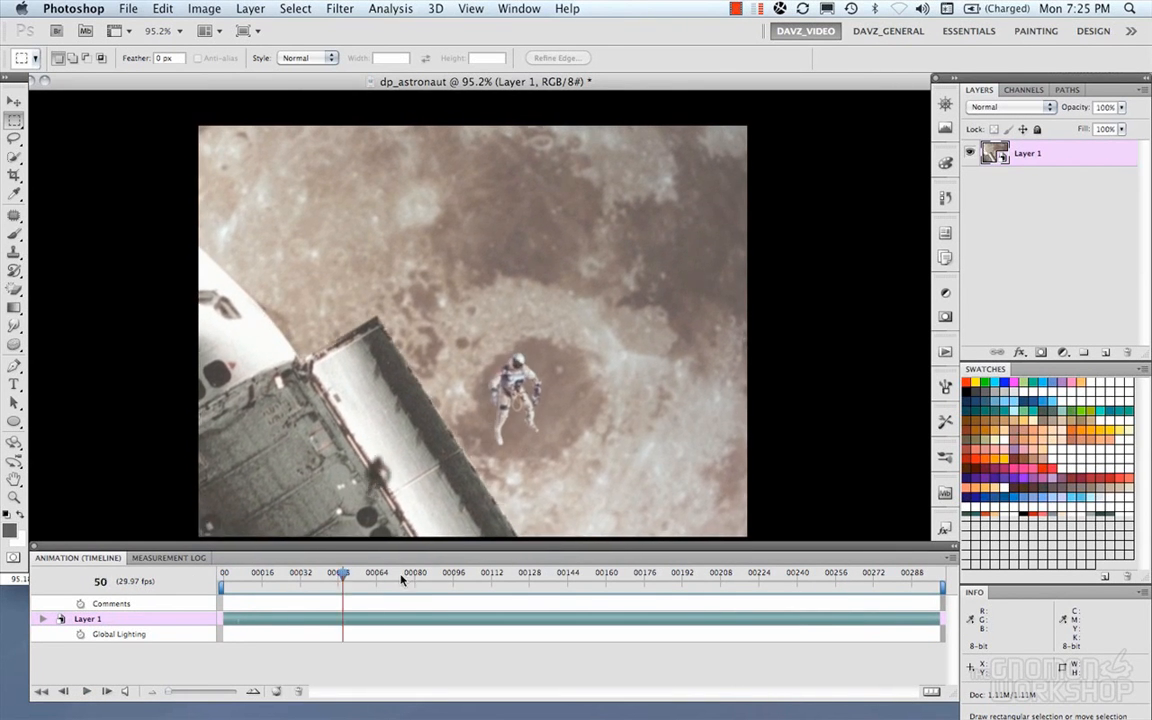
left_click_drag(338, 572, 222, 572)
type("Video")
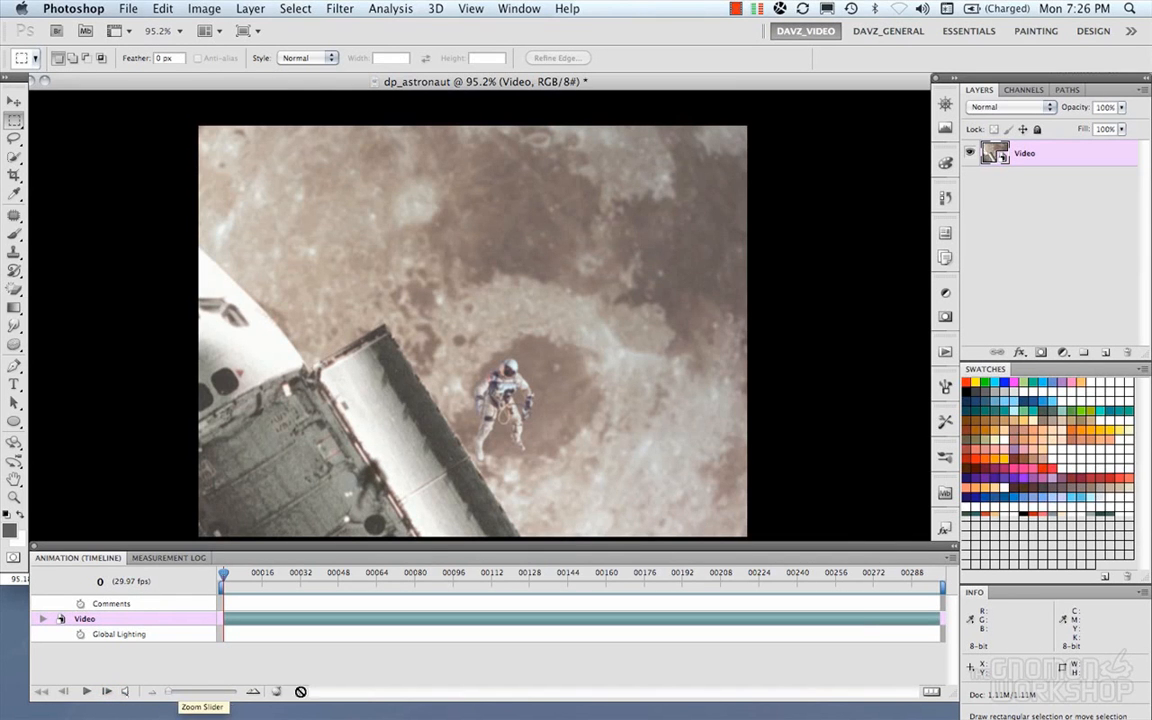
mouse_move(280, 692)
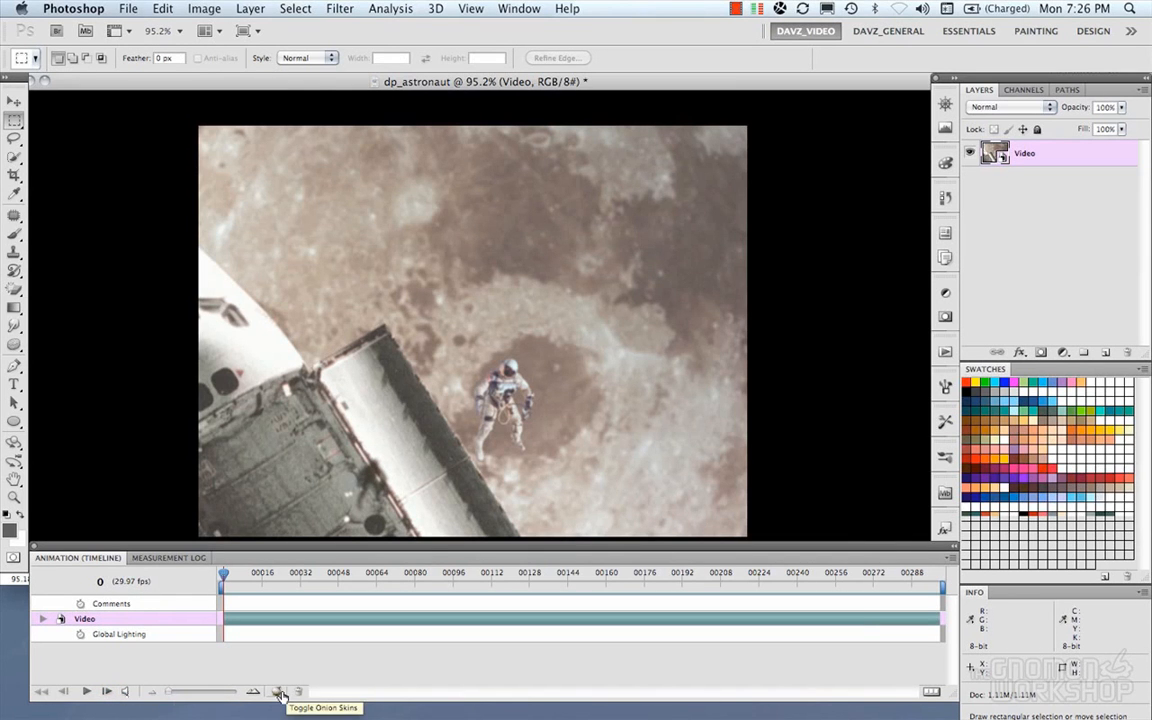
mouse_move(688, 668)
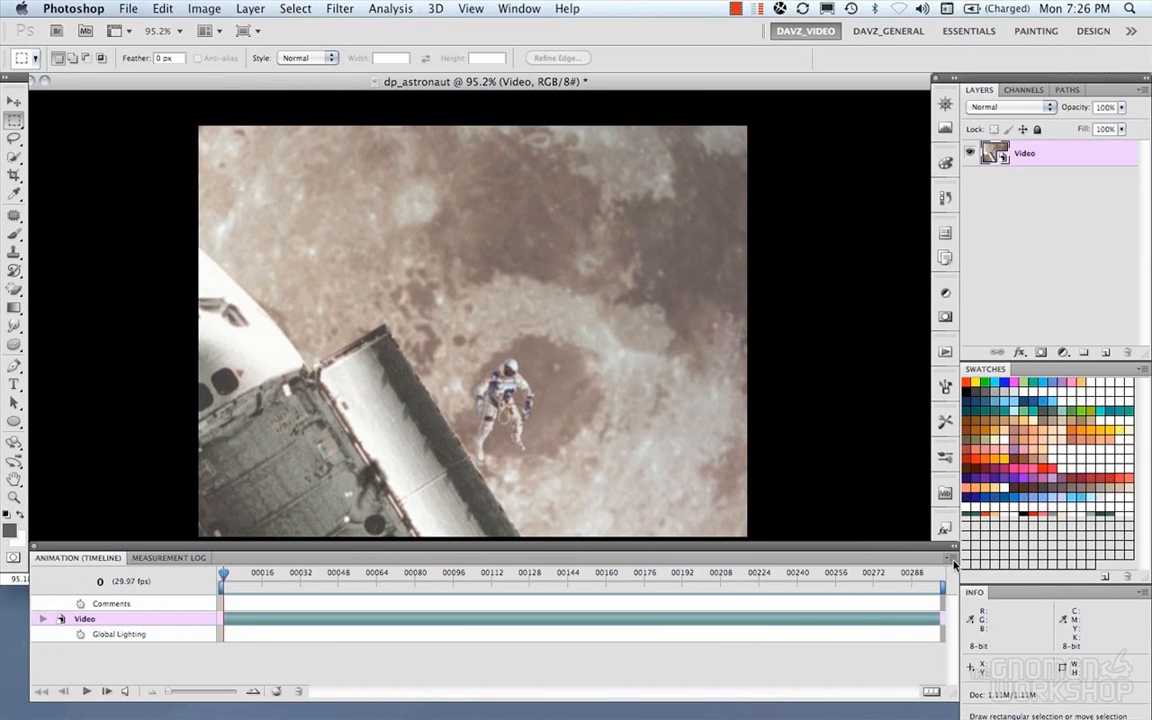
Check the Timeline panel menu and bring up the Adjustments panel
left_click(948, 558)
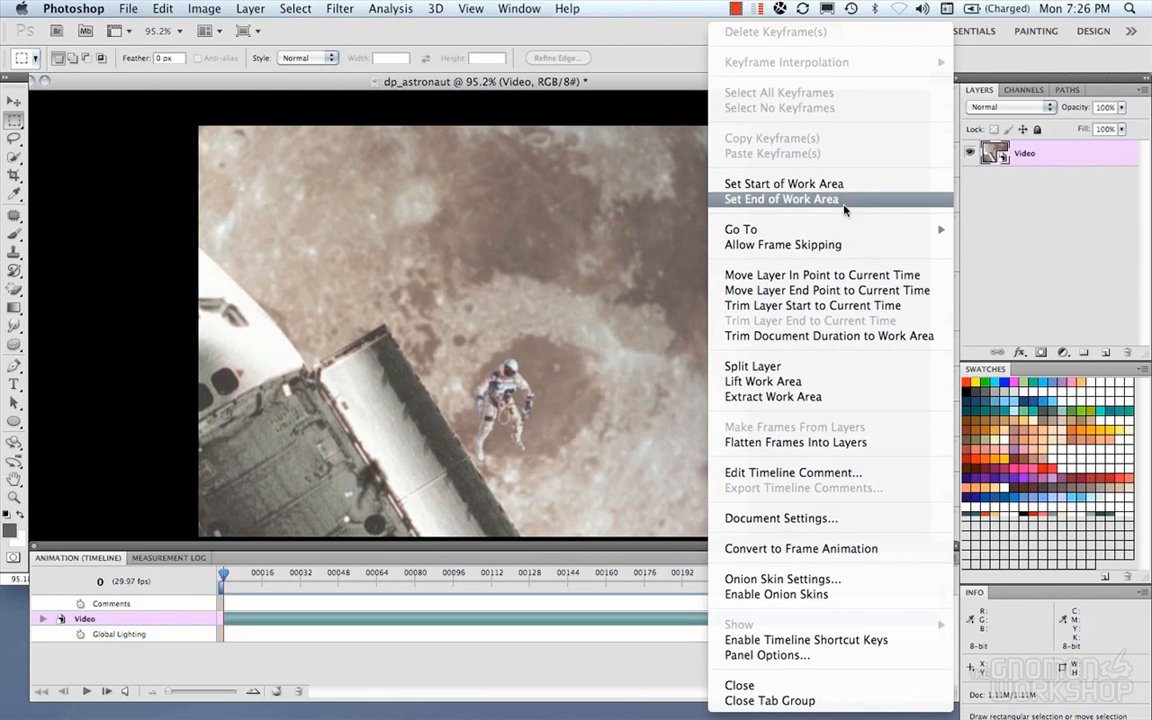
mouse_move(848, 276)
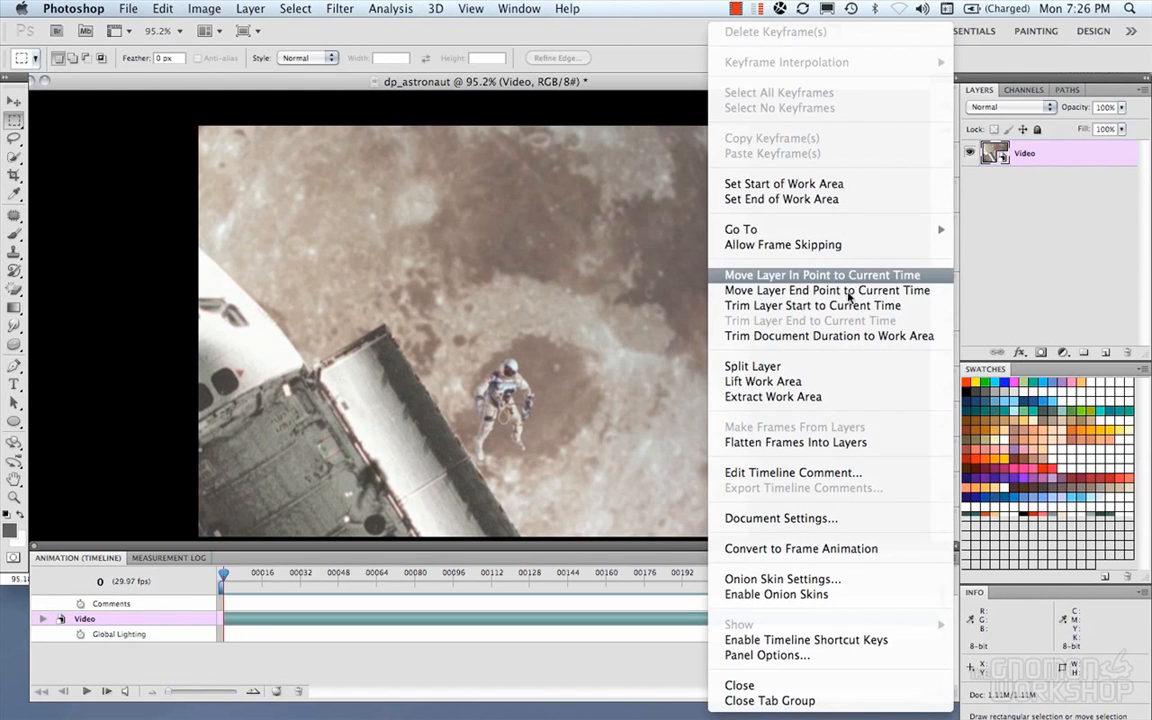
mouse_move(770, 518)
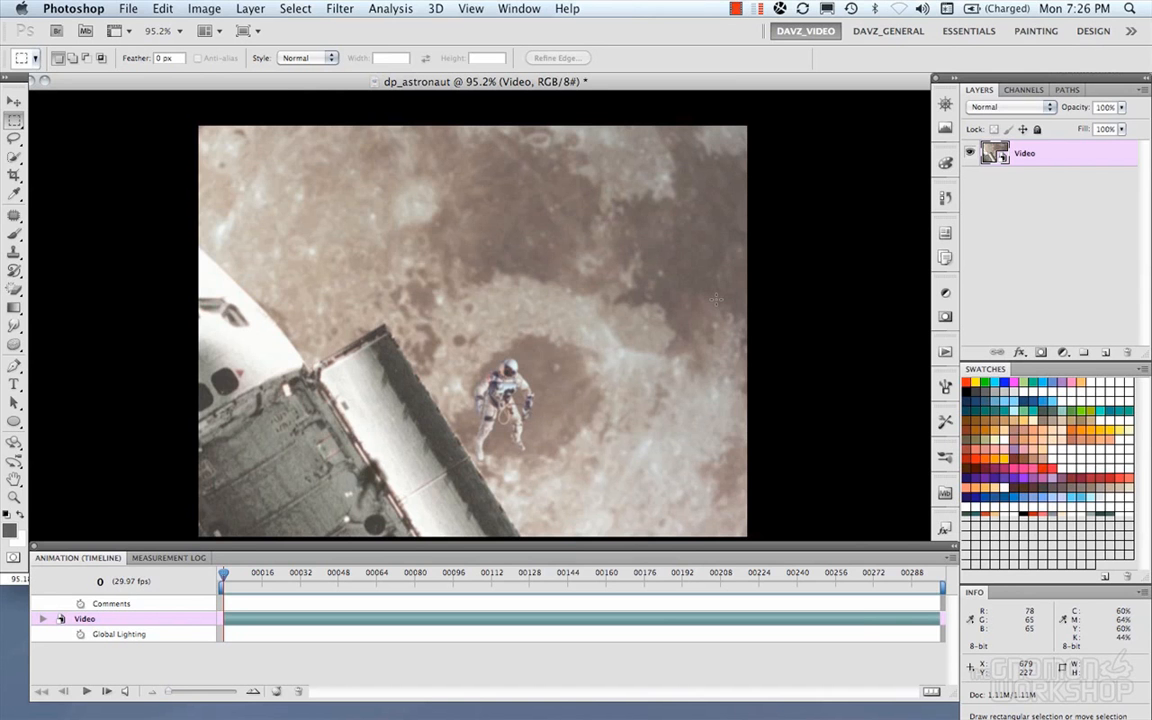
mouse_move(736, 252)
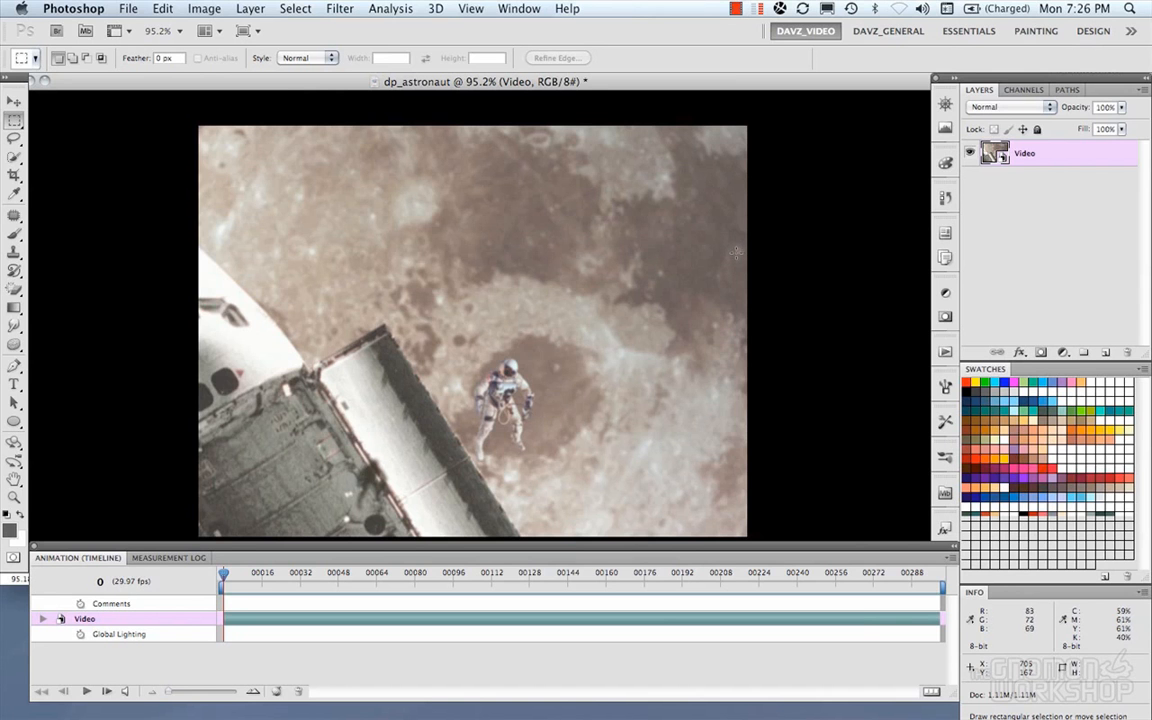
mouse_move(742, 264)
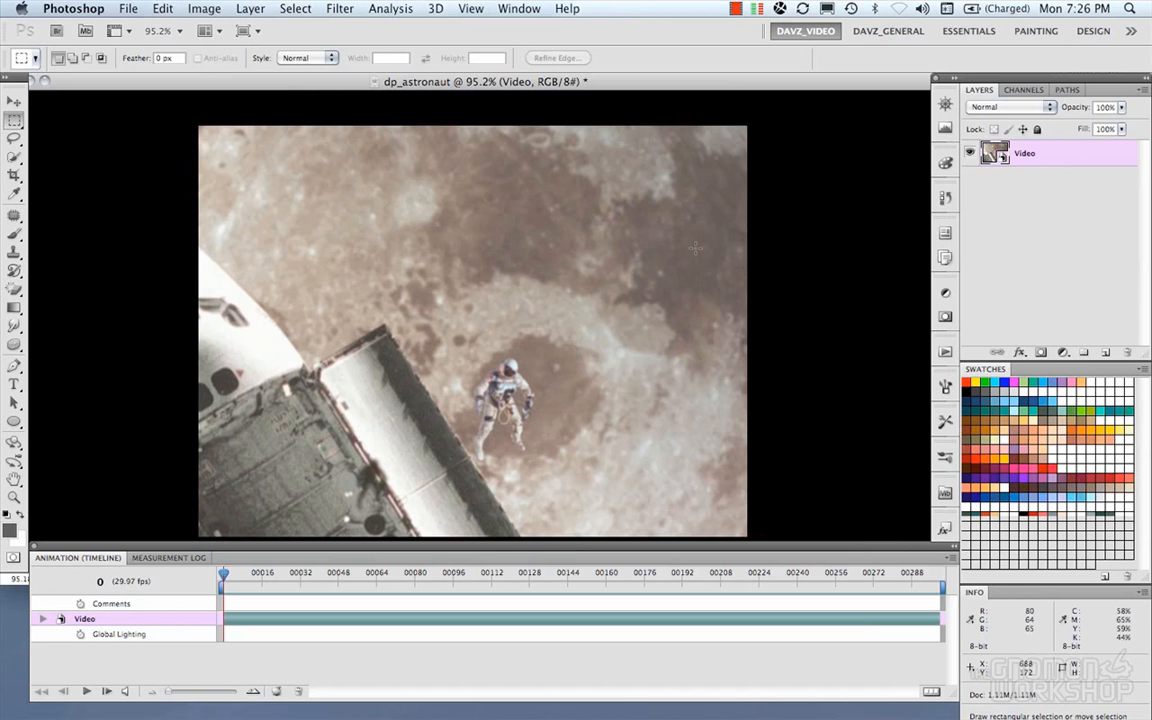
left_click(1062, 352)
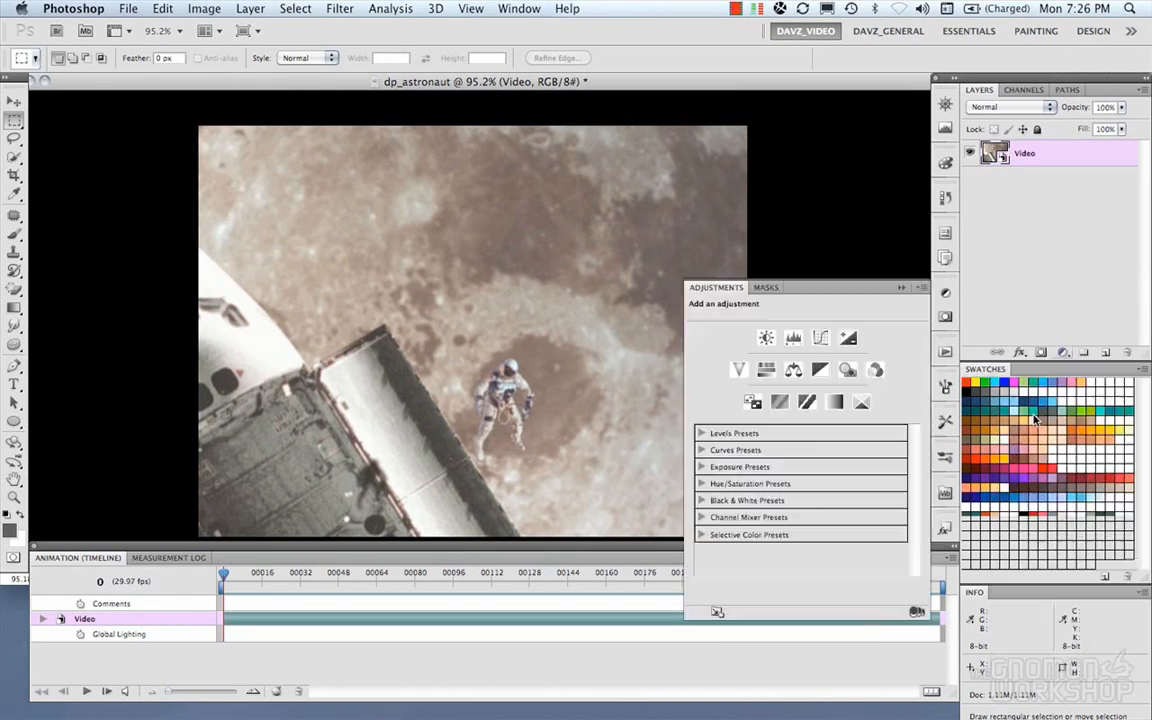
Add a Levels layer with a raised black point and a Photo Filter set to Cooling Filter (82)
left_click(766, 336)
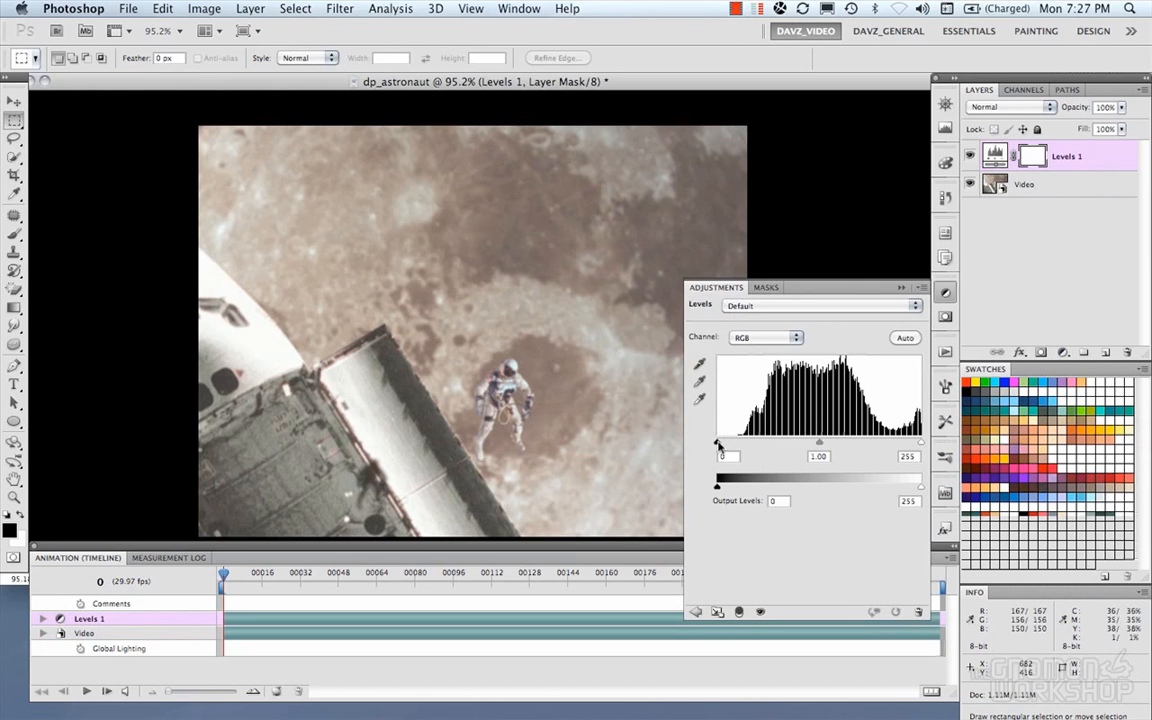
left_click_drag(718, 456, 732, 456)
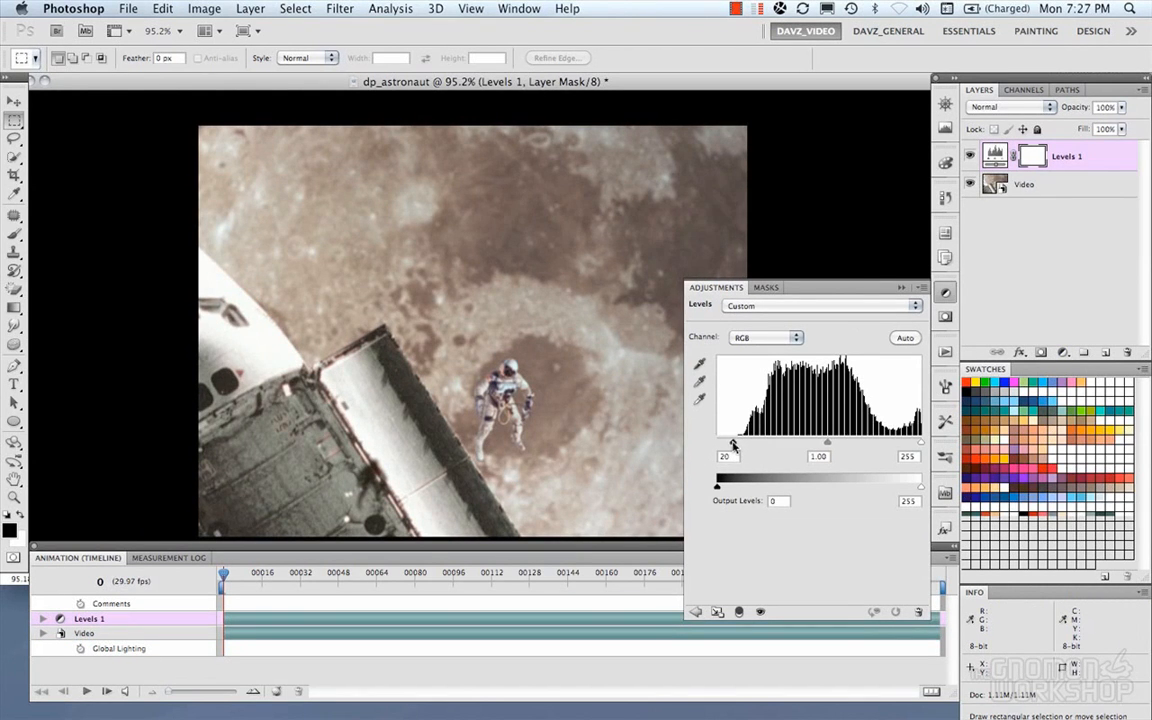
left_click_drag(828, 442, 822, 442)
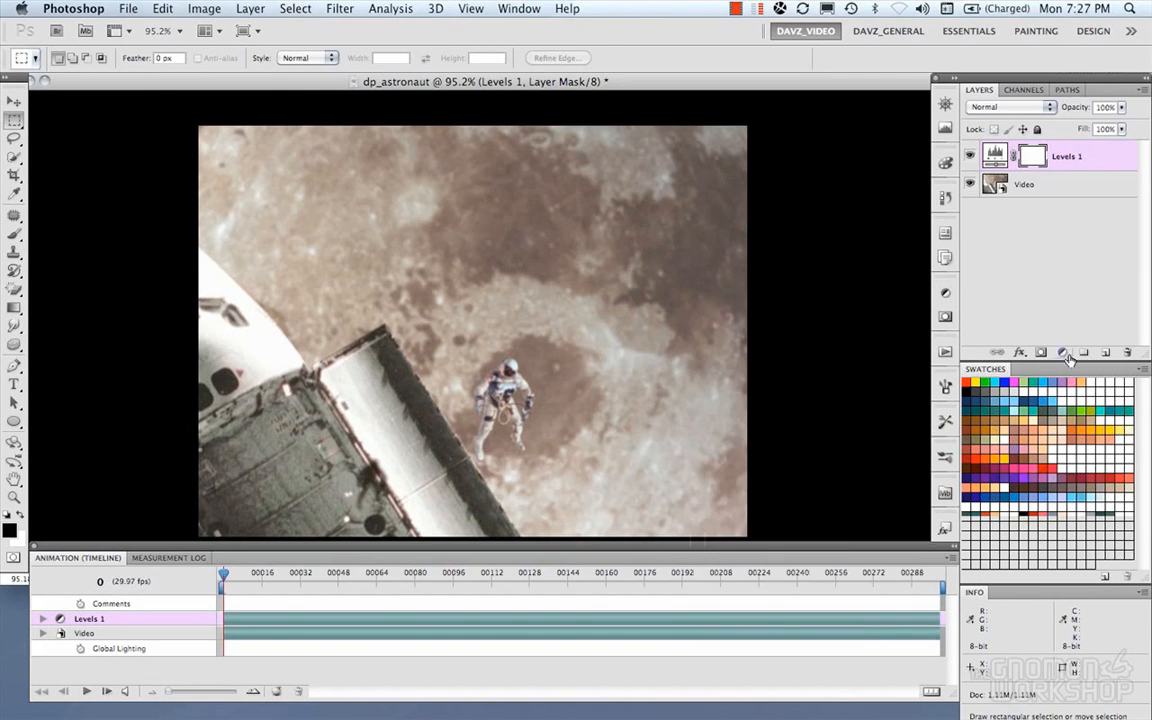
left_click(1062, 352)
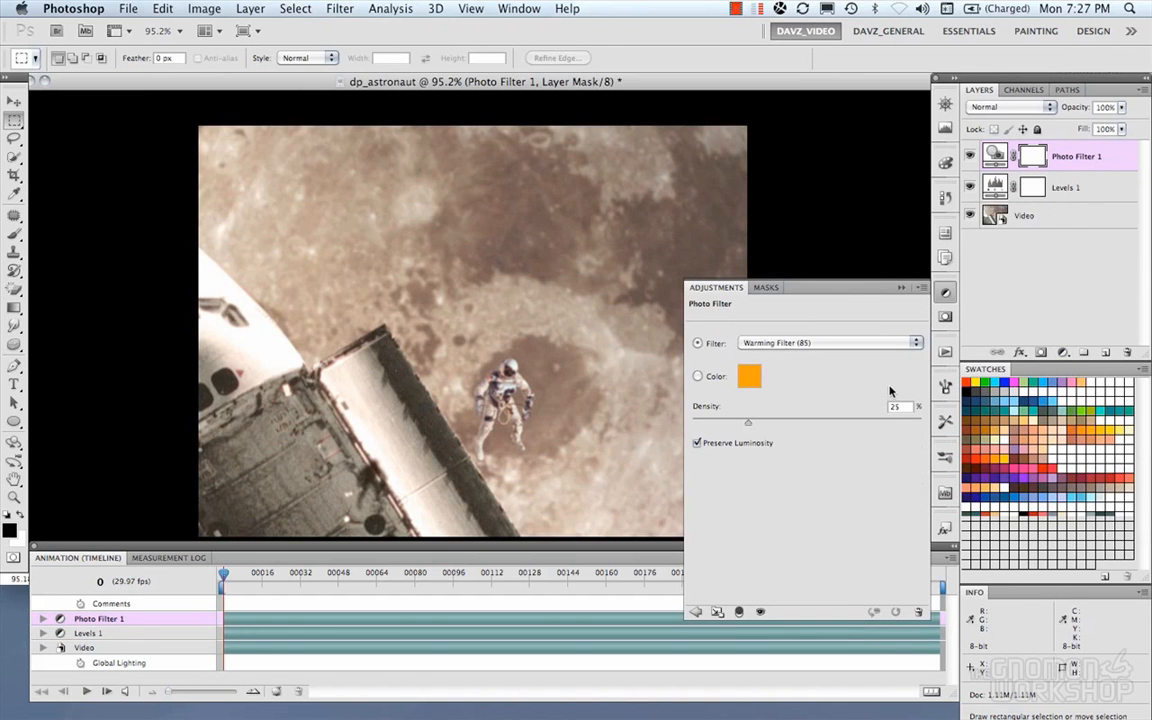
left_click(828, 342)
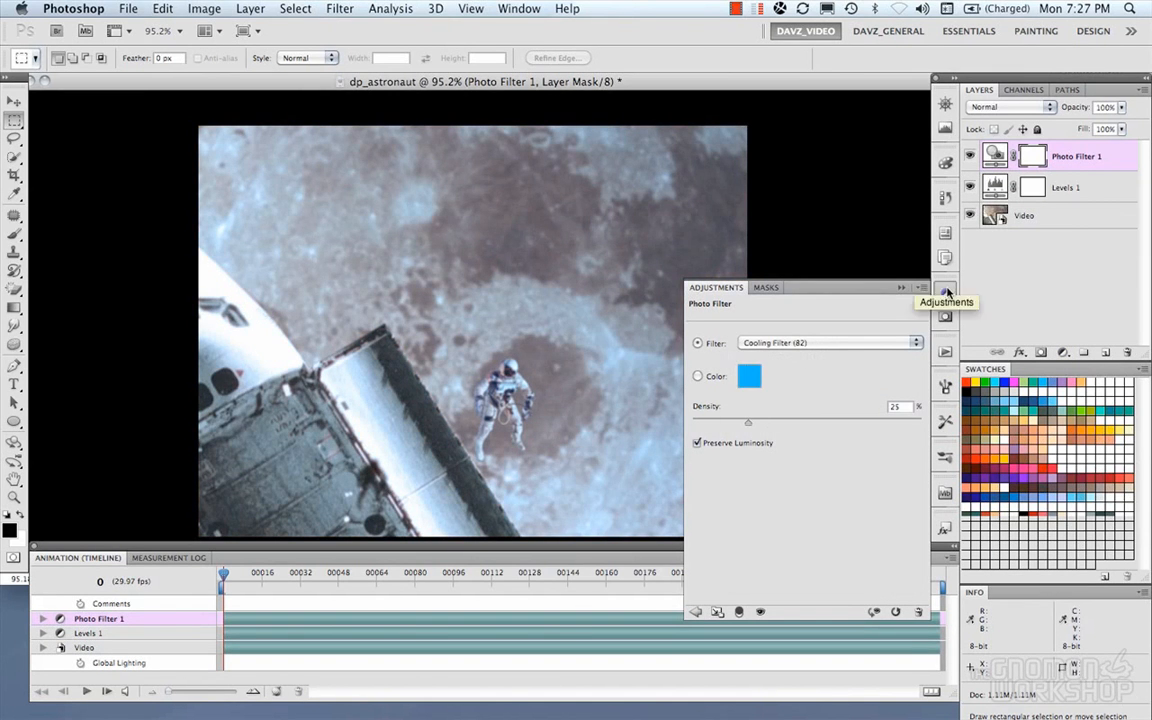
Add an Exposure layer around -0.26 and scrub the timeline to preview the corrected footage
left_click(944, 292)
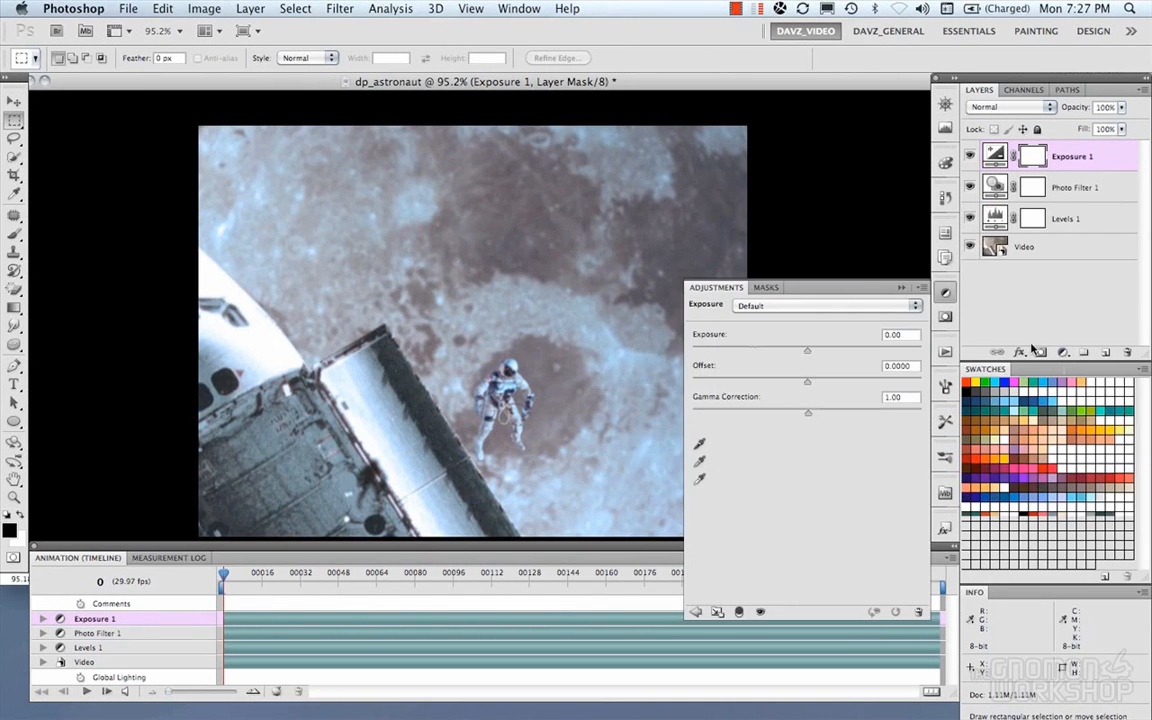
left_click_drag(808, 350, 820, 350)
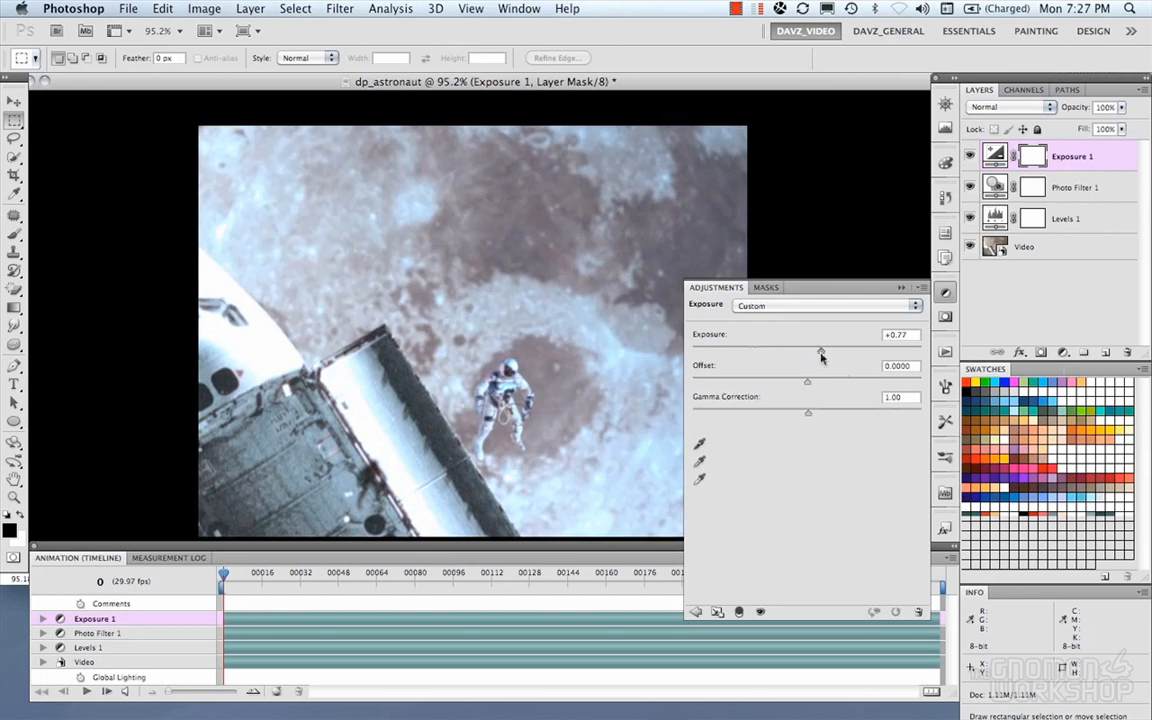
left_click_drag(820, 352, 804, 352)
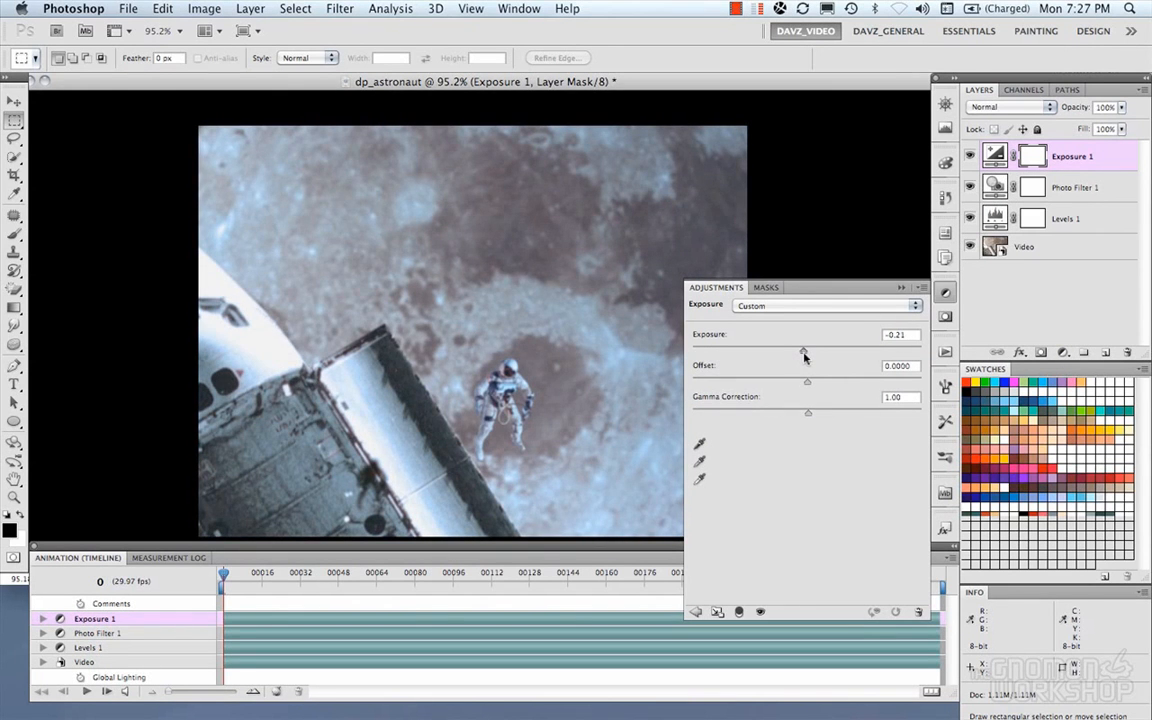
left_click_drag(804, 348, 800, 348)
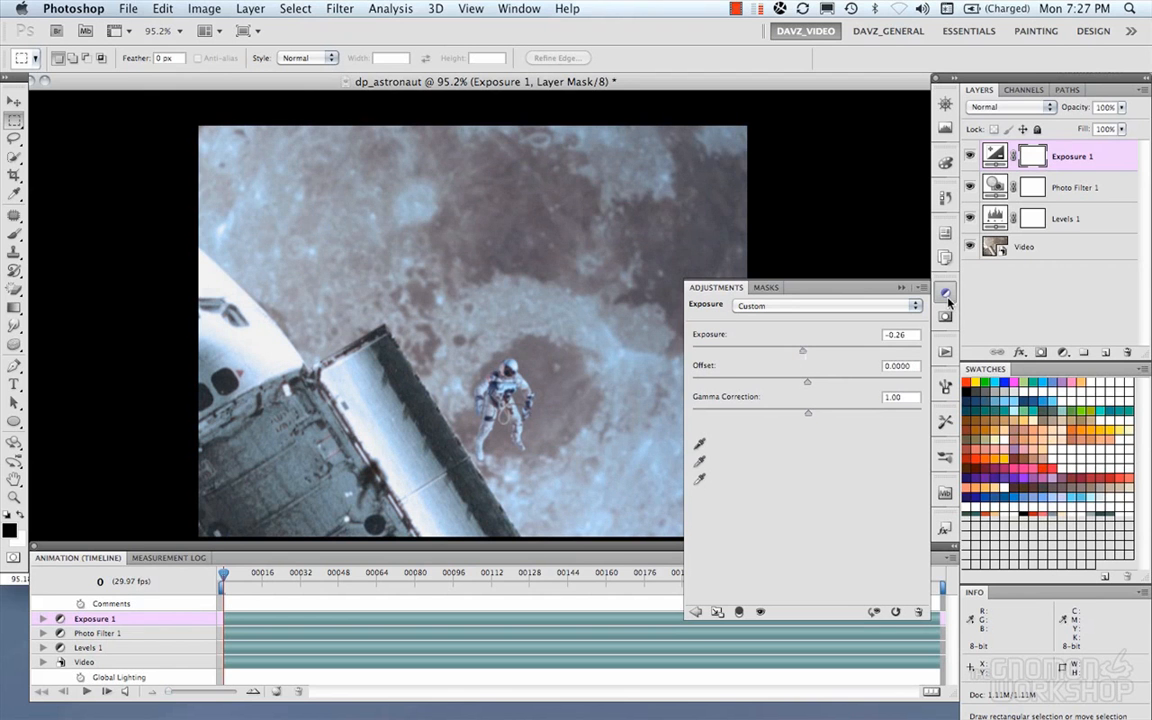
left_click(944, 292)
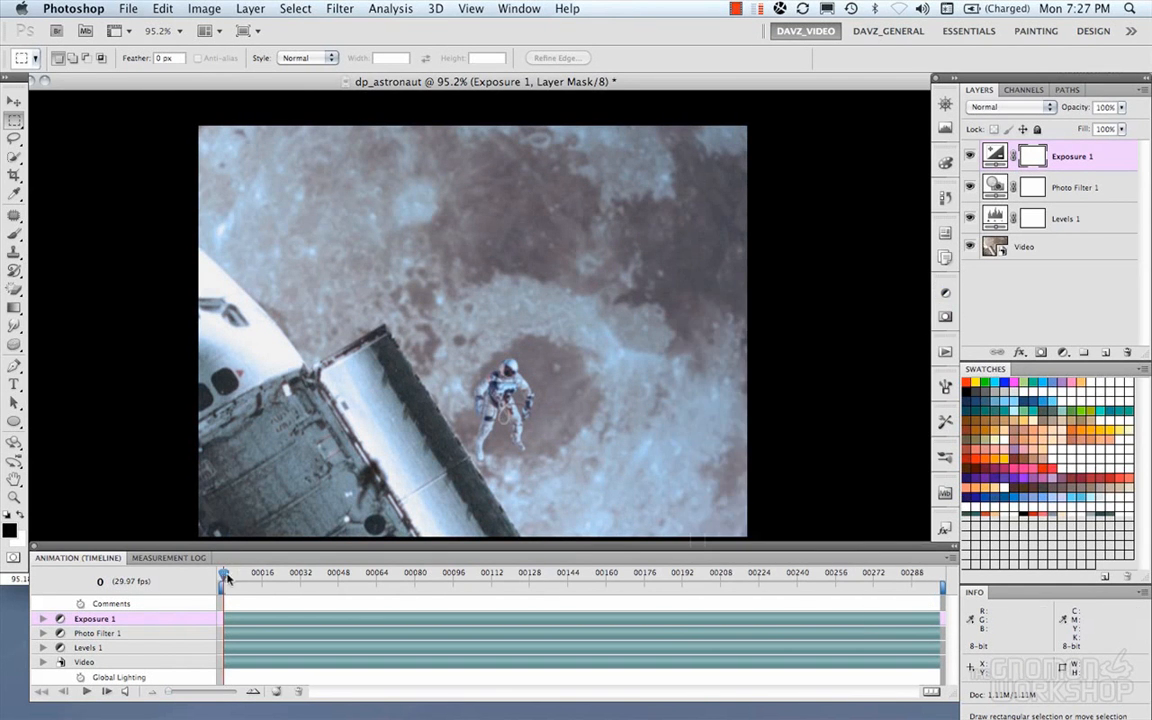
left_click_drag(224, 578, 332, 578)
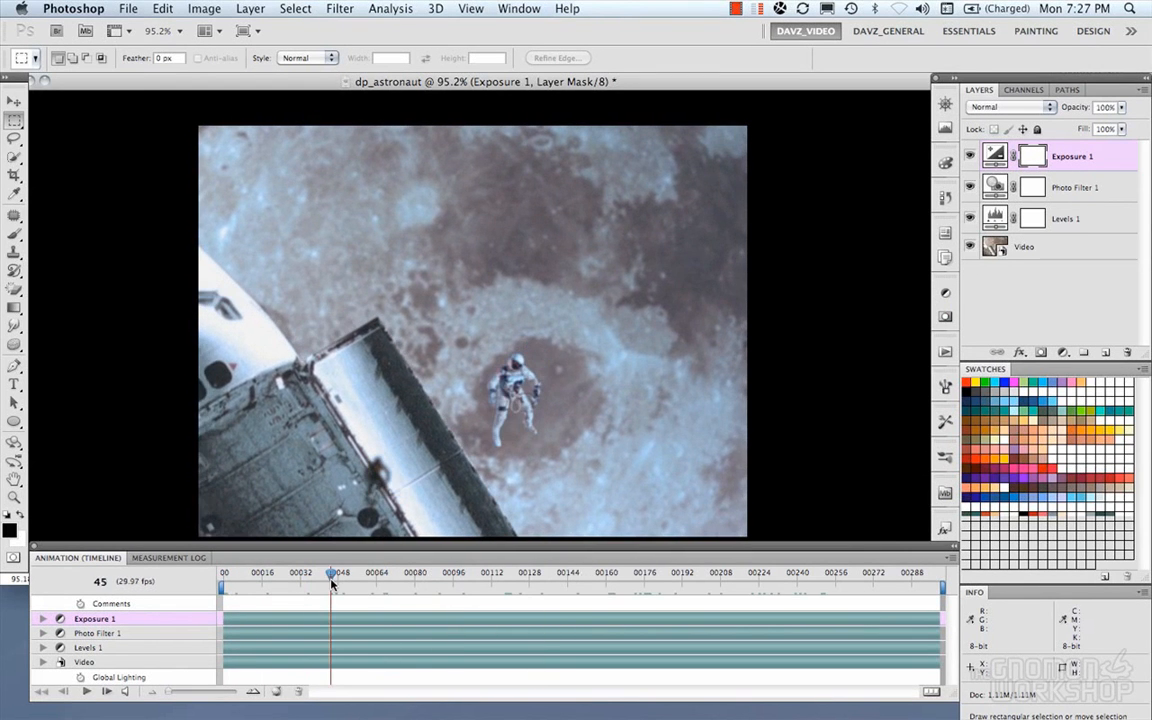
left_click_drag(330, 580, 600, 580)
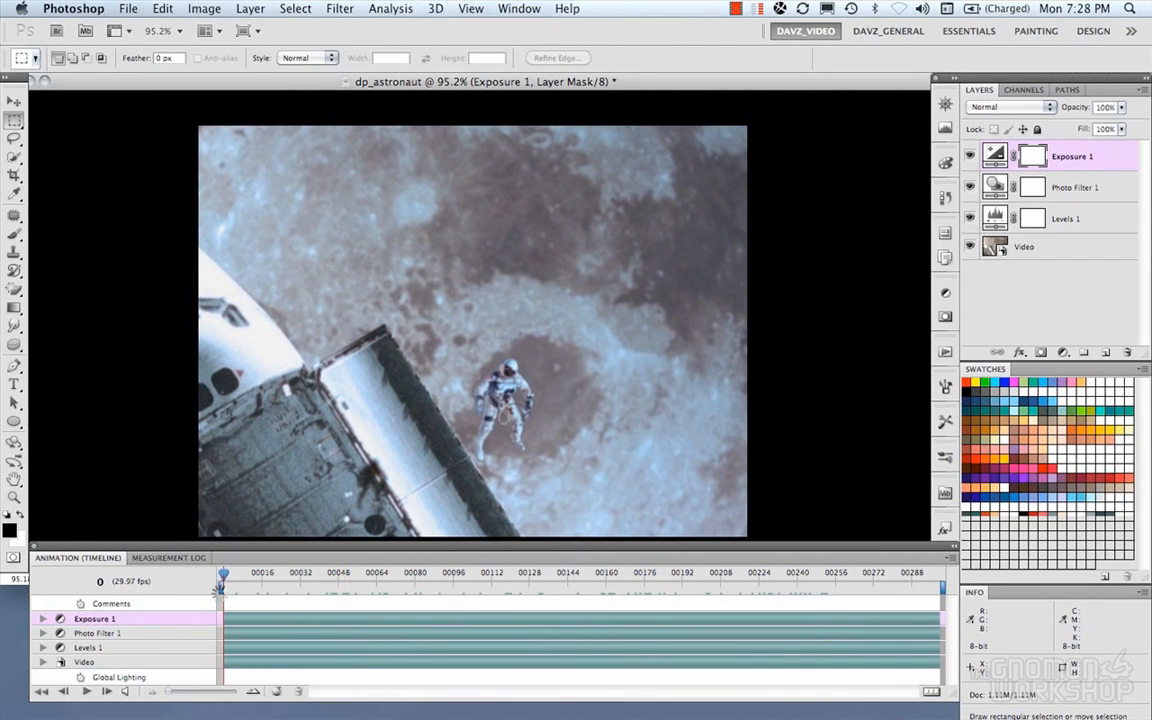
Open Layer Style on the Video layer and enable Gradient Overlay with Normal blend mode
left_click(1024, 246)
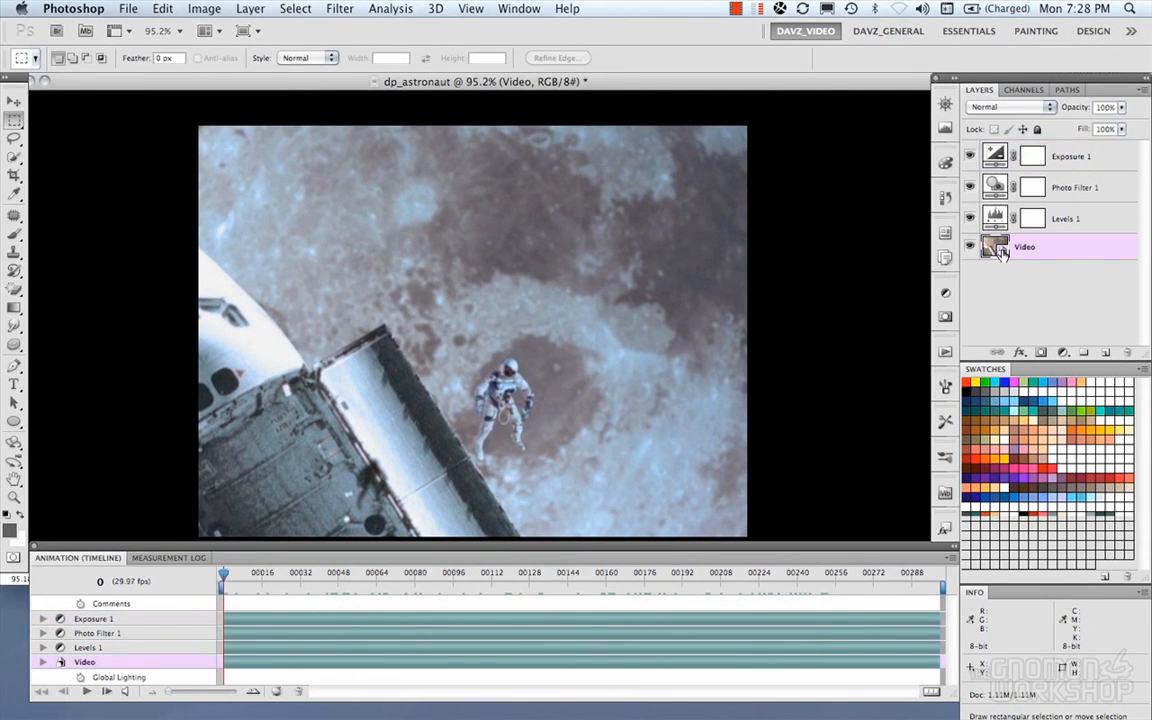
double_click(994, 248)
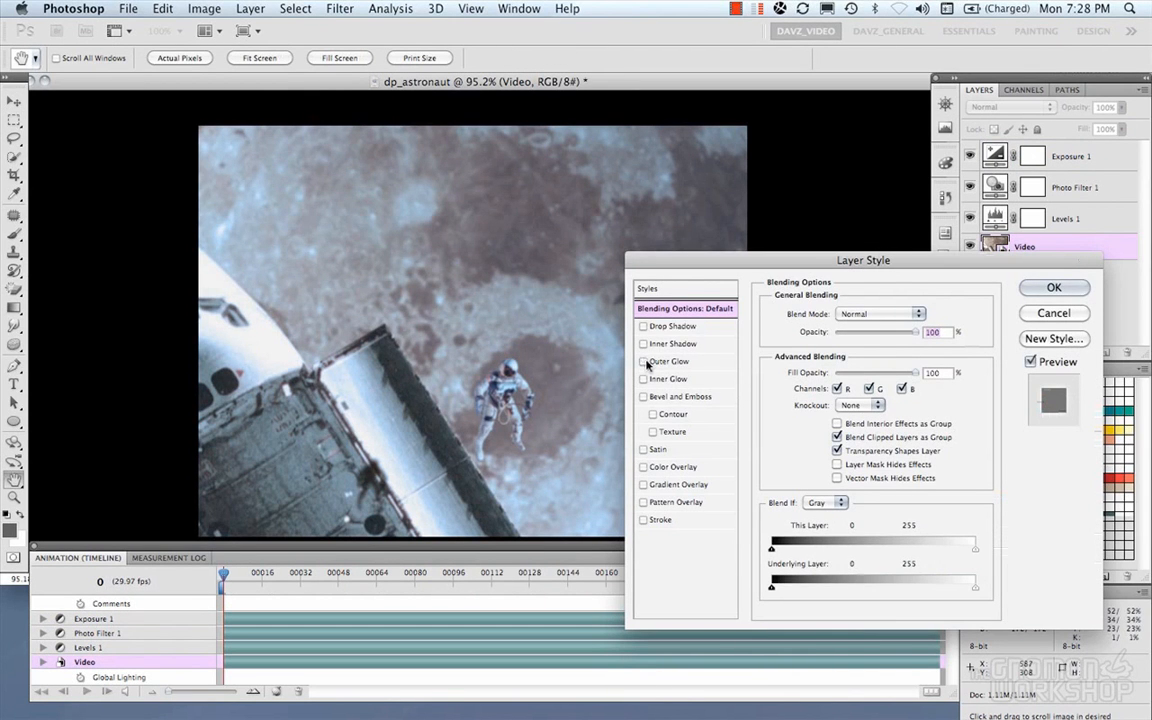
mouse_move(678, 510)
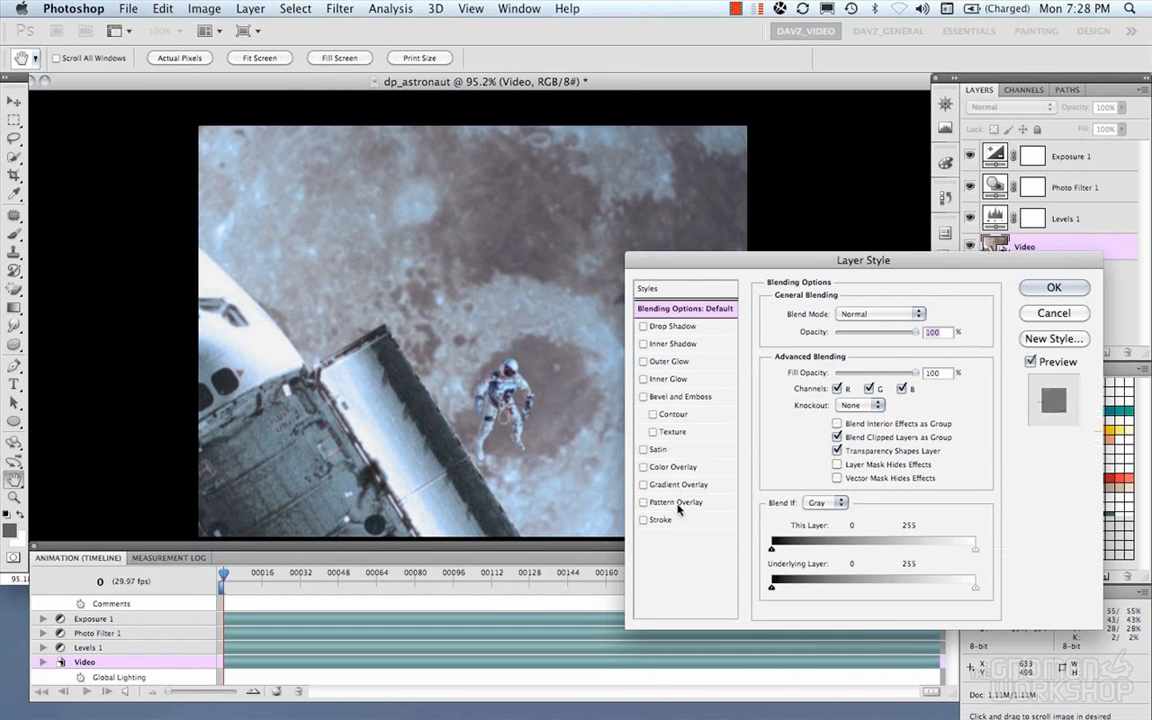
left_click(644, 468)
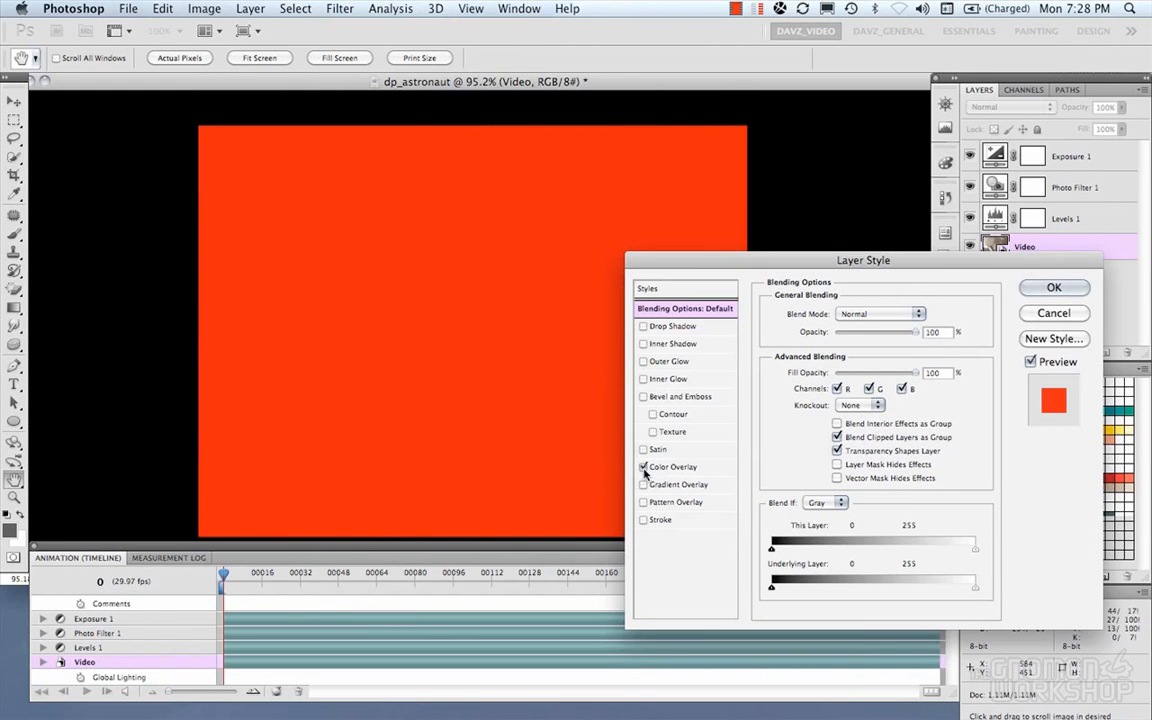
left_click(644, 484)
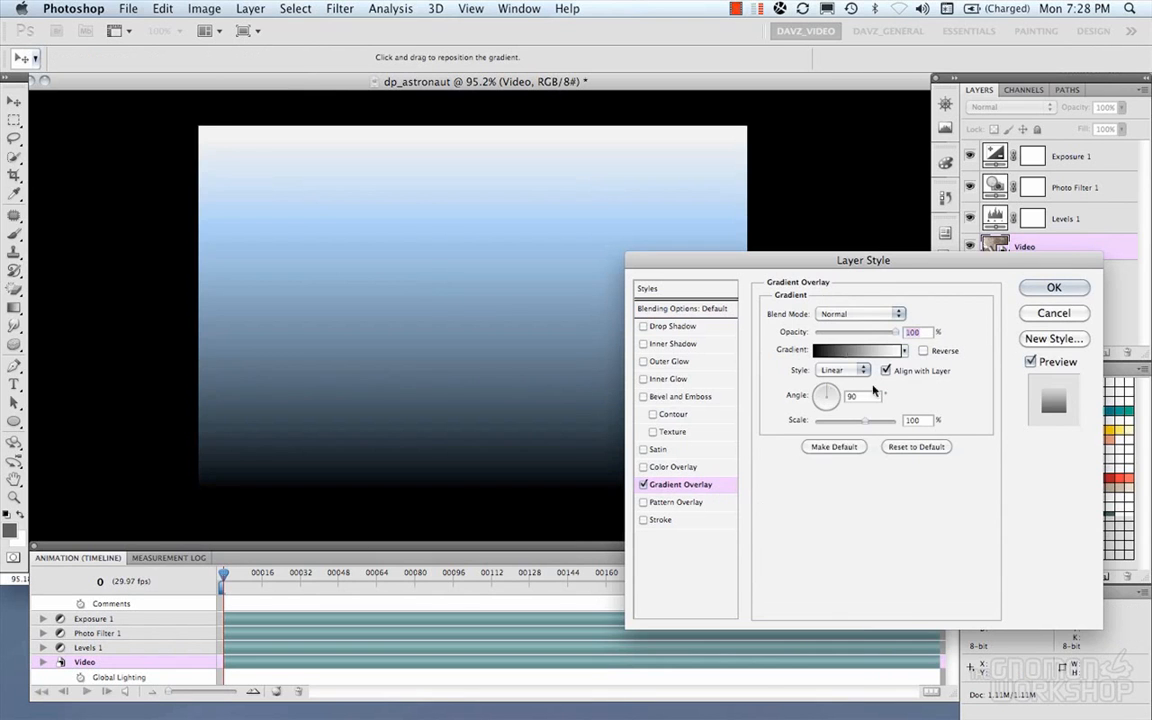
left_click(858, 312)
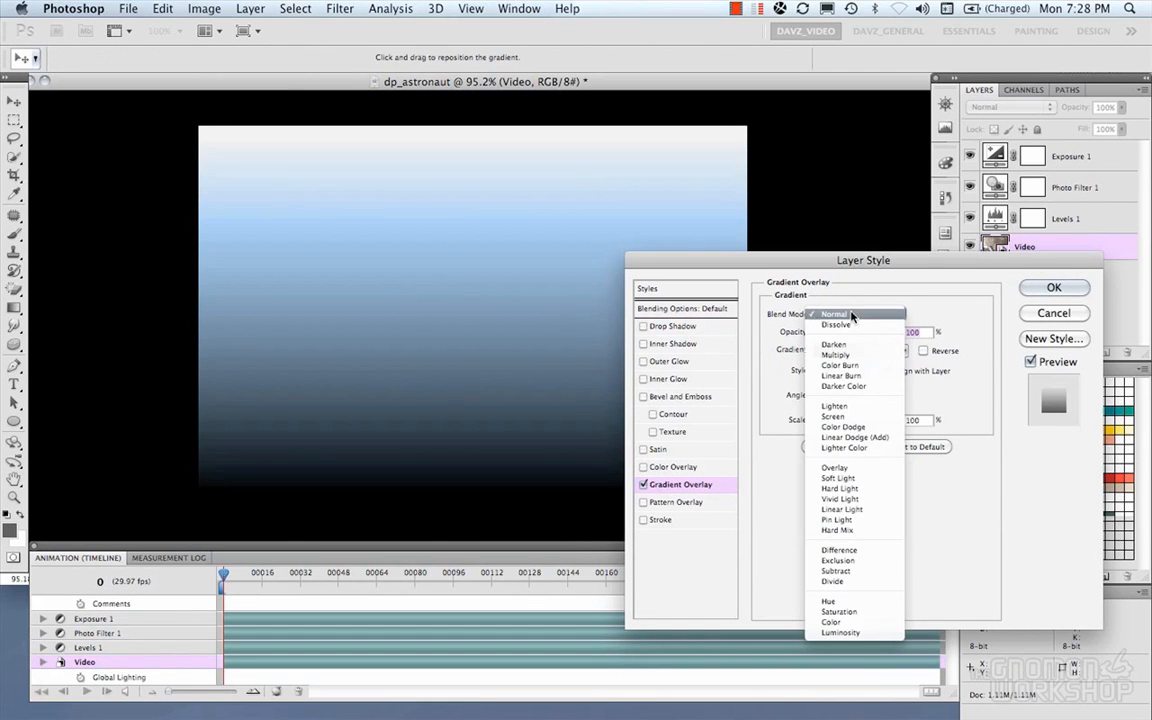
left_click(834, 312)
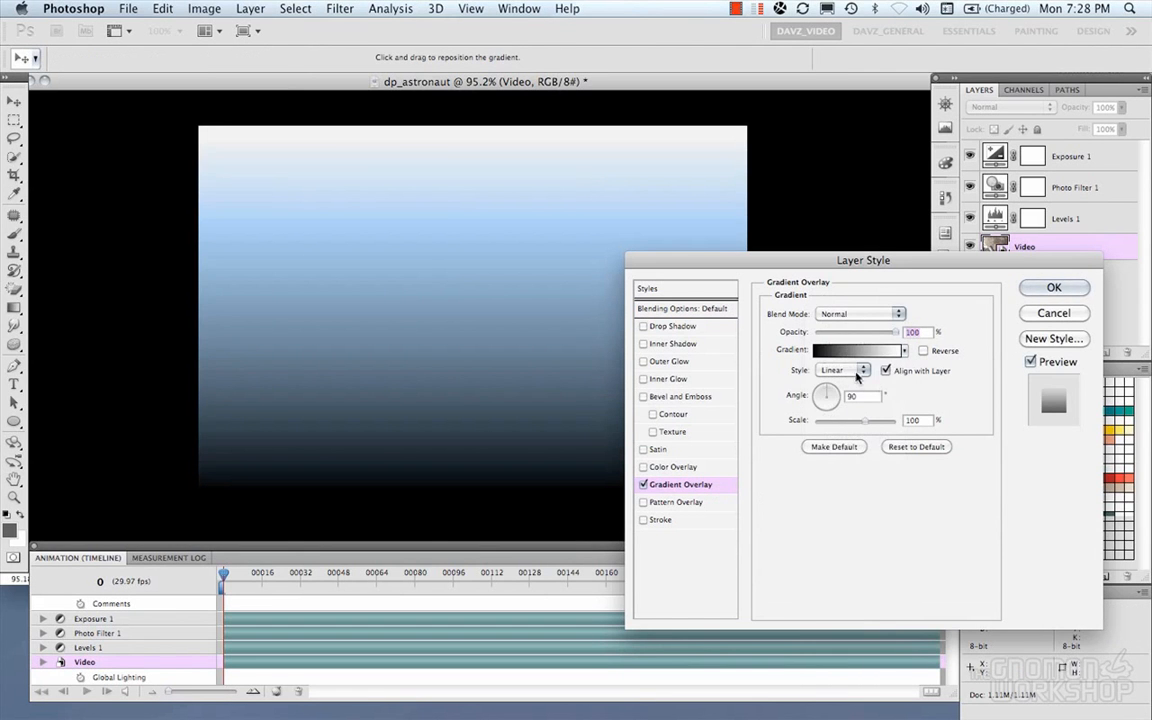
Set the gradient overlay to Radial and Reverse, then bring up its Gradient Editor
left_click(844, 370)
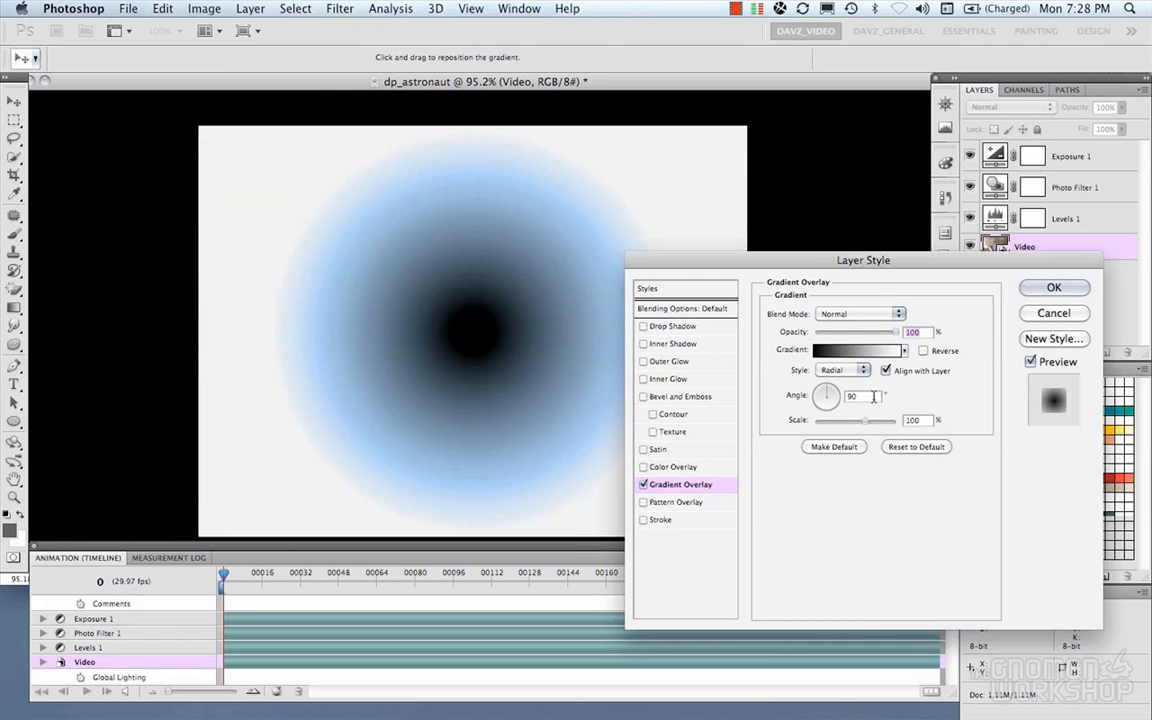
left_click(924, 350)
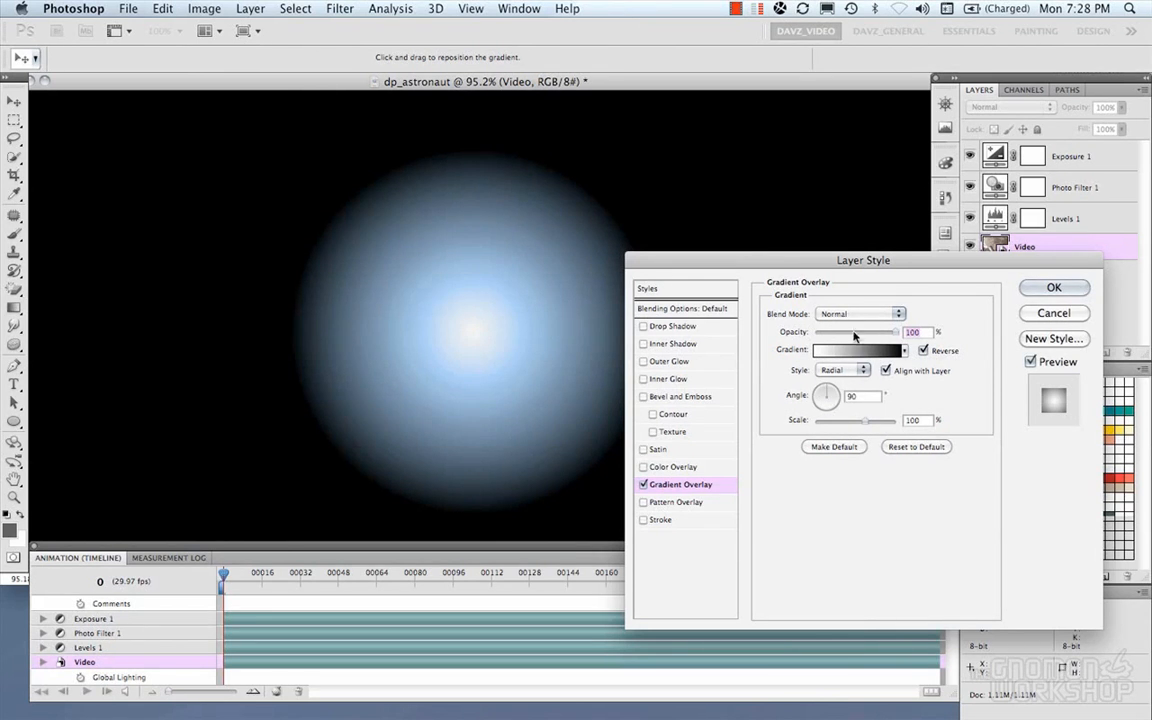
left_click(860, 312)
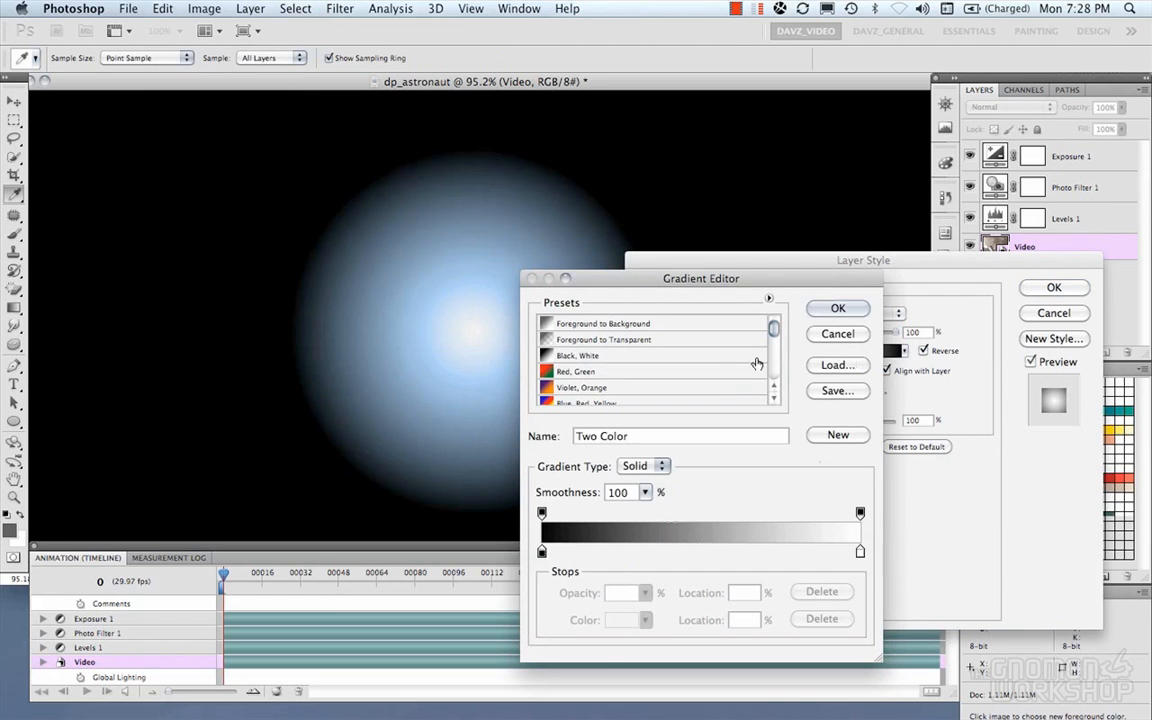
Choose the Foreground to Transparent preset and slightly rotate the gradient angle
left_click(604, 340)
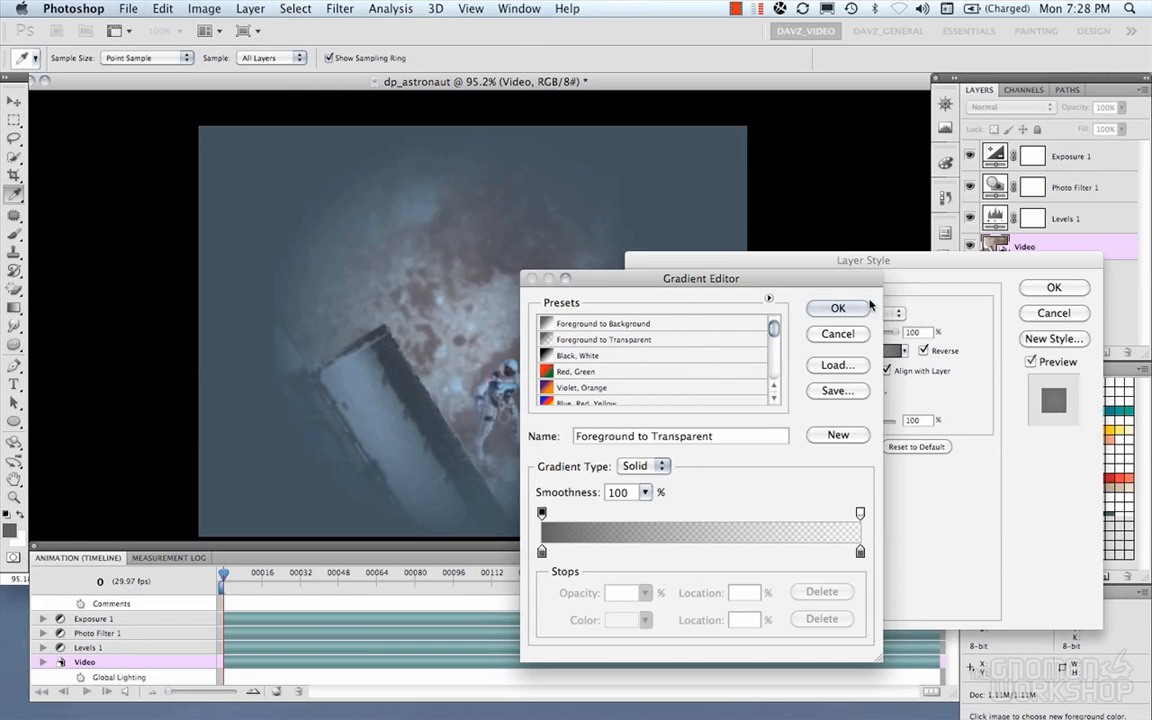
left_click(838, 308)
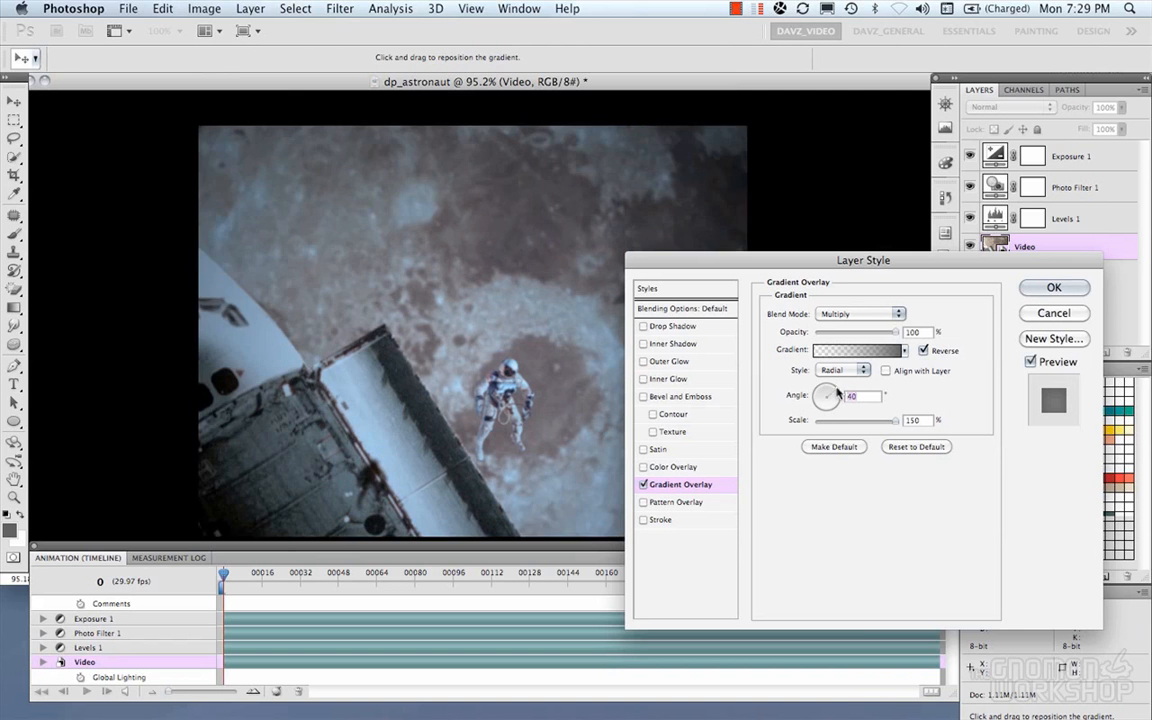
left_click_drag(830, 390, 826, 398)
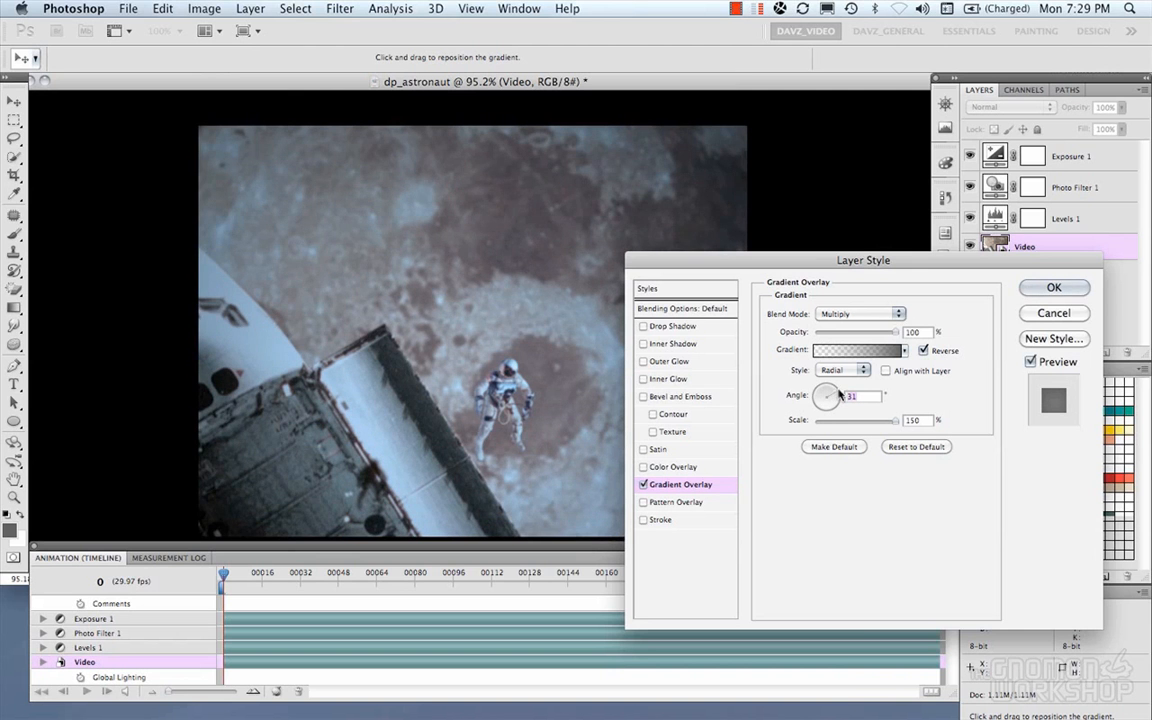
left_click(852, 350)
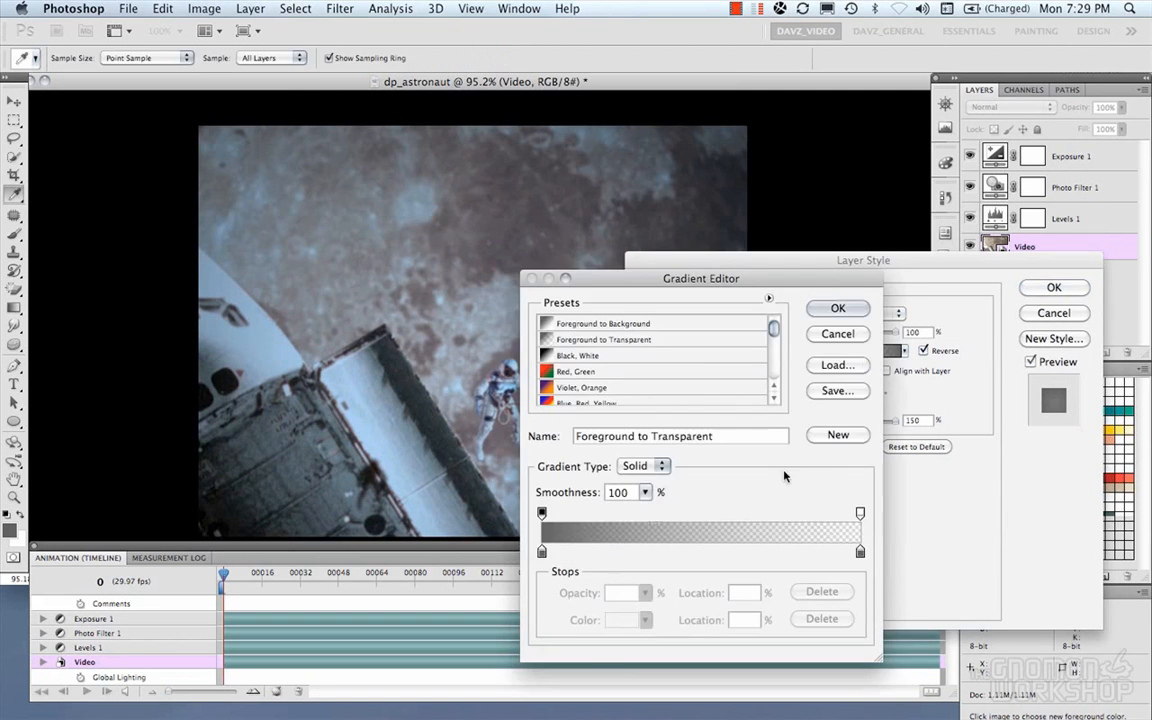
Add a midway colour stop, shift the transparent stop inward, and apply the vignette style
left_click(720, 532)
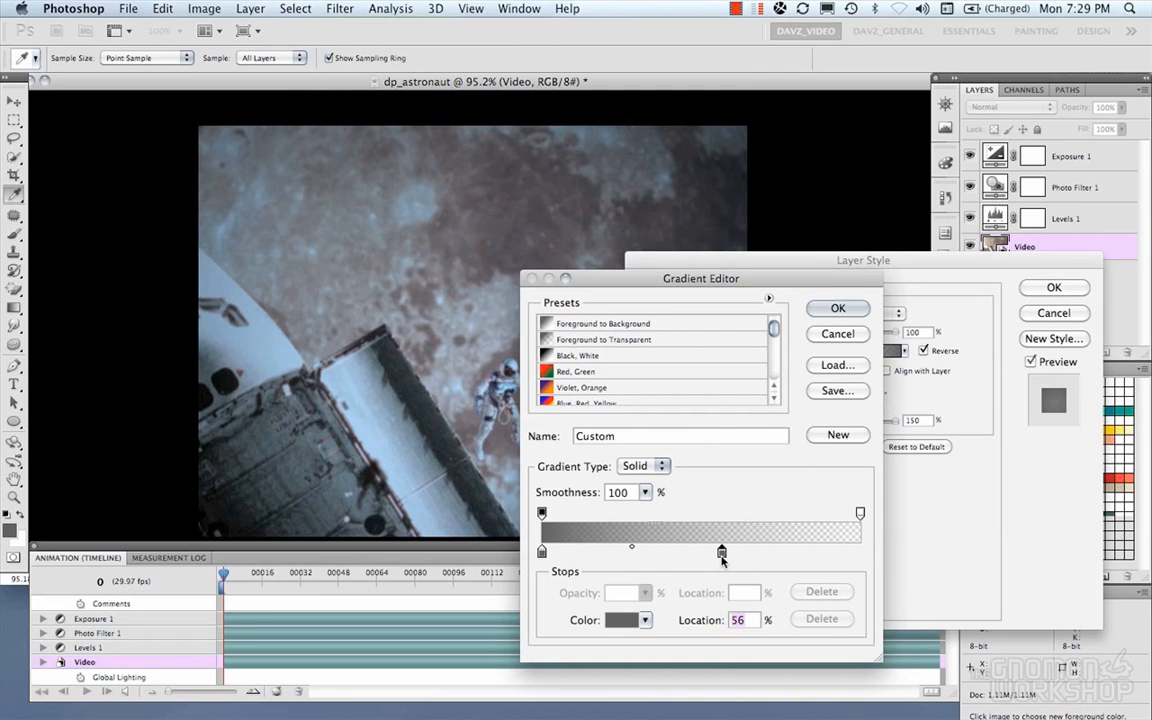
left_click_drag(722, 552, 710, 552)
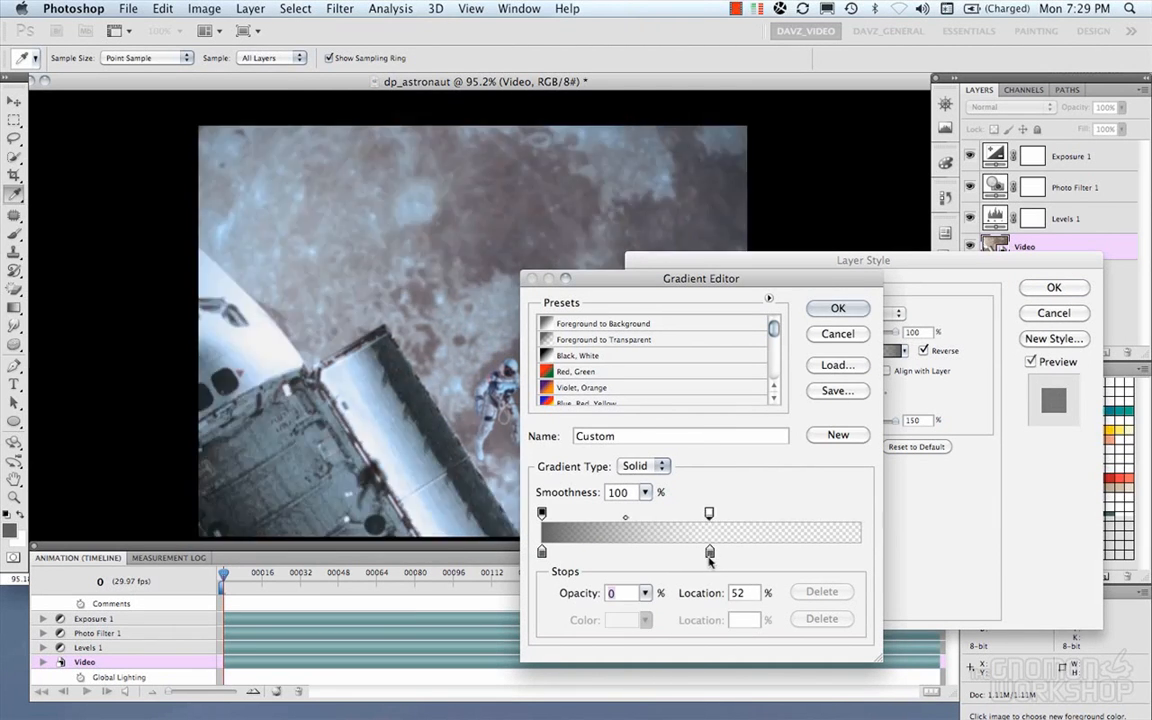
left_click(838, 308)
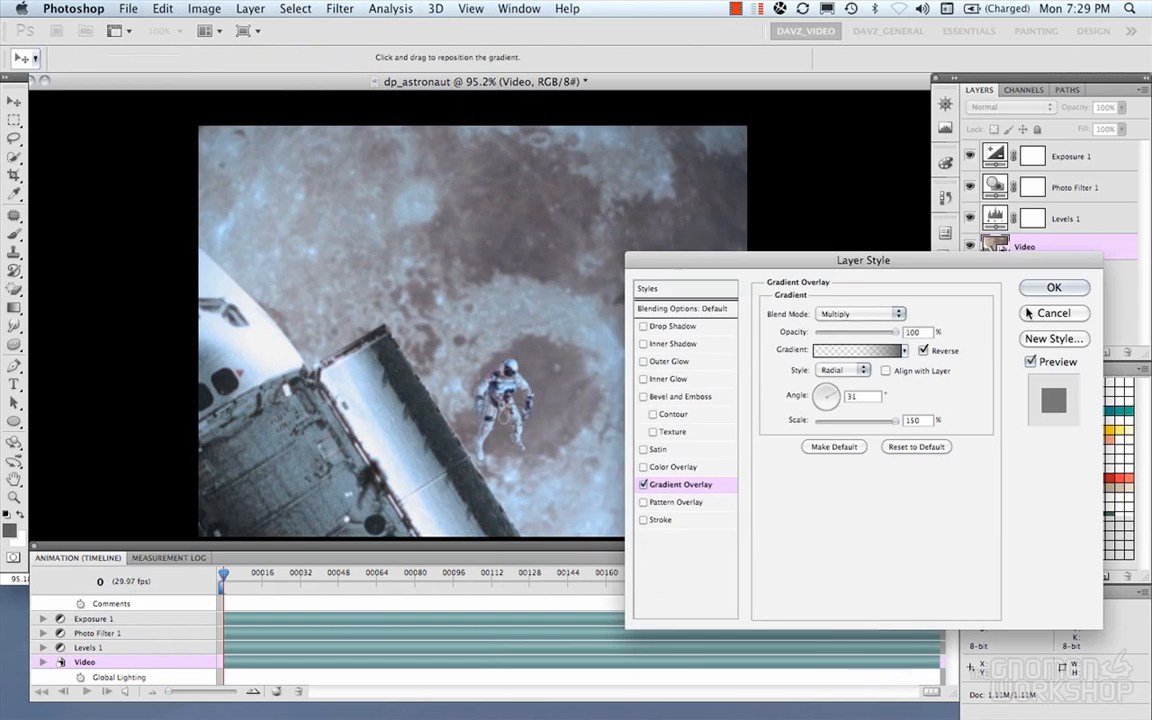
left_click(1052, 288)
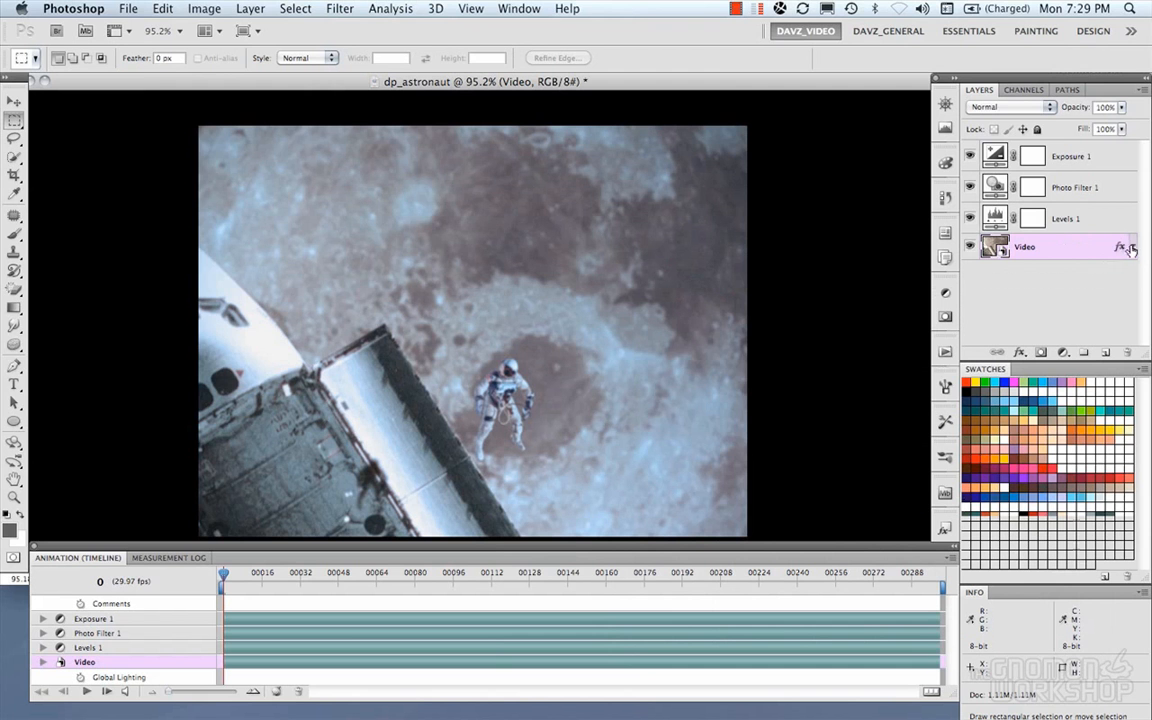
Add a Solid Color fill layer of black (#000000) above Exposure 1
left_click(1132, 248)
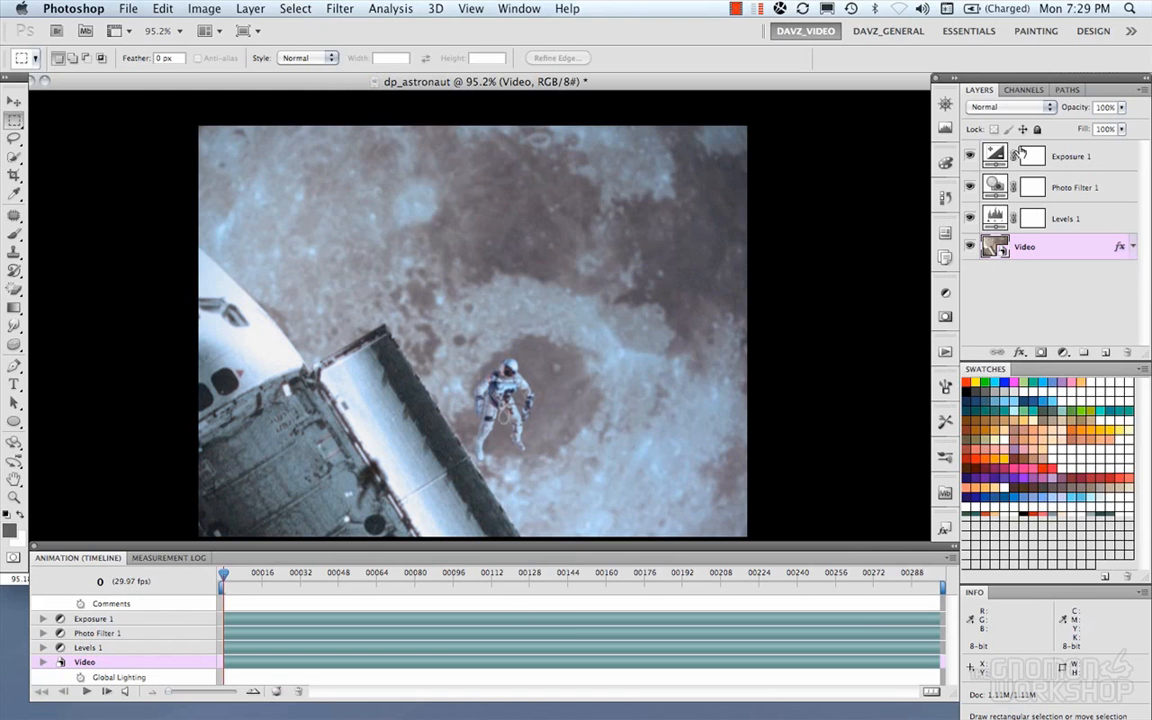
left_click(1062, 352)
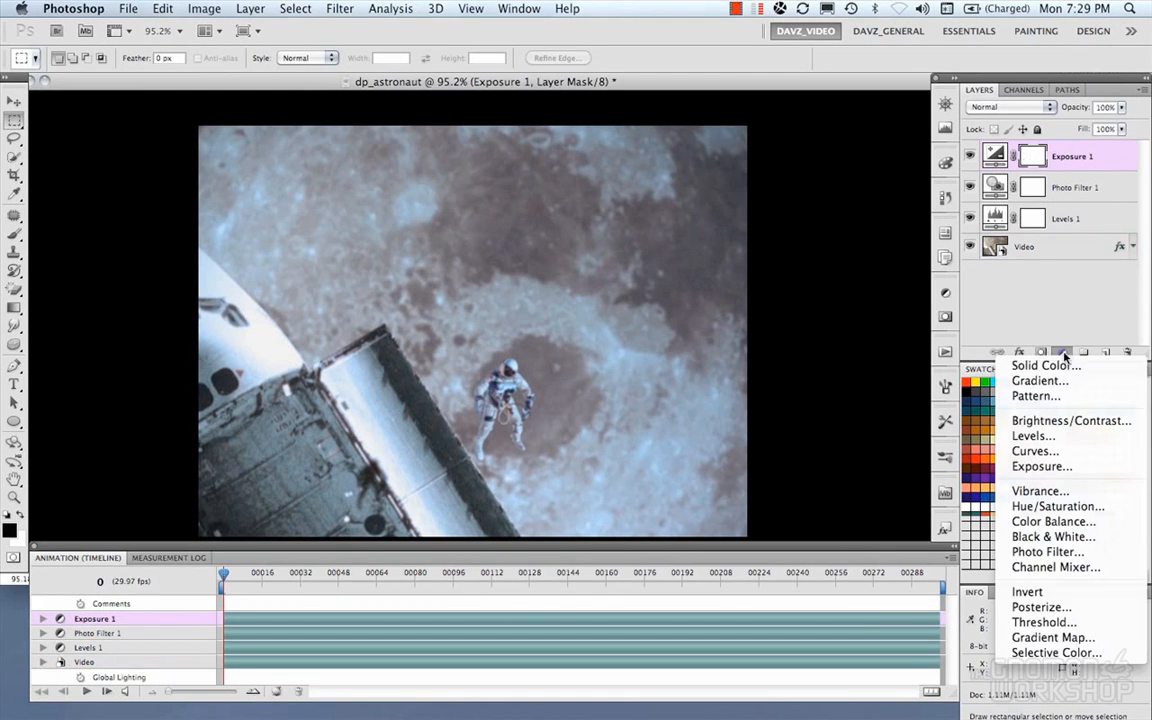
left_click(1044, 364)
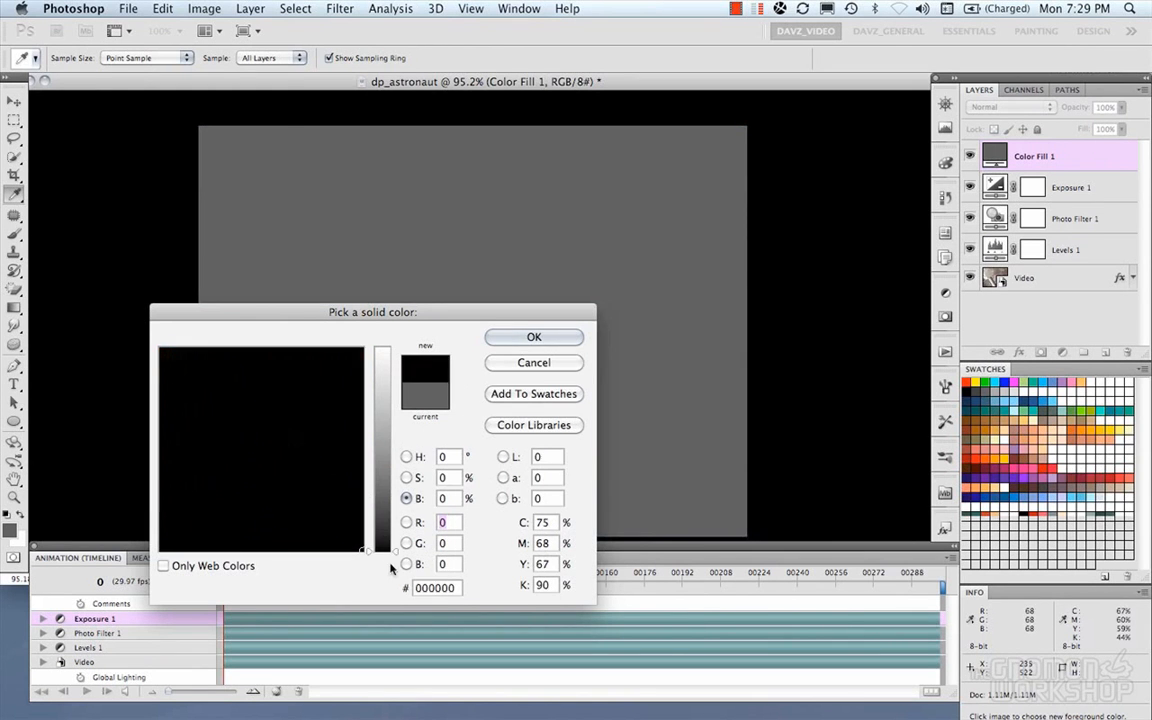
left_click(532, 336)
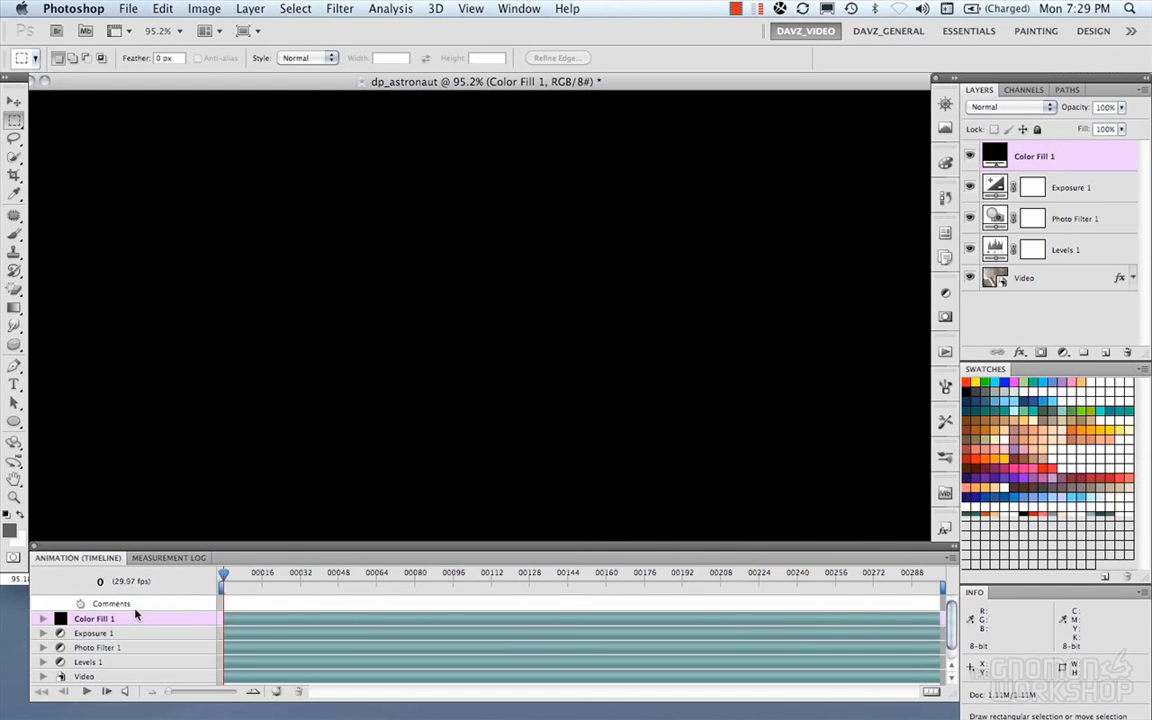
Keyframe Color Fill 1 opacity: 100% at frame 0, 0% at 14 and 283, 100% at 299
left_click(44, 618)
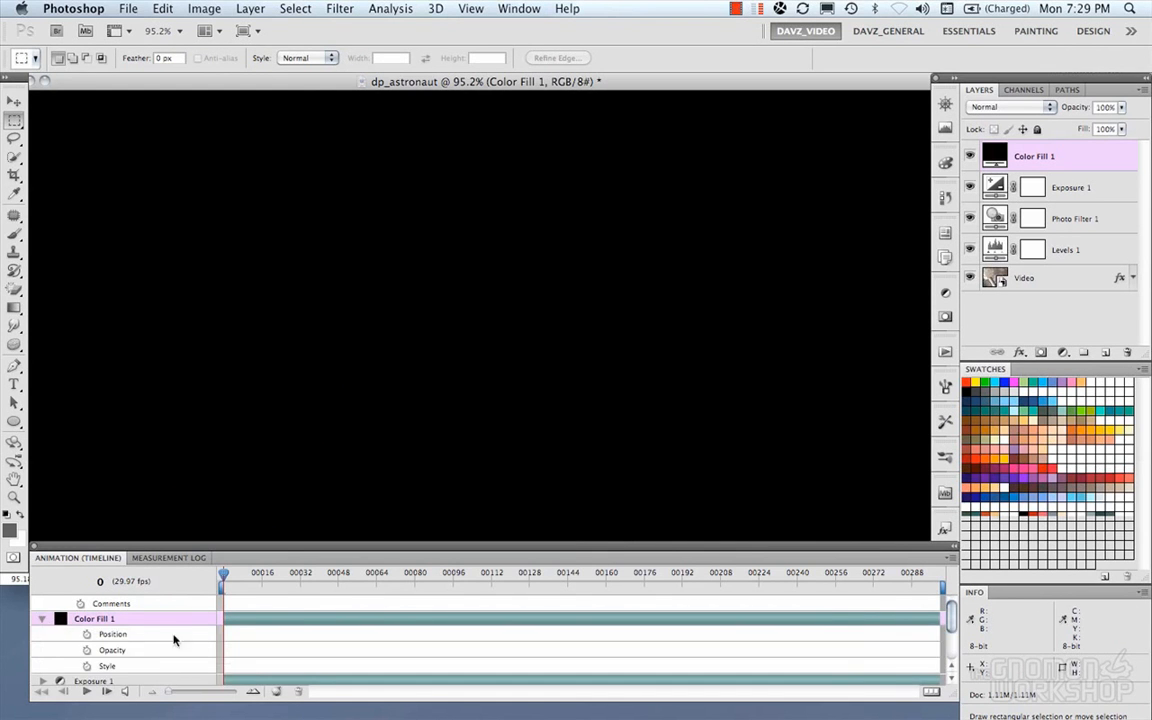
mouse_move(98, 614)
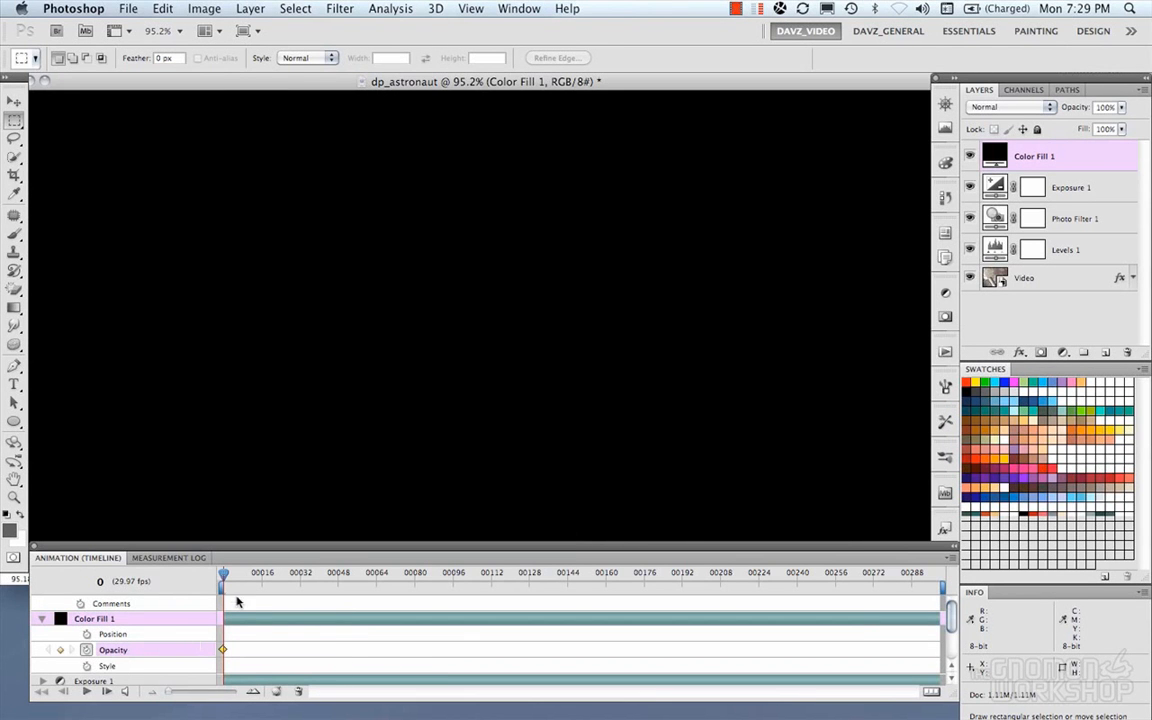
left_click_drag(224, 576, 232, 576)
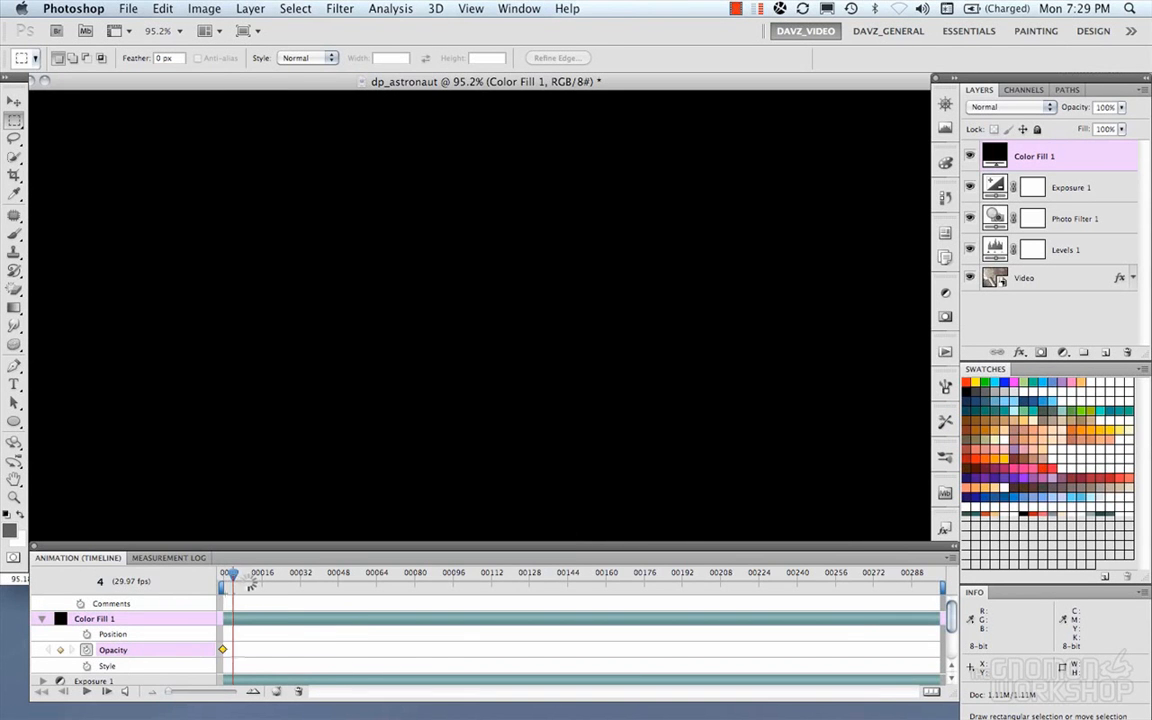
left_click_drag(232, 572, 262, 572)
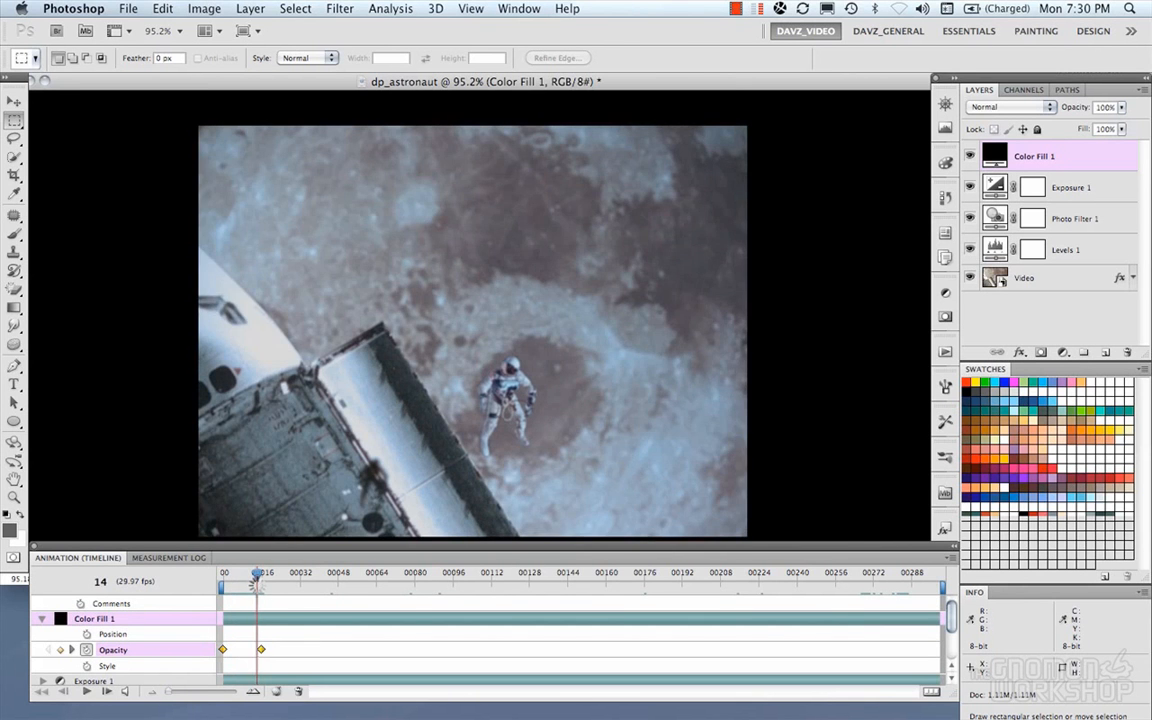
left_click_drag(256, 572, 936, 572)
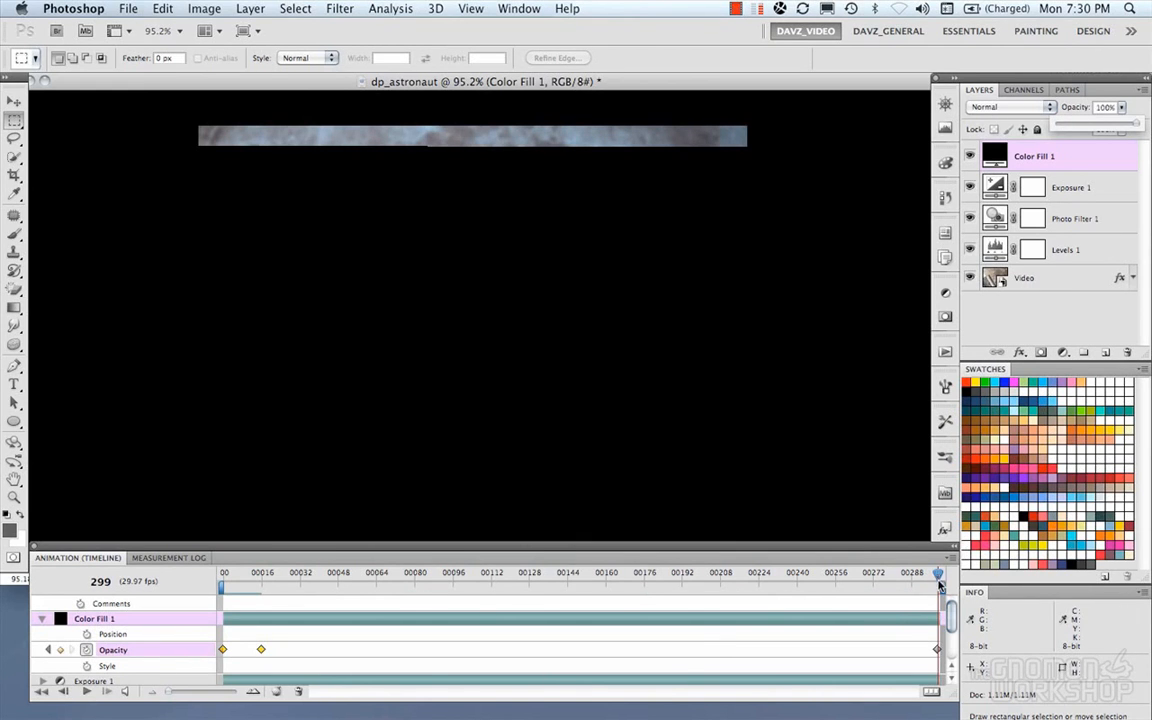
left_click_drag(936, 572, 900, 572)
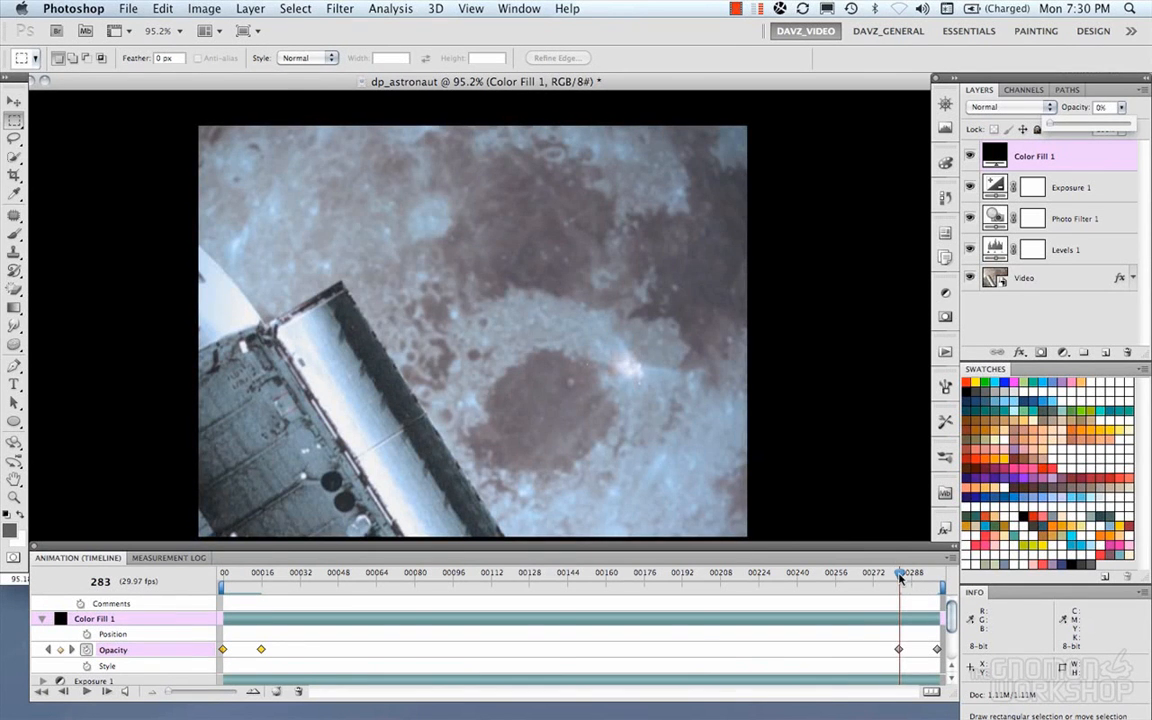
left_click_drag(900, 572, 896, 572)
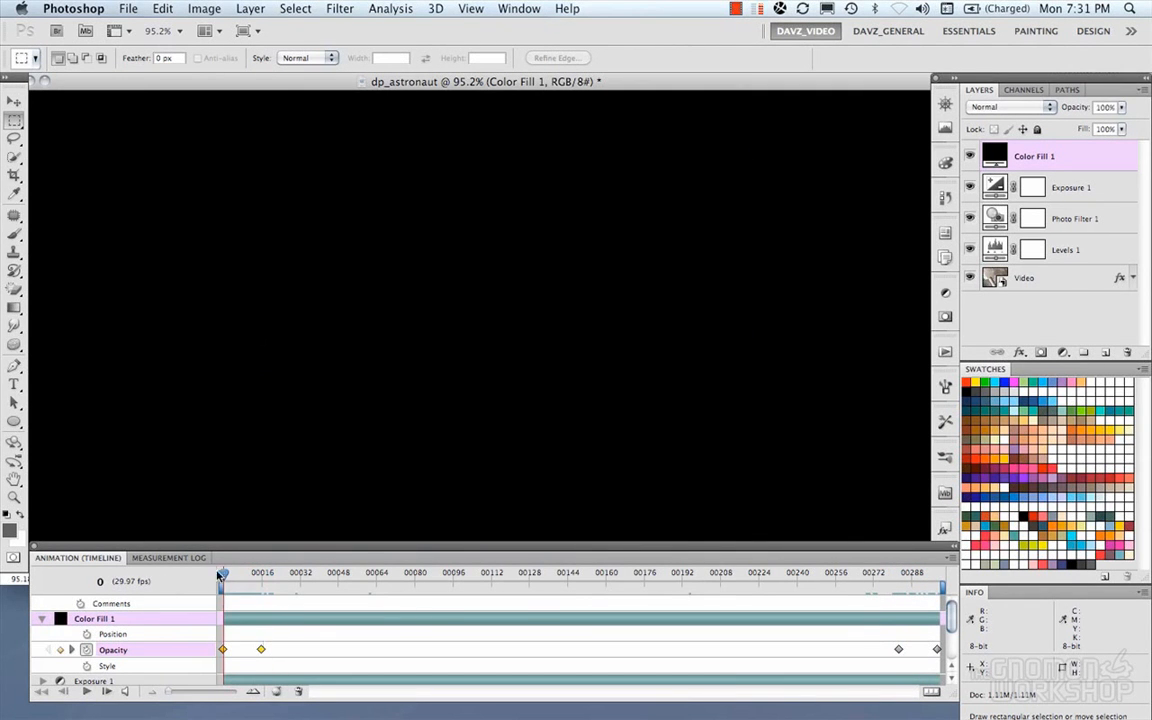
mouse_move(818, 648)
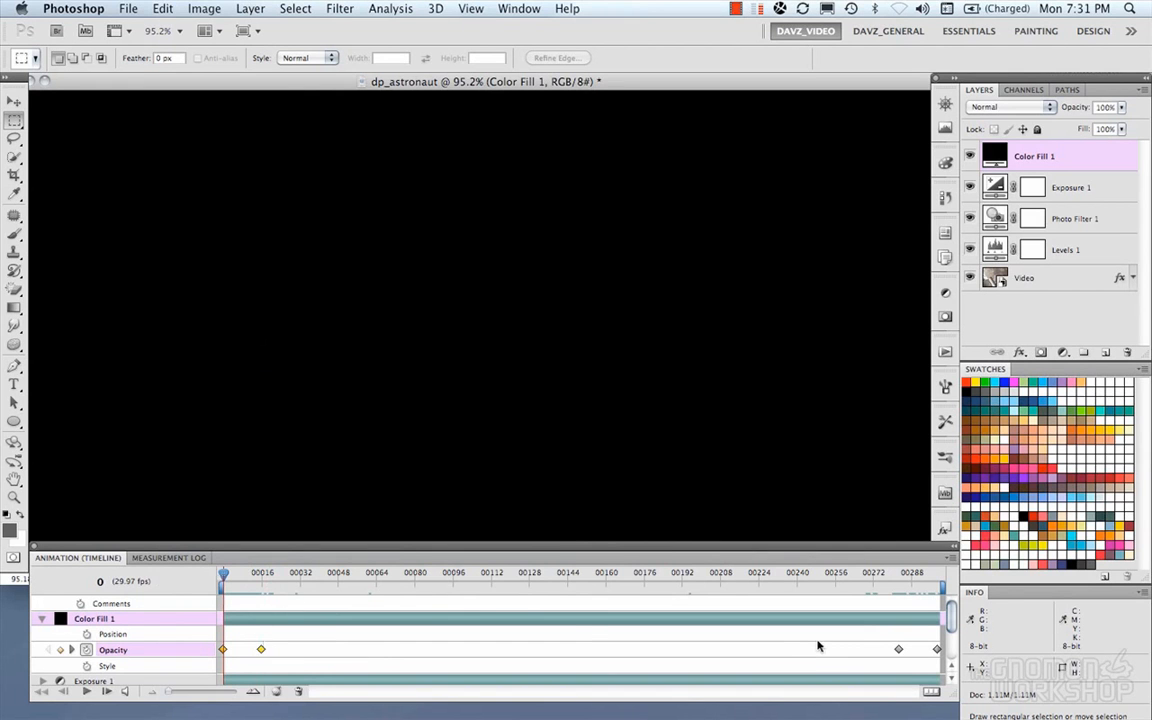
Collapse the fill layer's timeline properties and make Exposure 1 the active layer
left_click(42, 618)
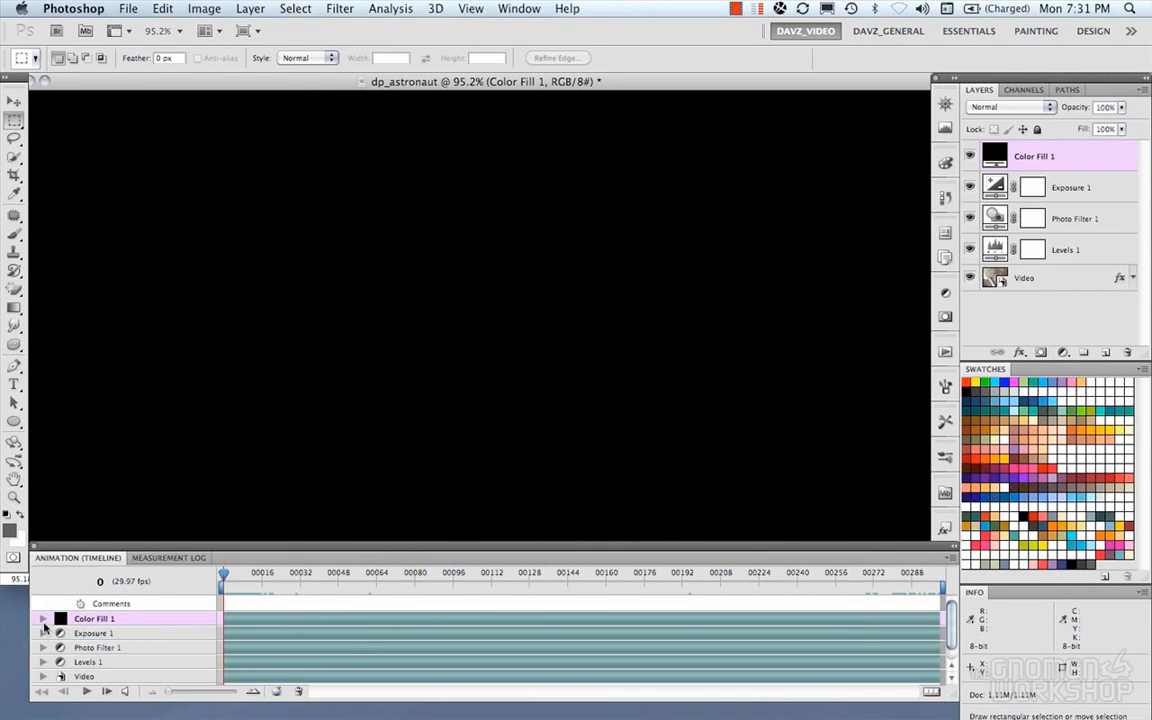
left_click(44, 632)
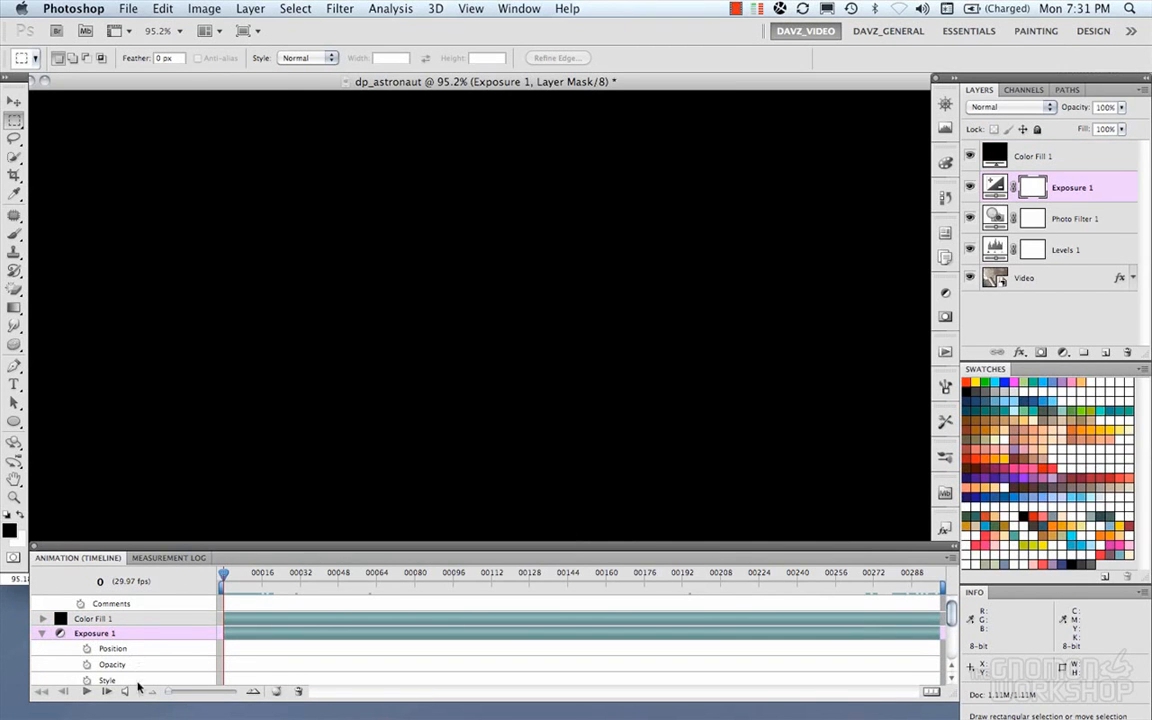
left_click(44, 632)
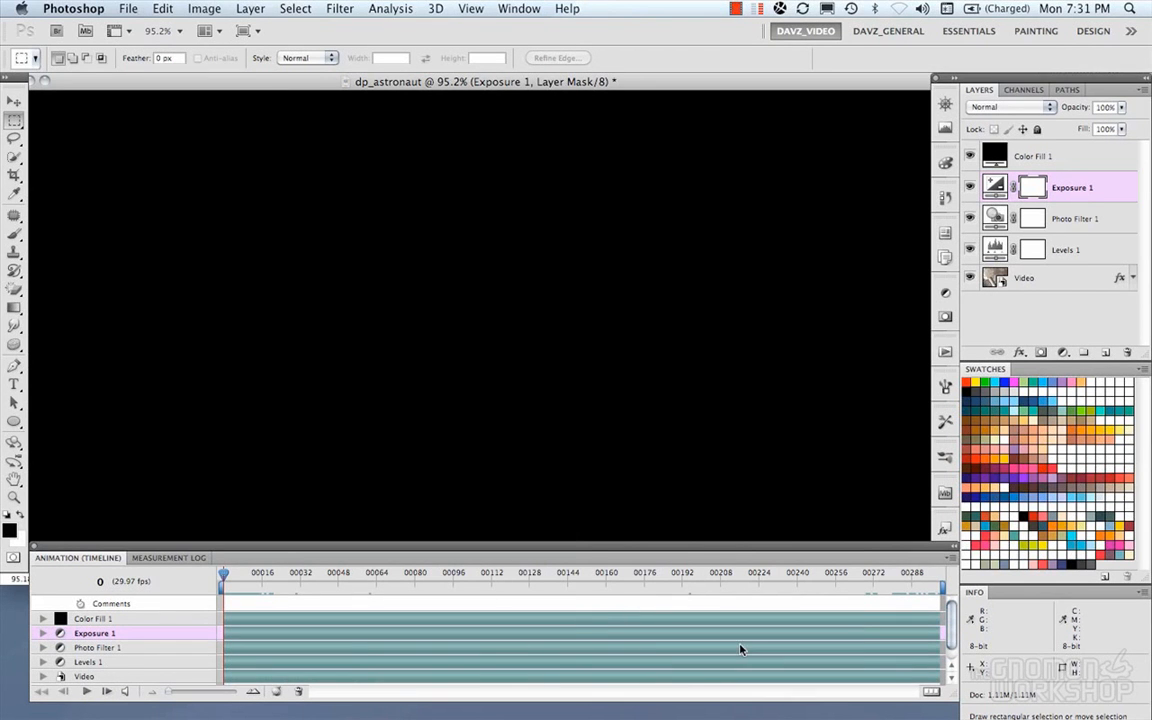
mouse_move(412, 552)
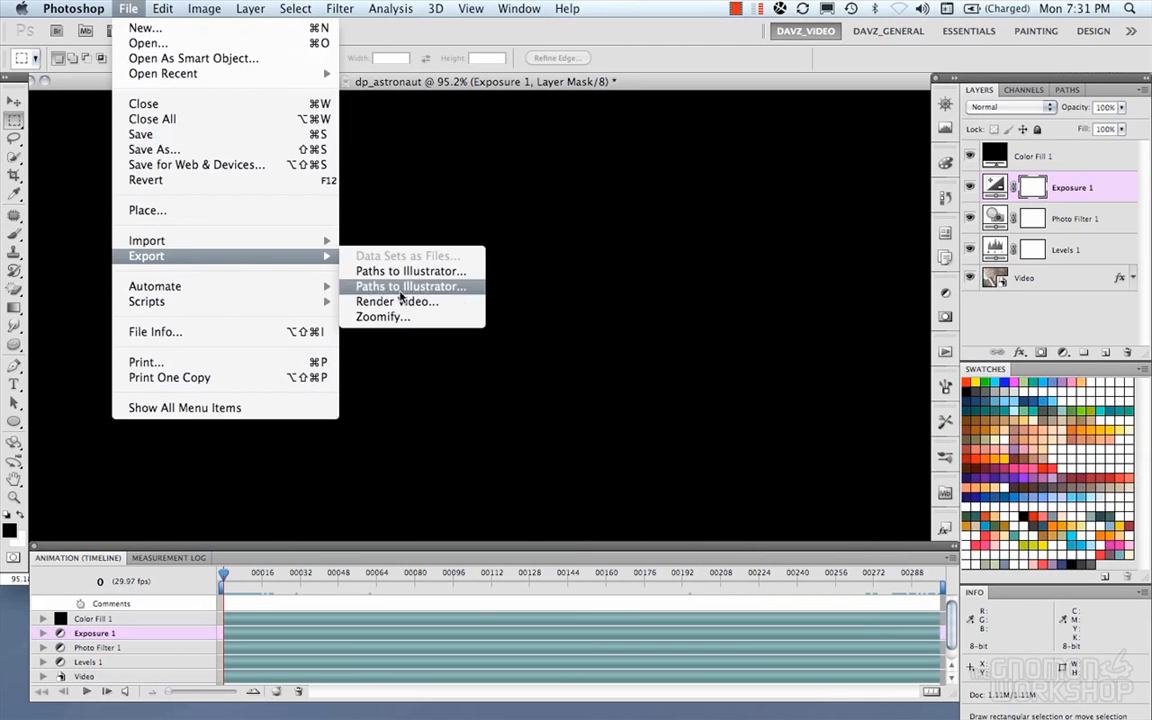
Choose the Video folder as the destination for the rendered dp_astronaut.mov
left_click(396, 300)
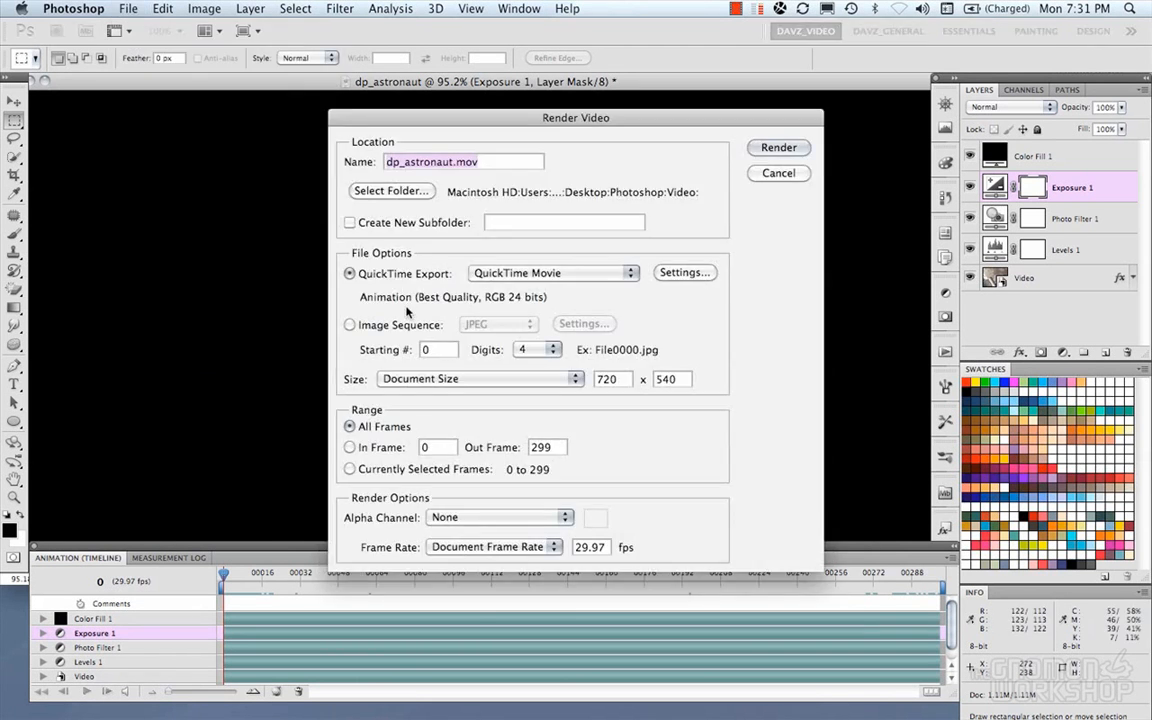
left_click(392, 192)
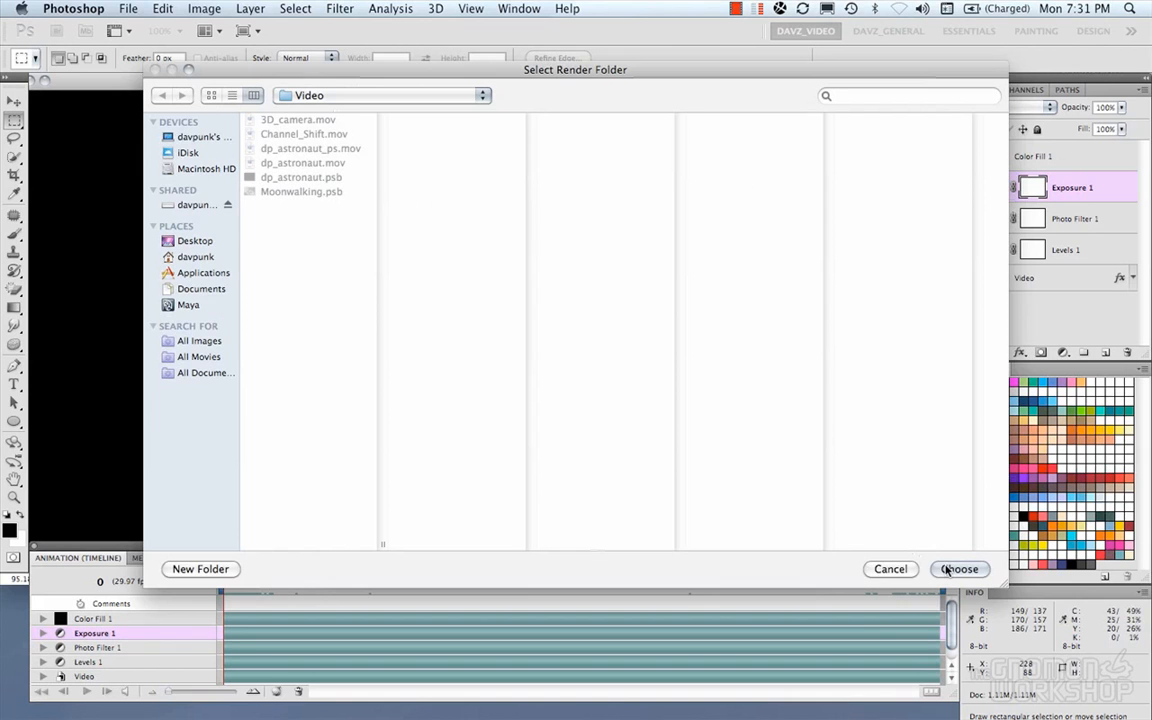
left_click(956, 568)
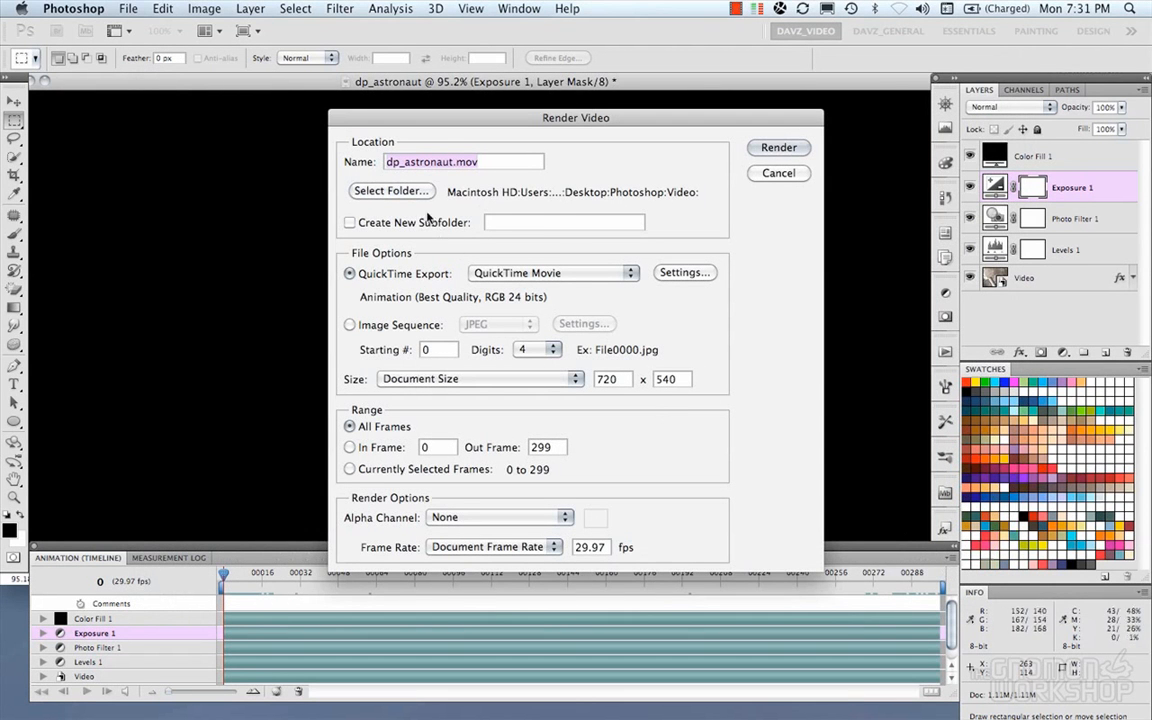
mouse_move(508, 276)
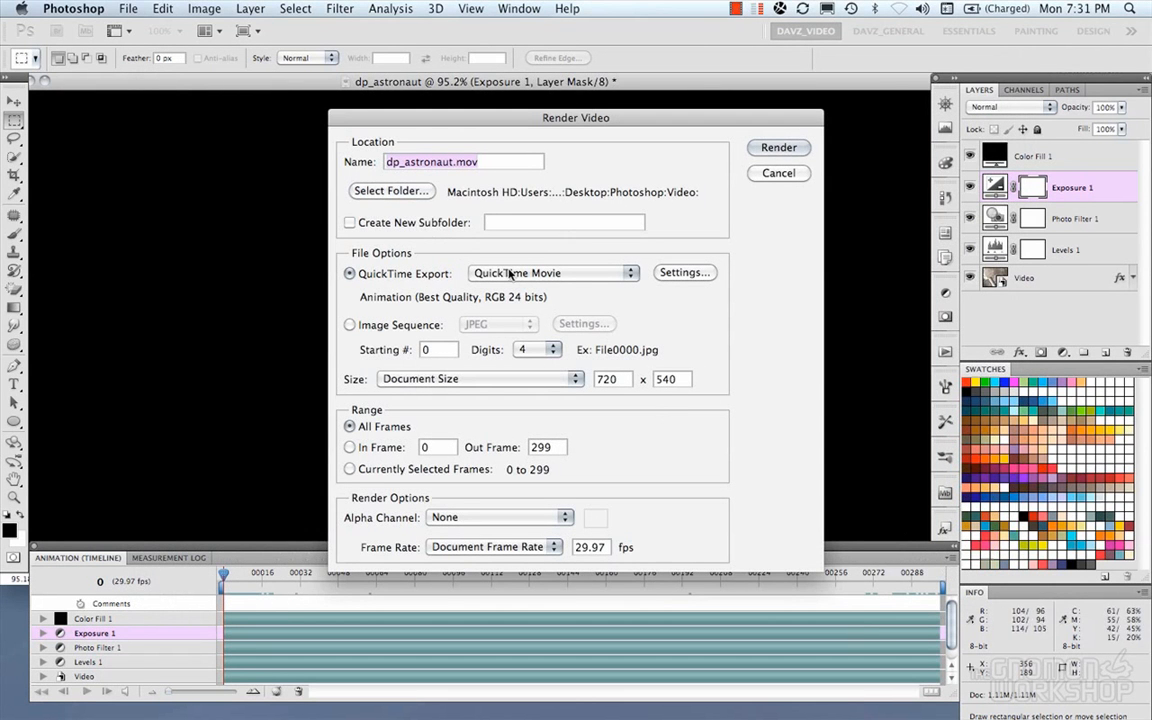
Make the QuickTime movie silent with H.264 compression and automatic key frames
left_click(684, 272)
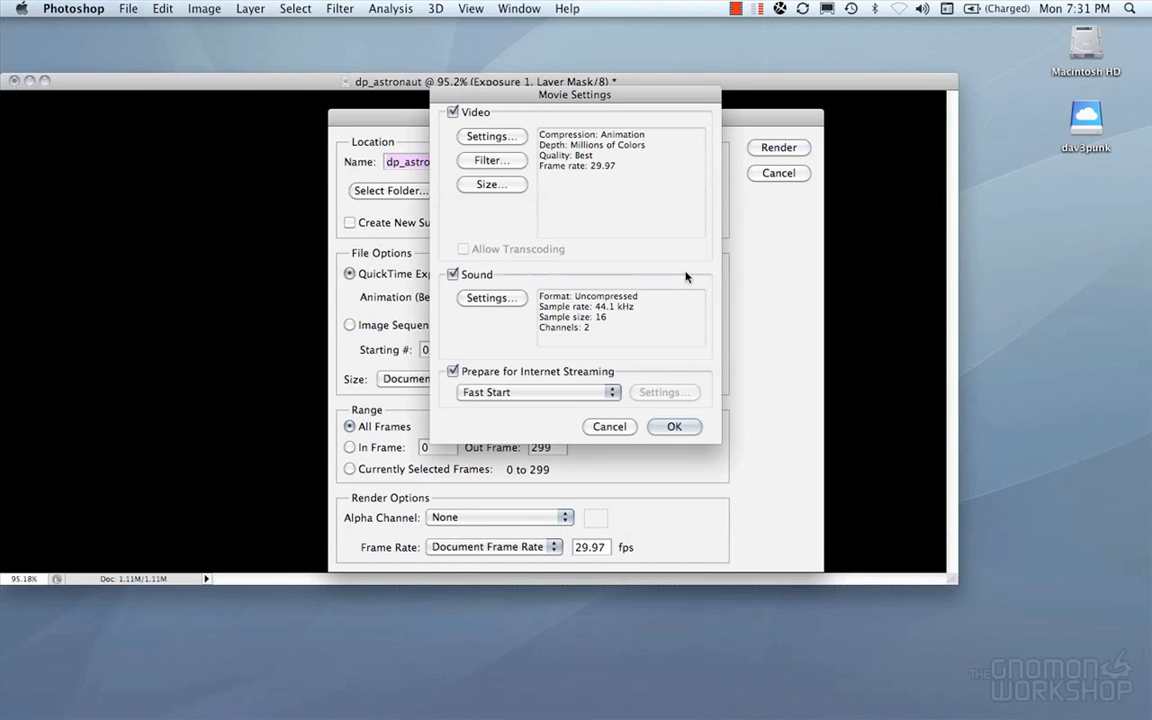
left_click(452, 274)
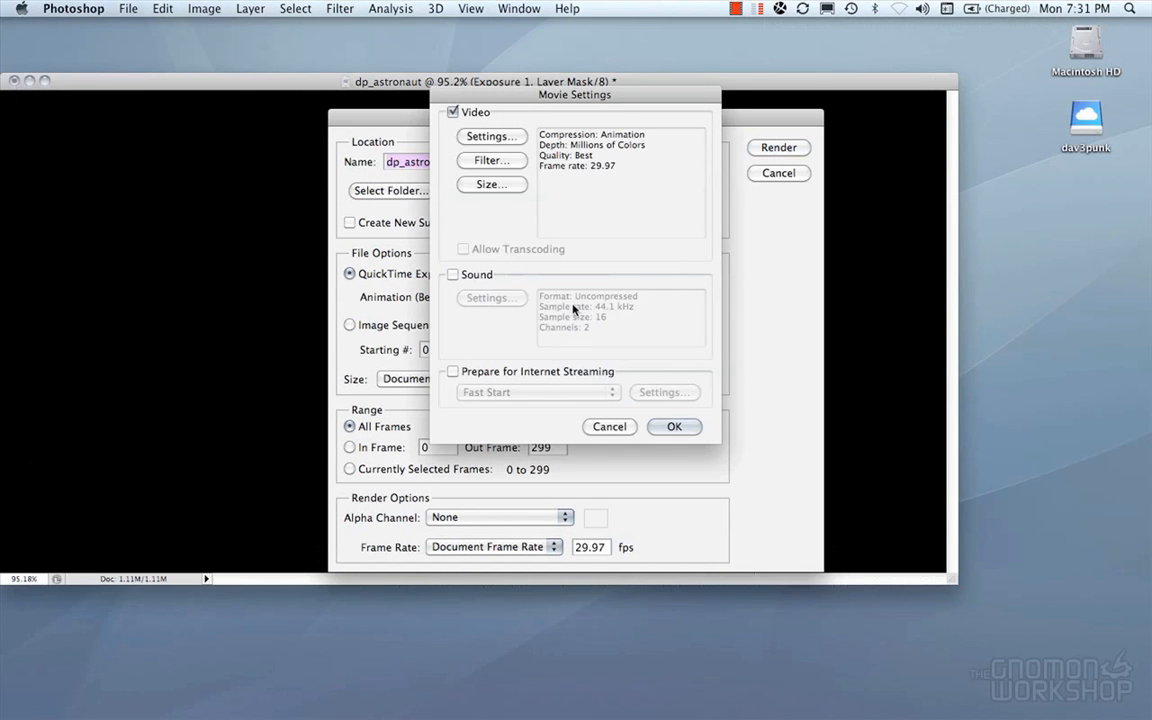
mouse_move(658, 388)
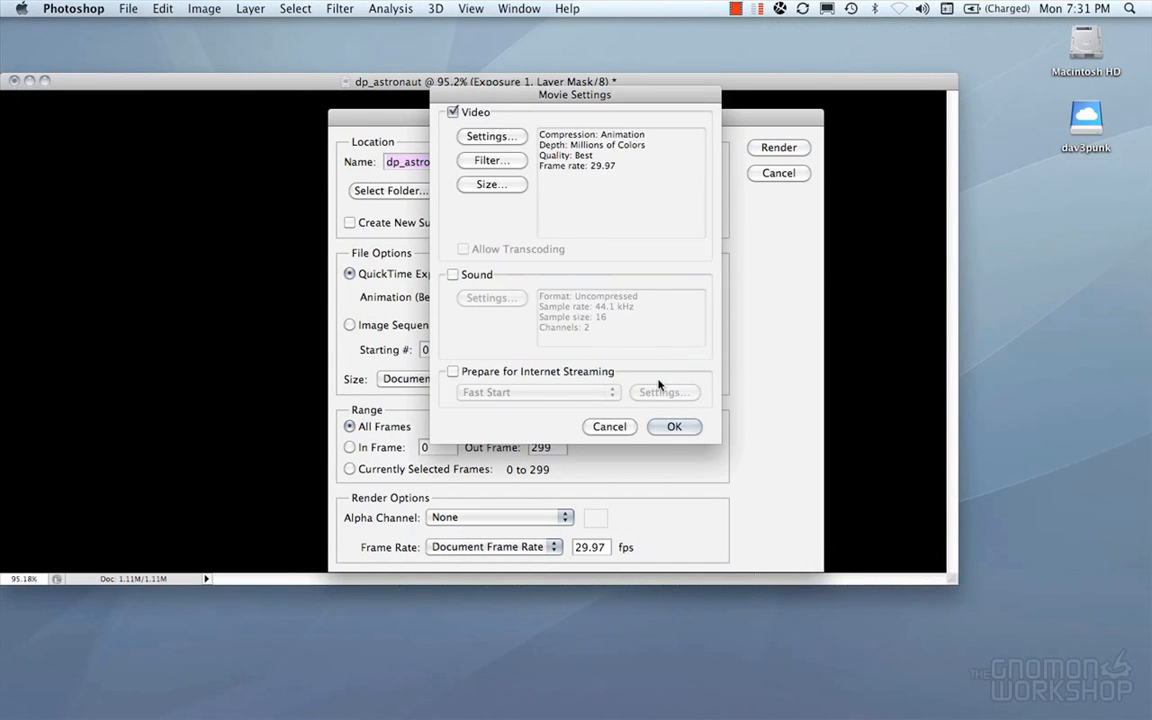
left_click(490, 136)
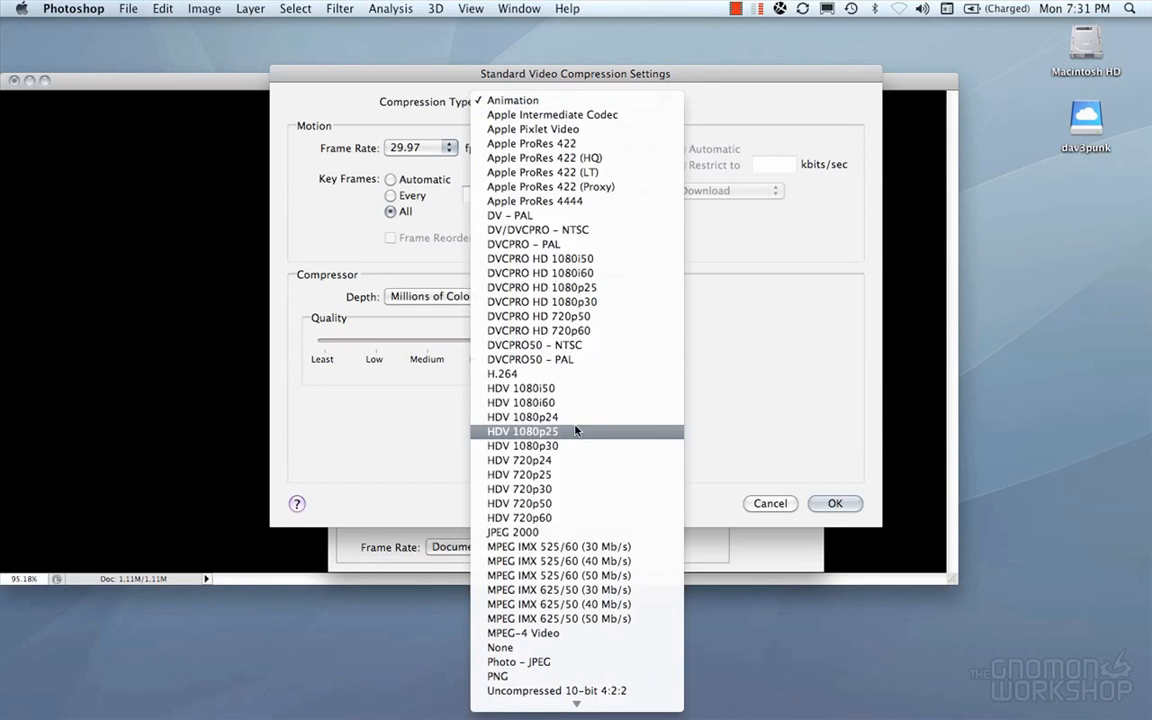
left_click(512, 100)
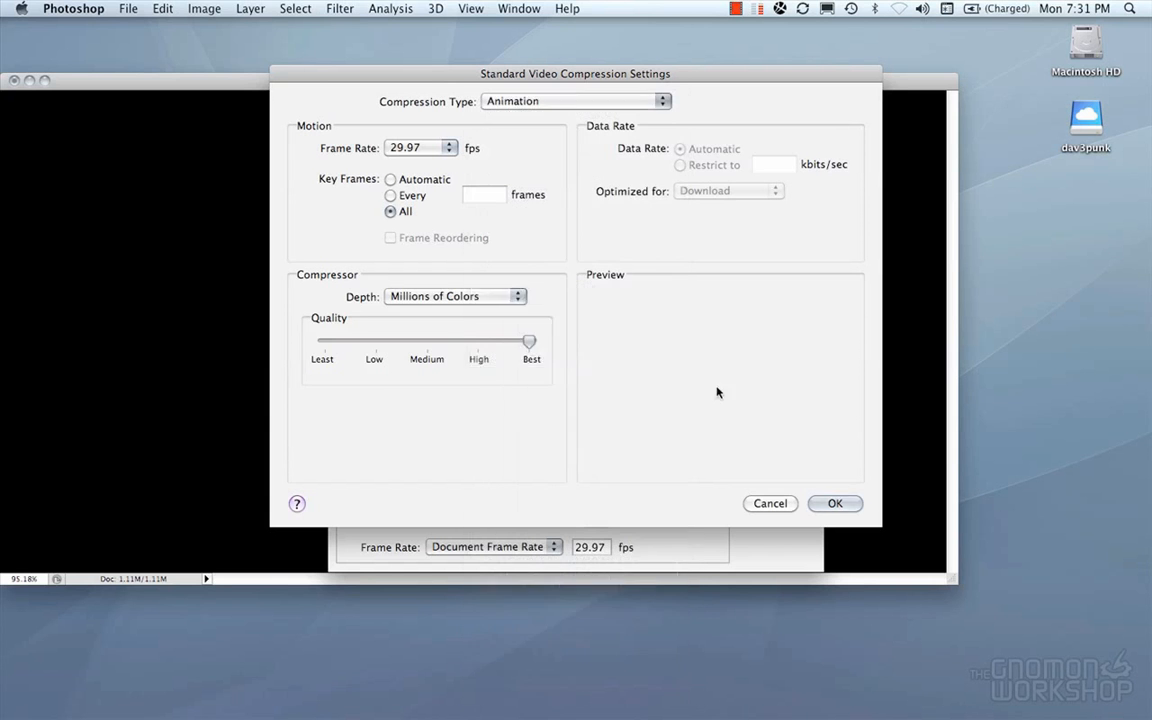
left_click(576, 100)
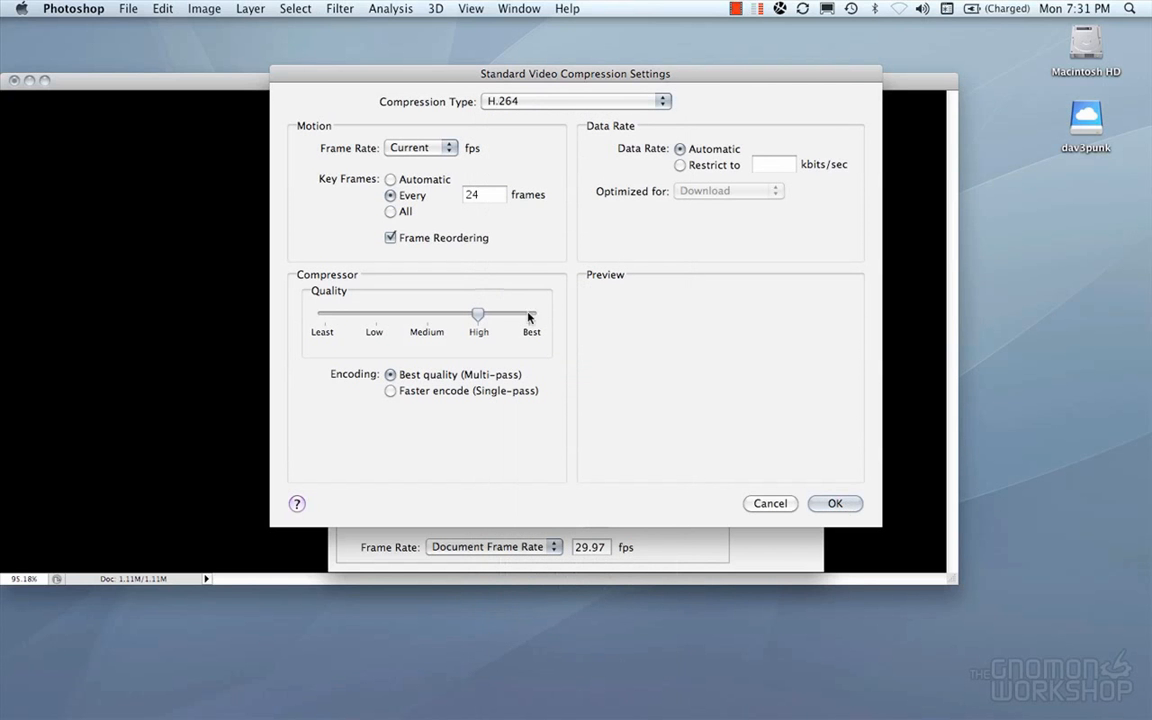
left_click(390, 180)
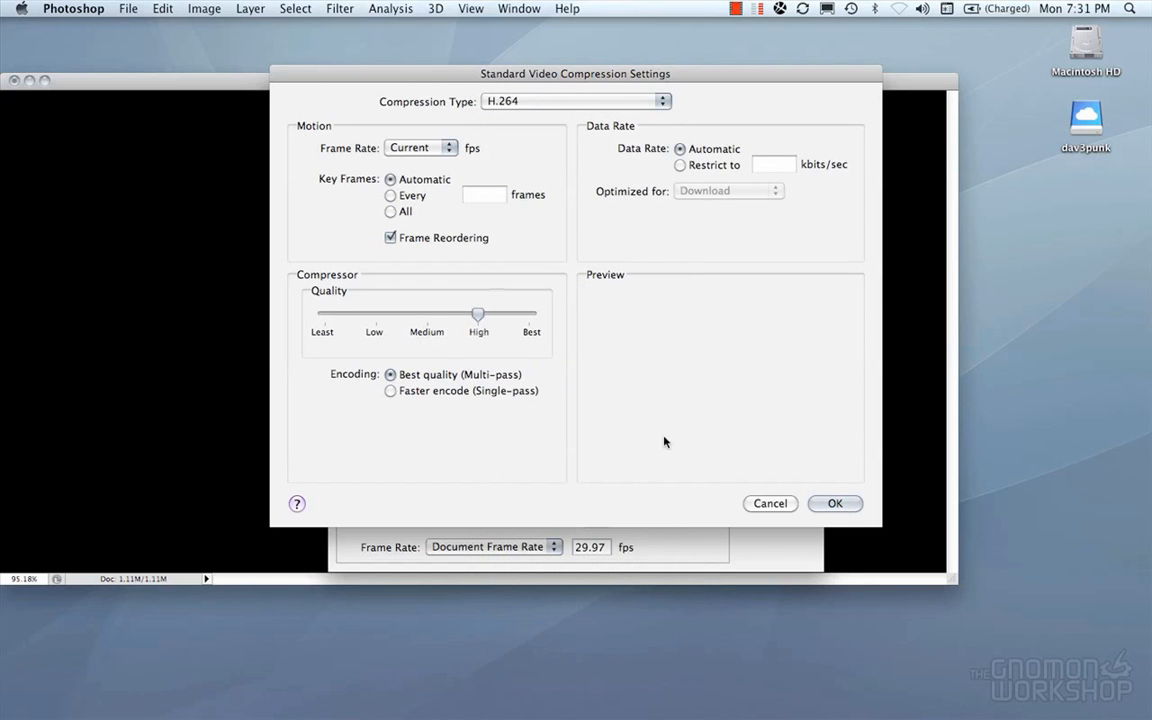
left_click(834, 504)
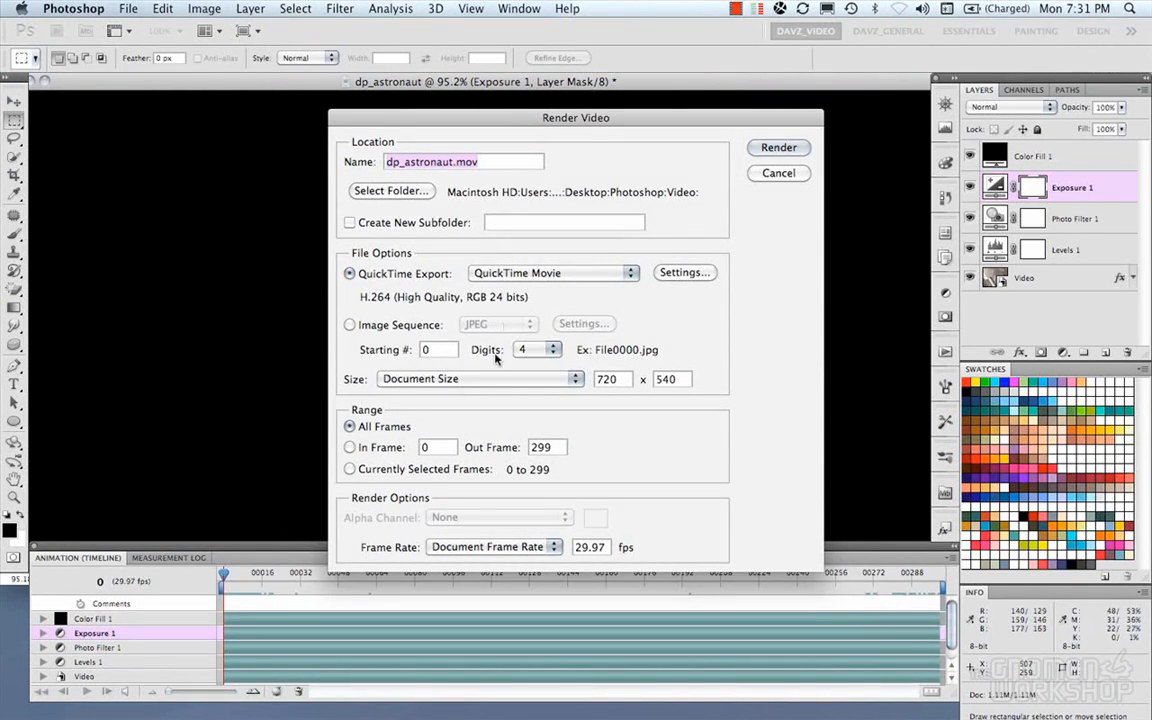
mouse_move(584, 356)
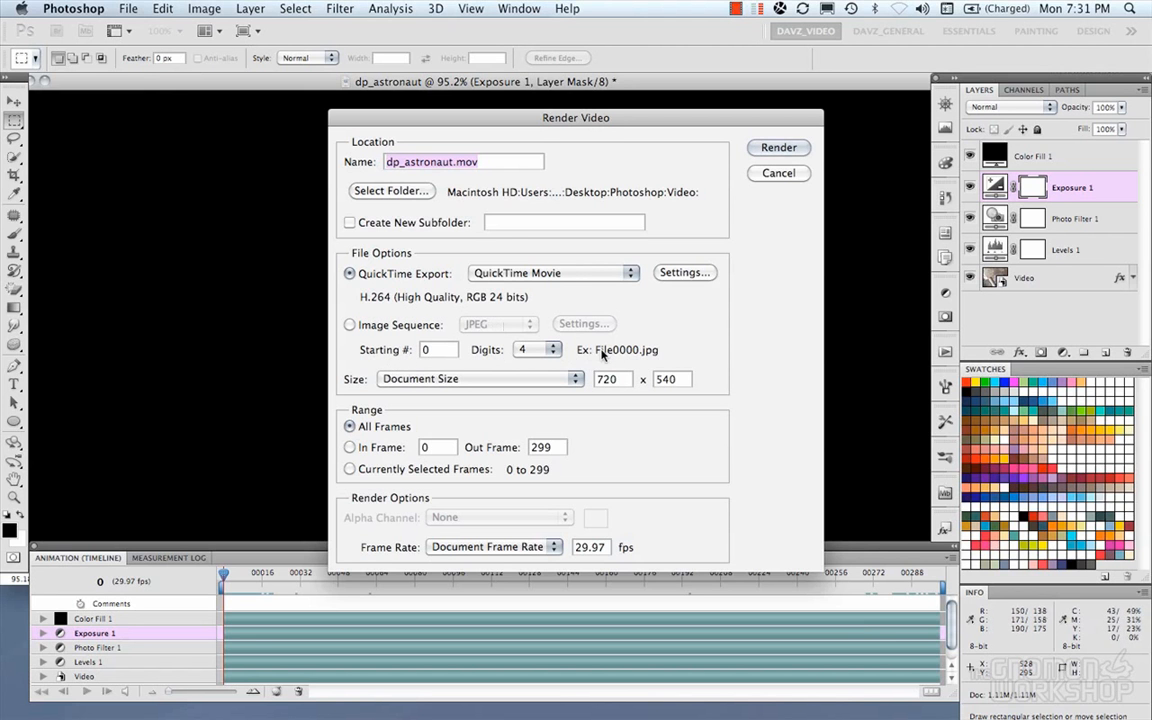
Keep the output size preset at Document Size
left_click(480, 378)
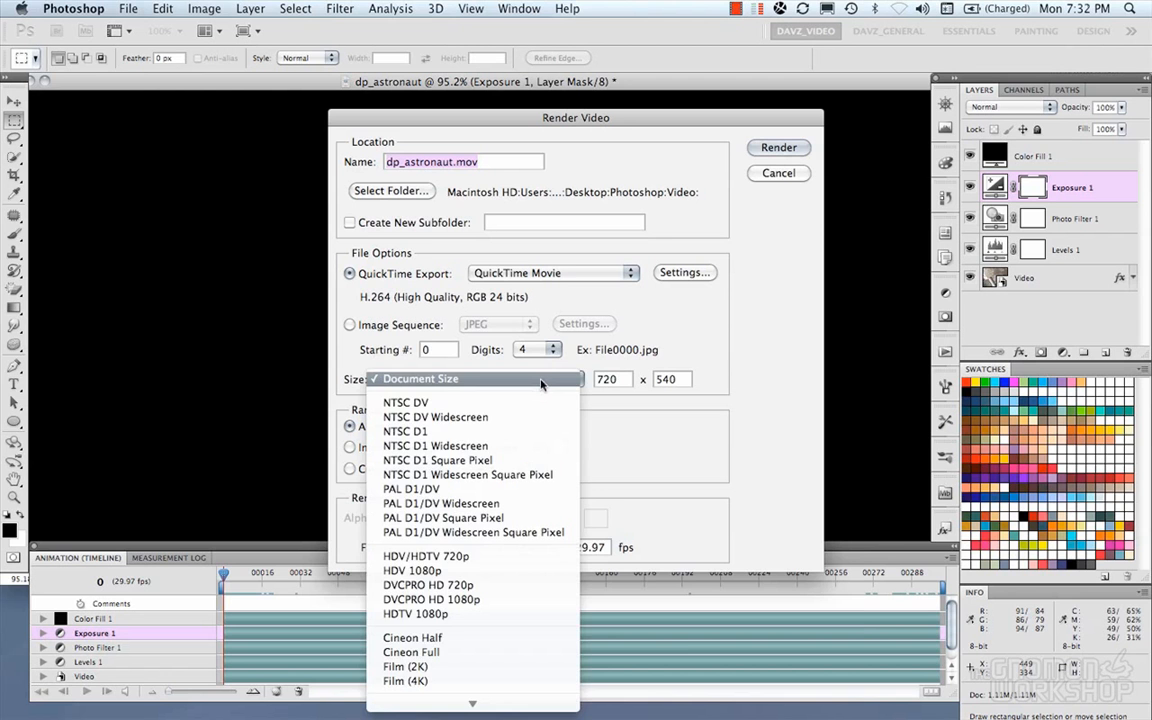
left_click(420, 378)
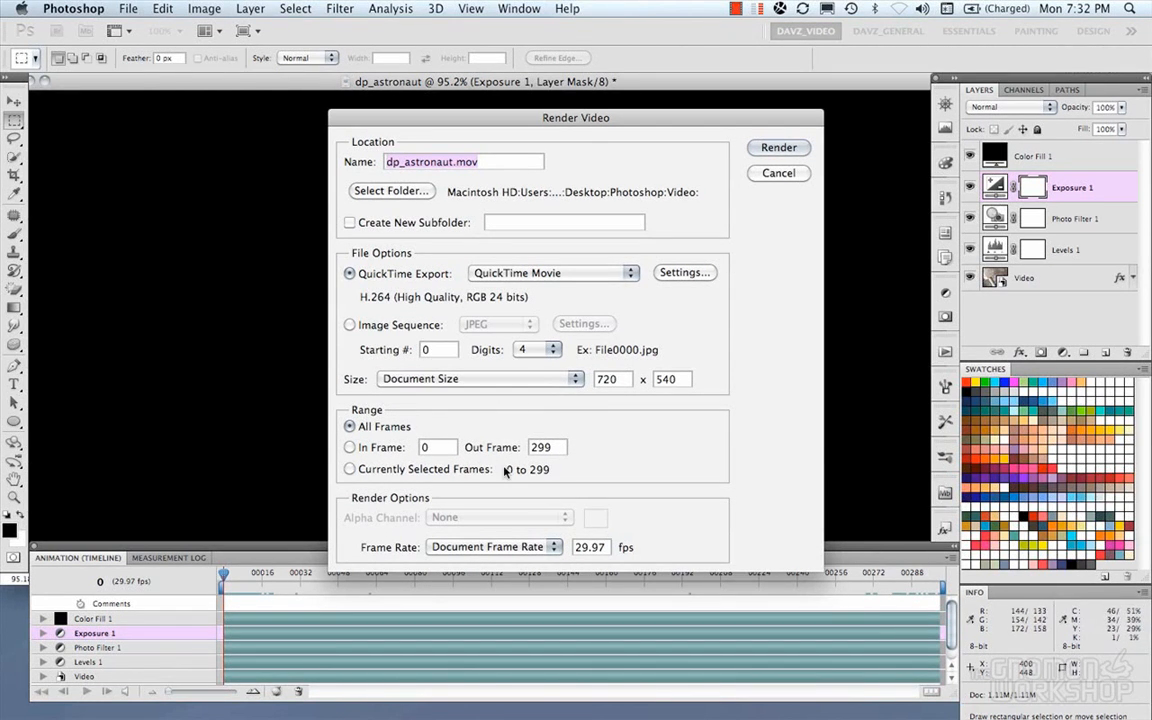
mouse_move(768, 316)
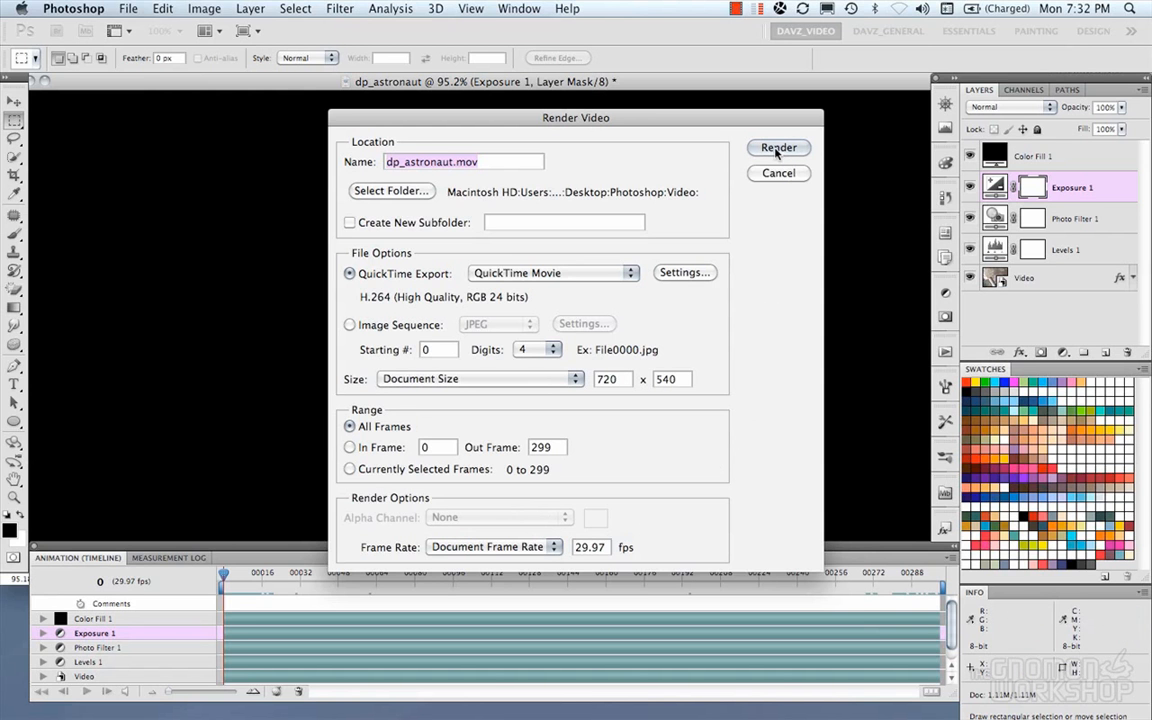
Render the movie and scrub the playhead through the resulting astronaut clip
left_click(778, 148)
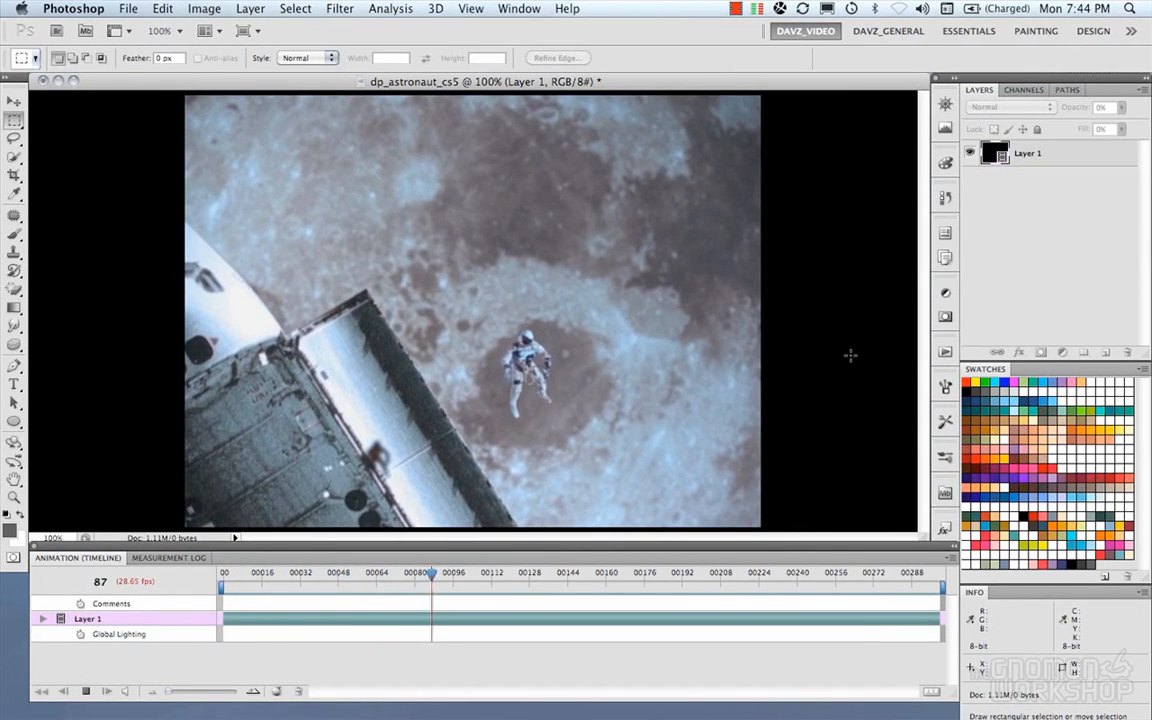
left_click_drag(430, 572, 570, 572)
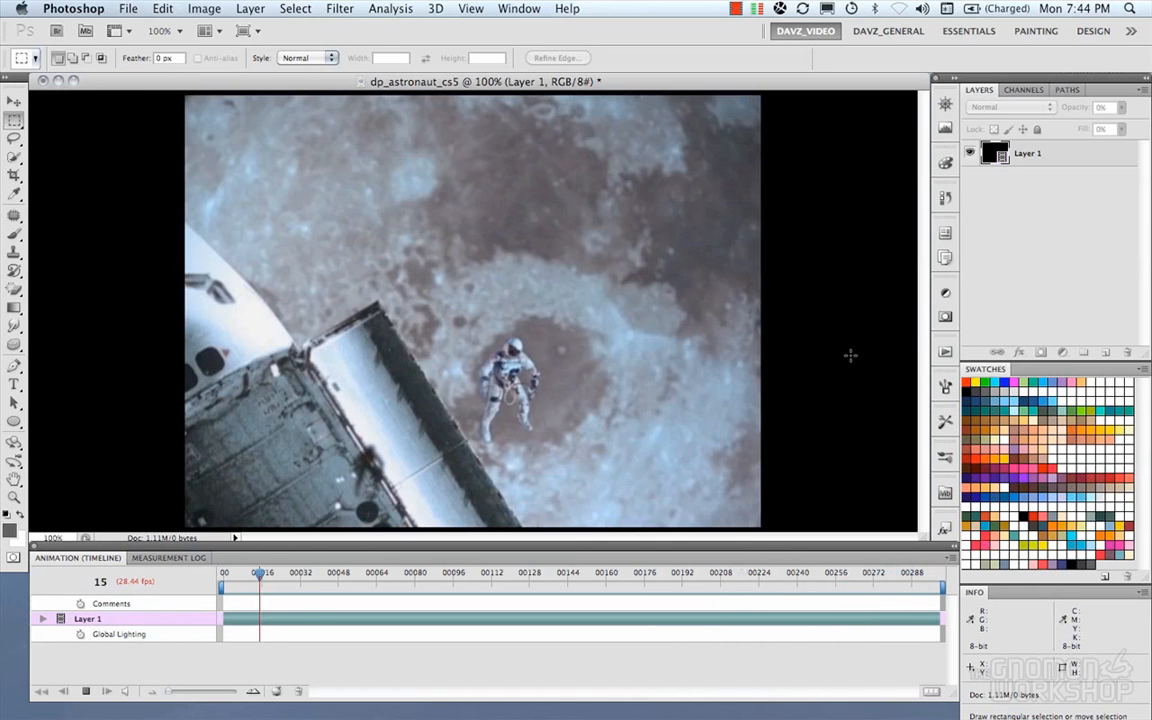
Switch to the dp_astronaut.psb project from the Window menu and reveal the footage under the black fill
left_click(518, 8)
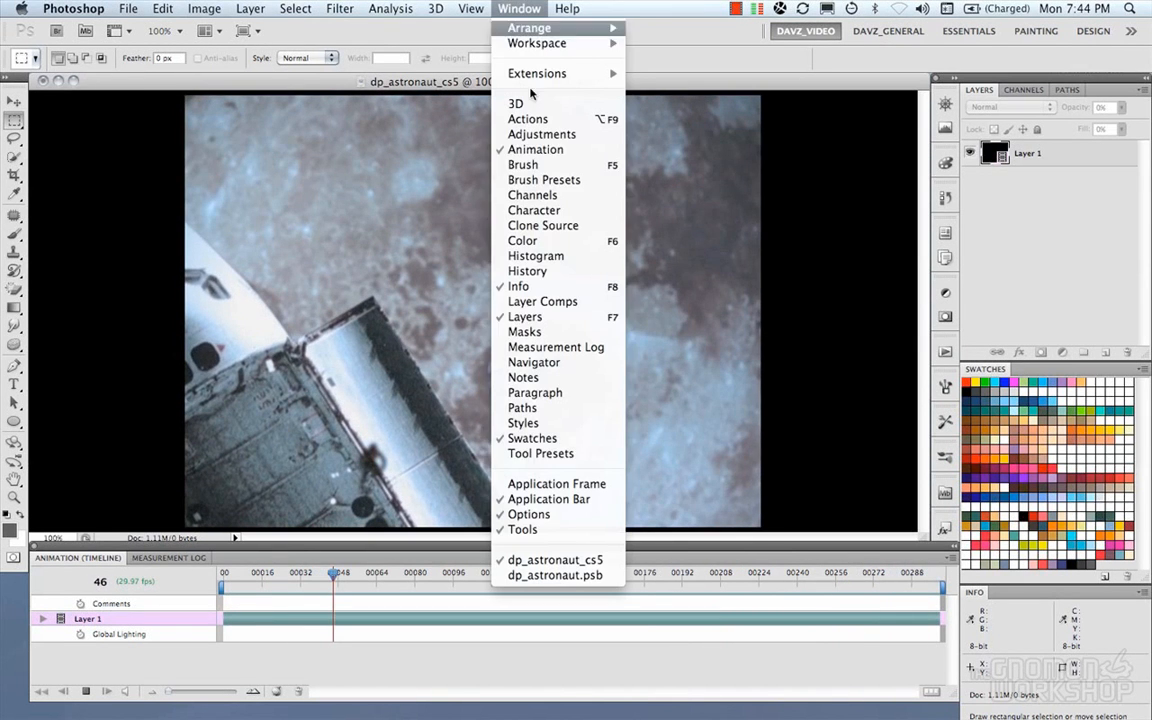
mouse_move(556, 560)
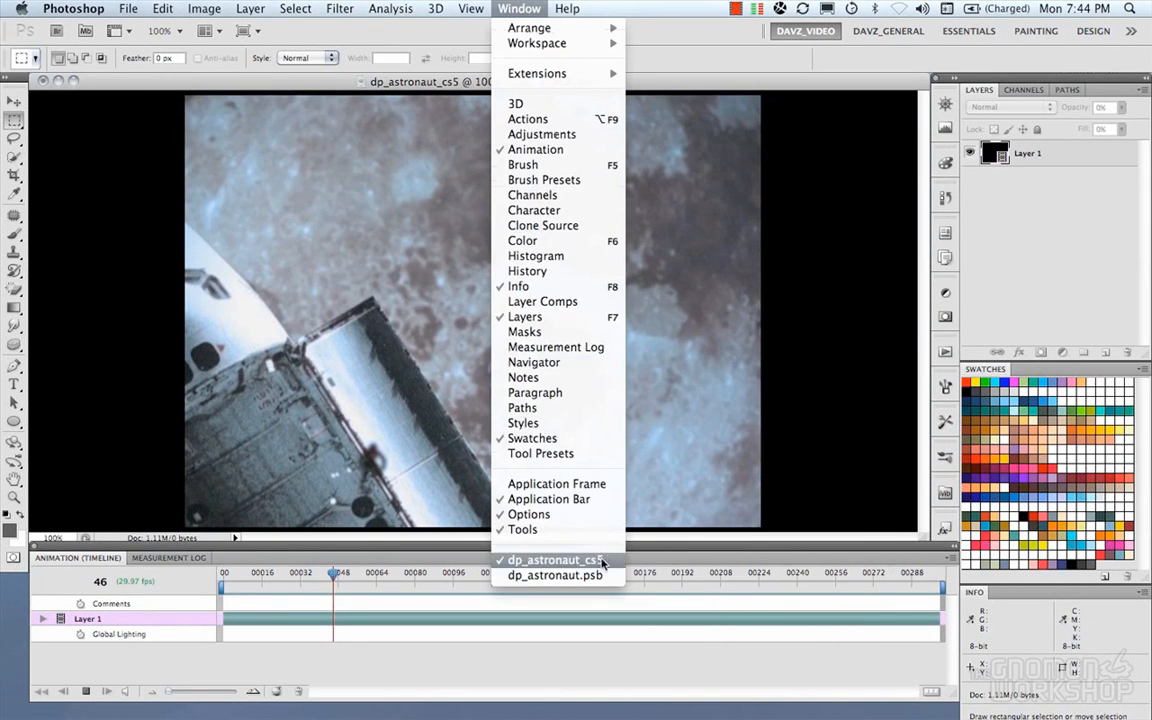
left_click(554, 576)
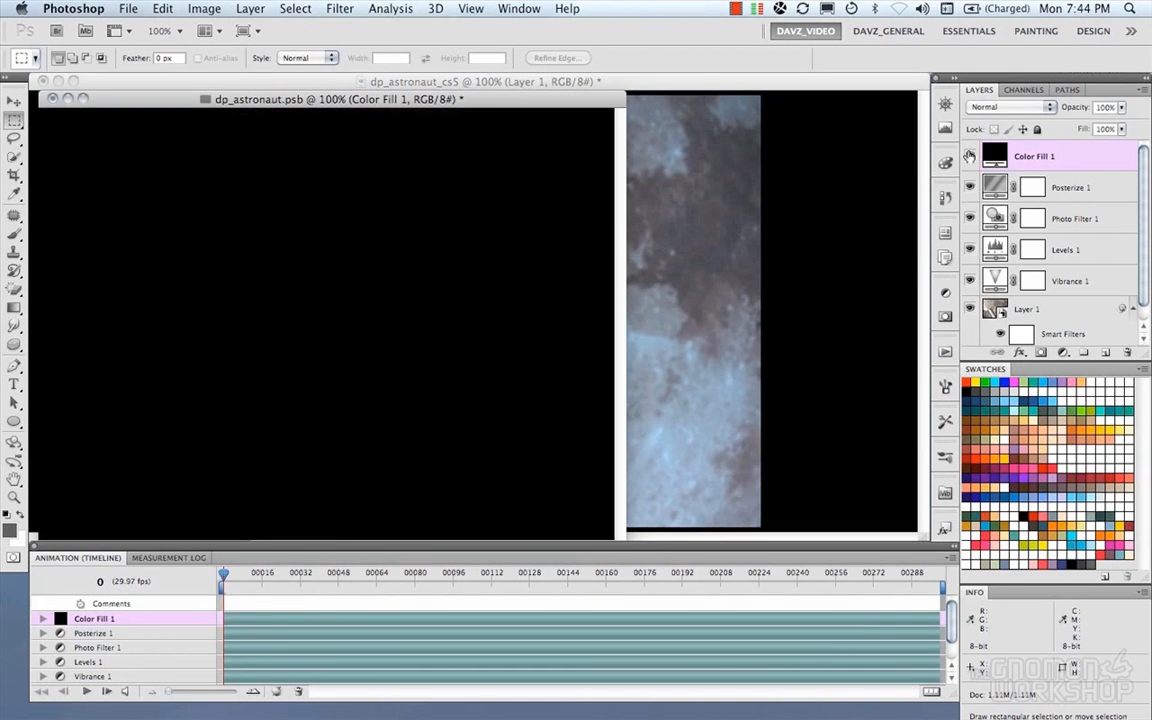
left_click(968, 156)
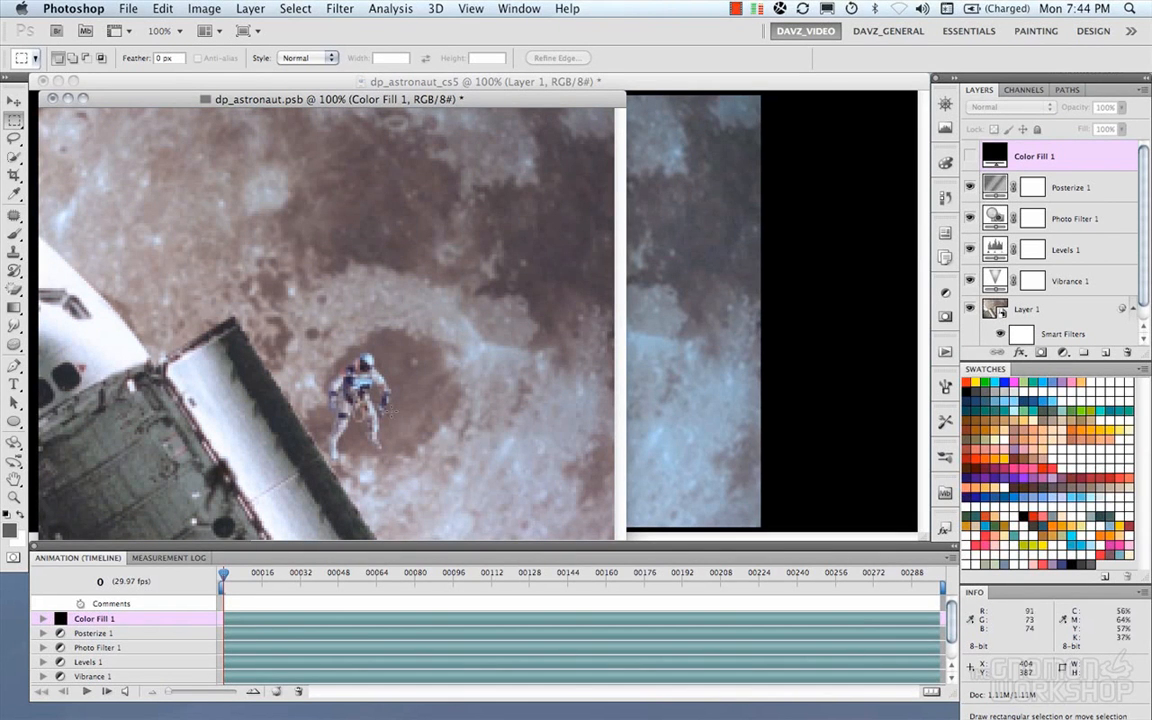
mouse_move(444, 248)
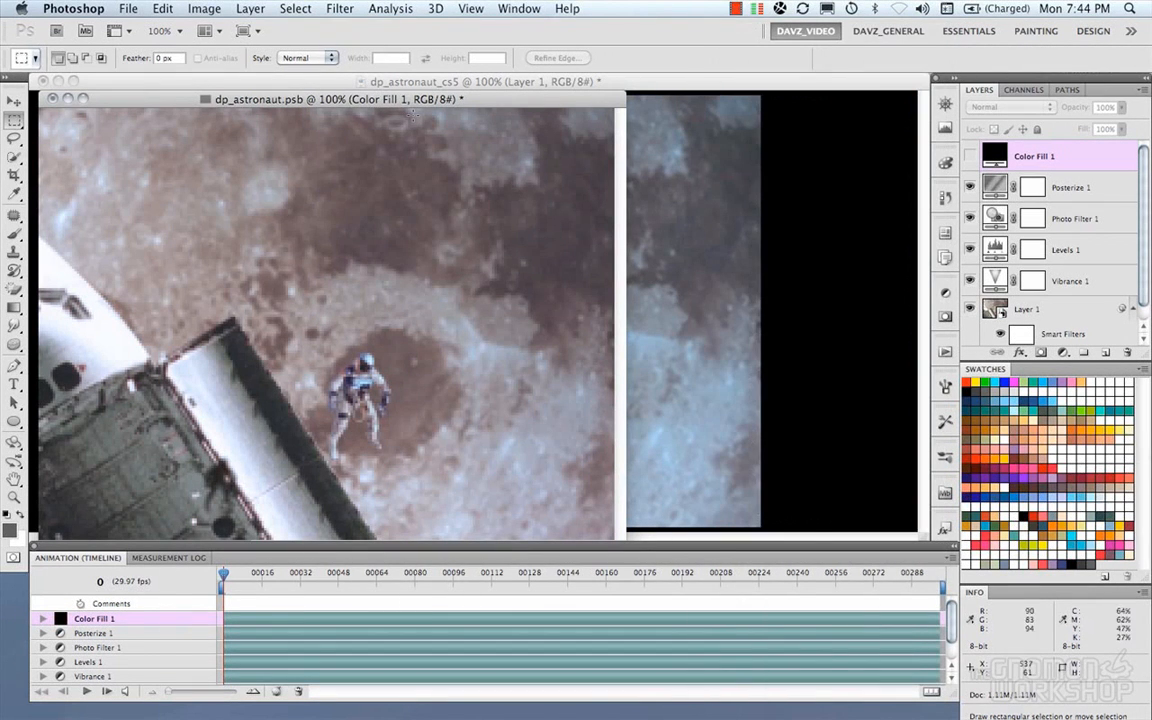
left_click(250, 8)
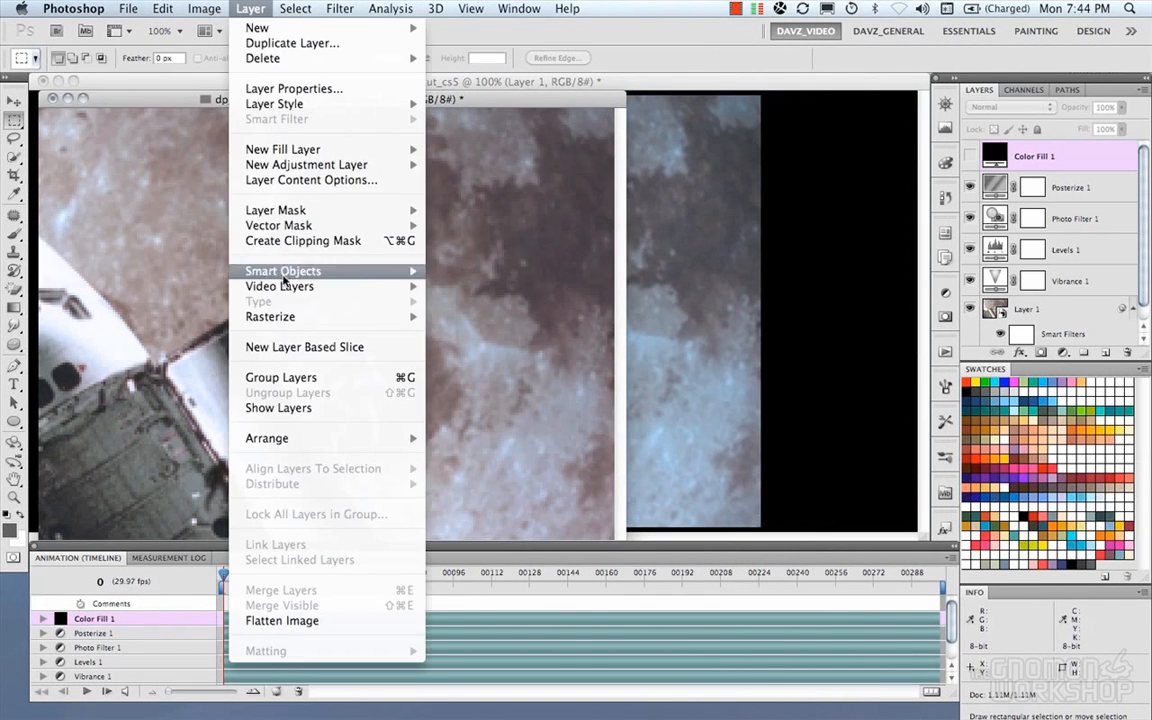
mouse_move(280, 286)
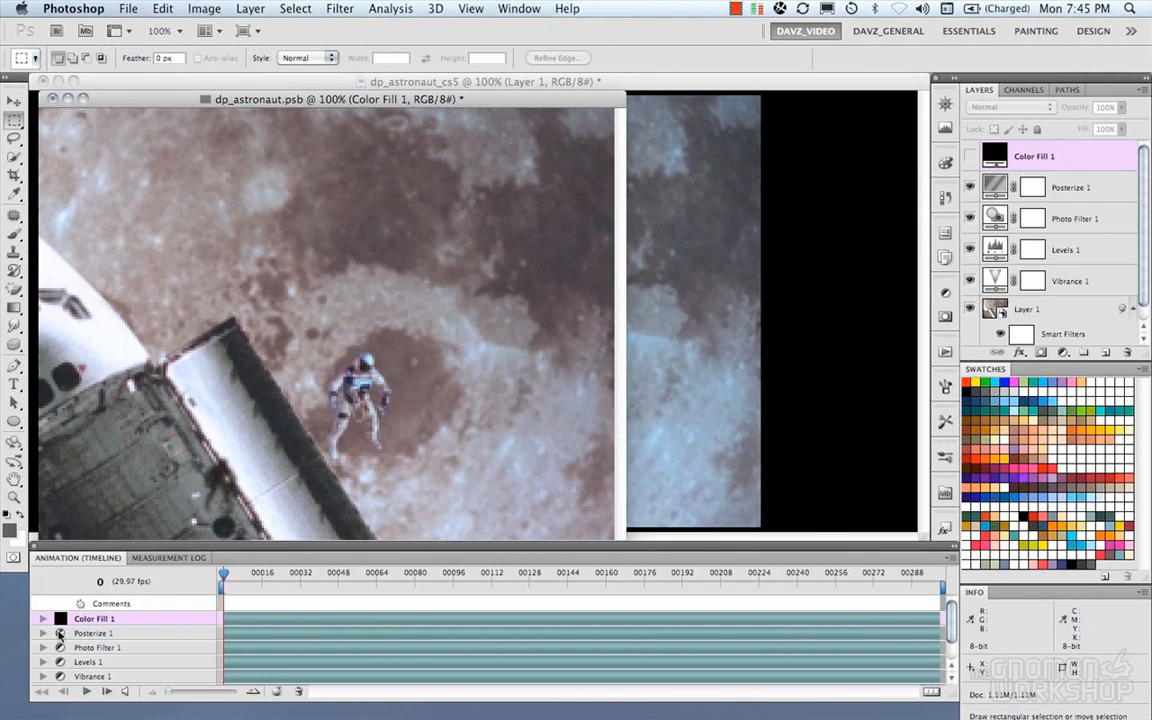
Expand then collapse the Color Fill 1 layer's animated property tracks in the timeline
left_click(44, 618)
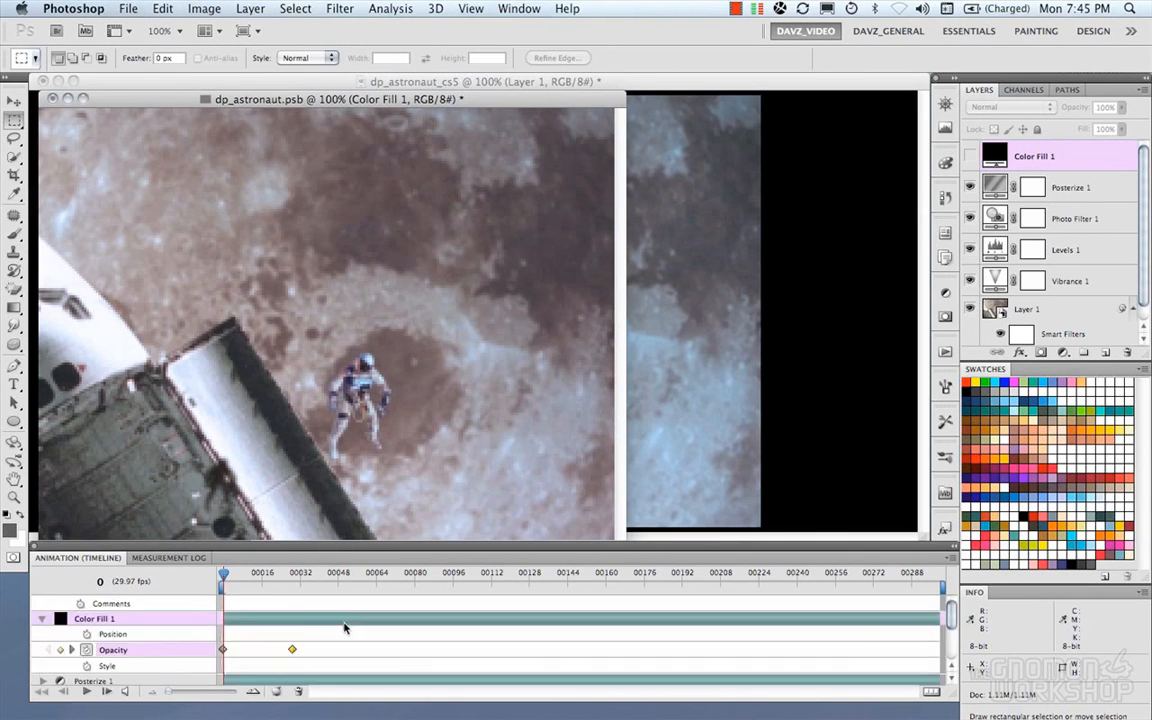
left_click(42, 618)
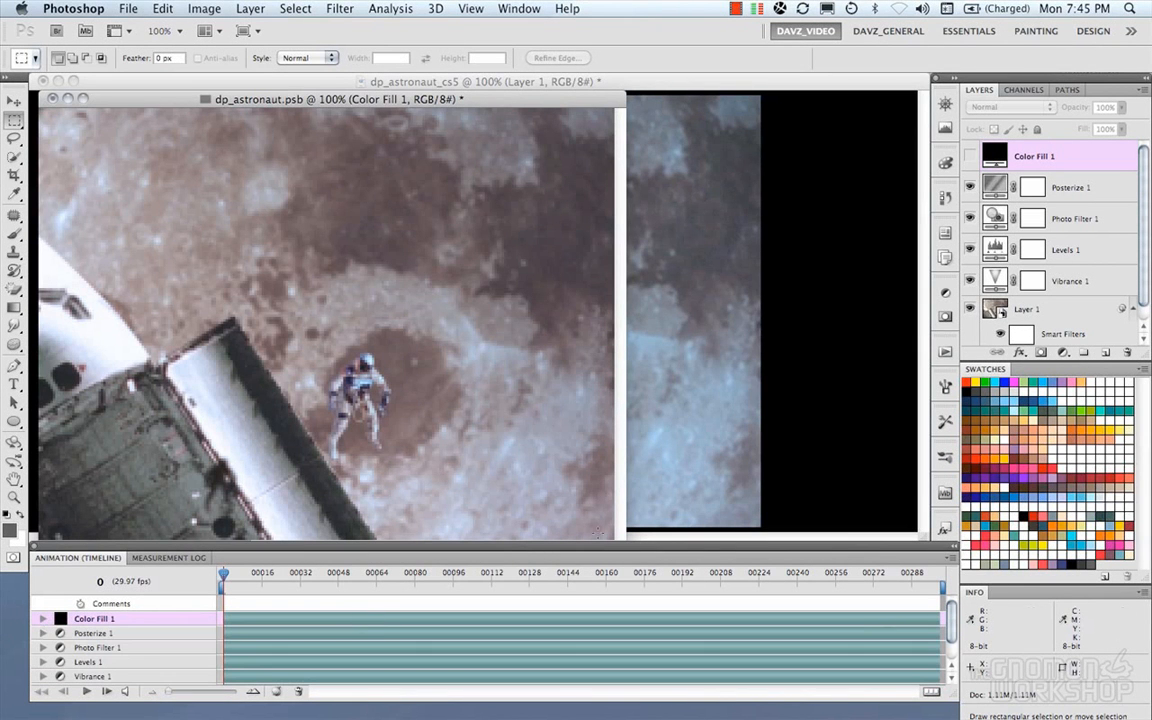
mouse_move(578, 128)
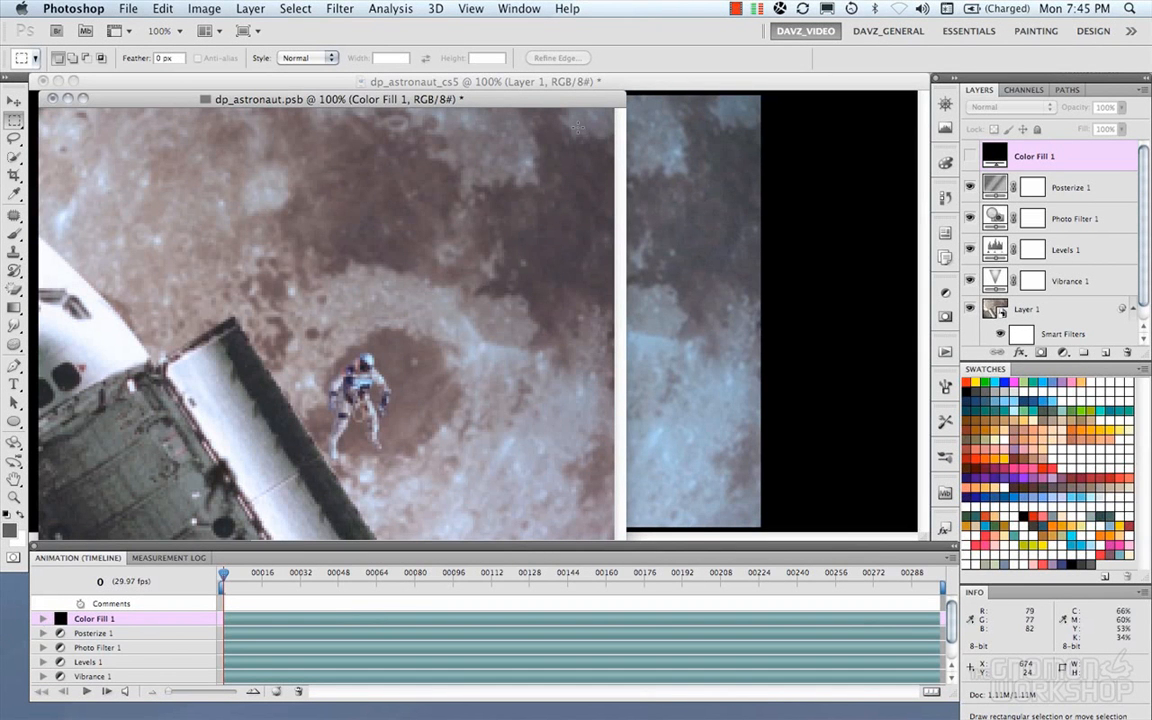